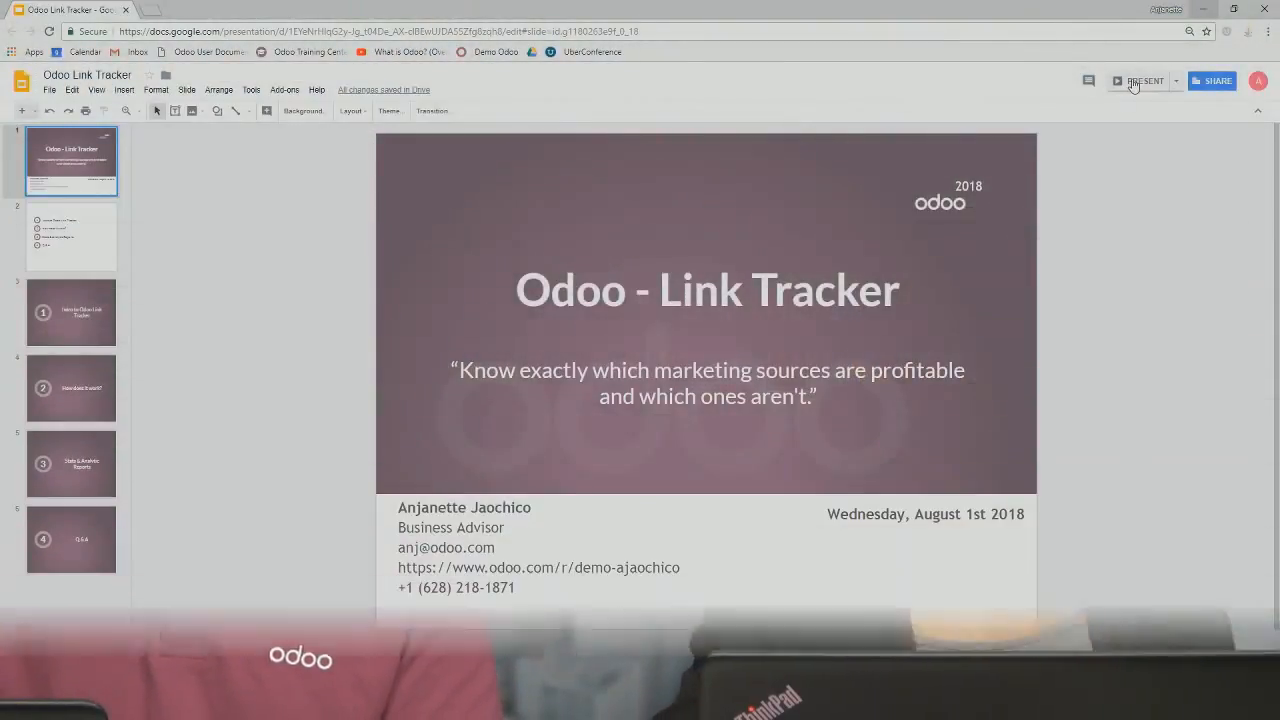
Start the full-screen slideshow of the Odoo - Link Tracker deck from the title slide
{"action": "left_click", "coordinate": [1144, 80]}
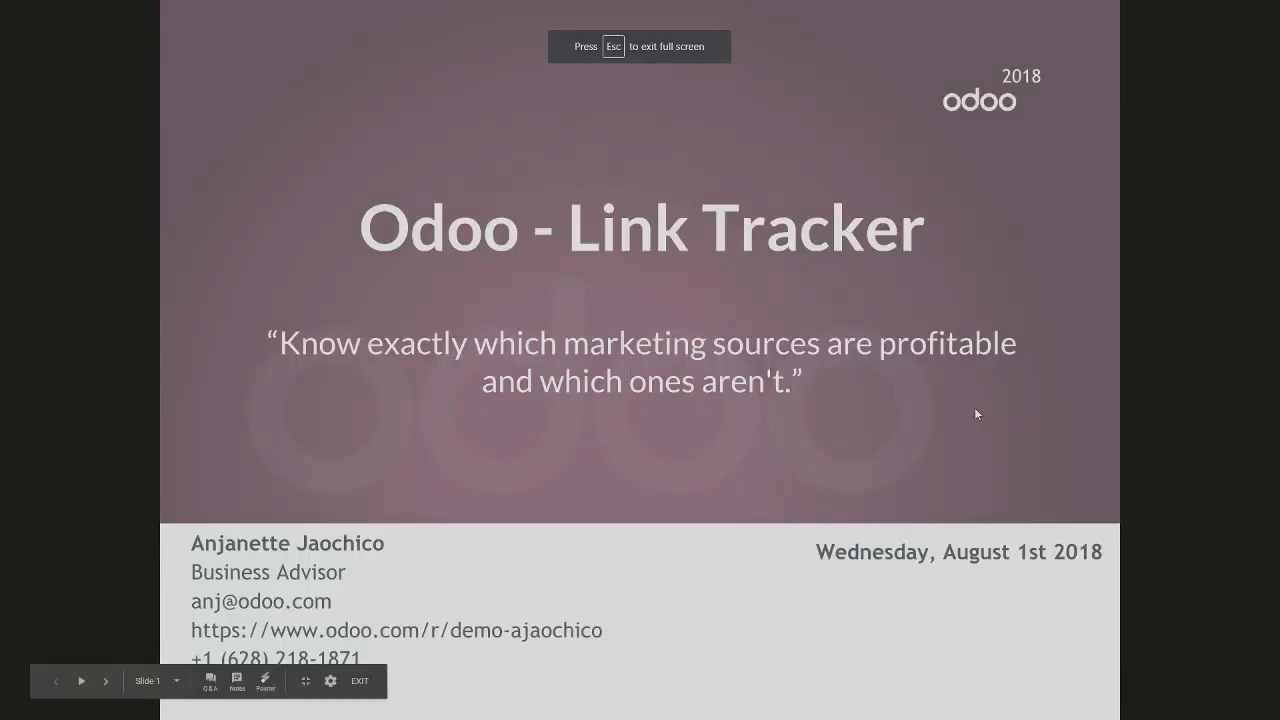
{"action": "mouse_move", "coordinate": [1120, 448]}
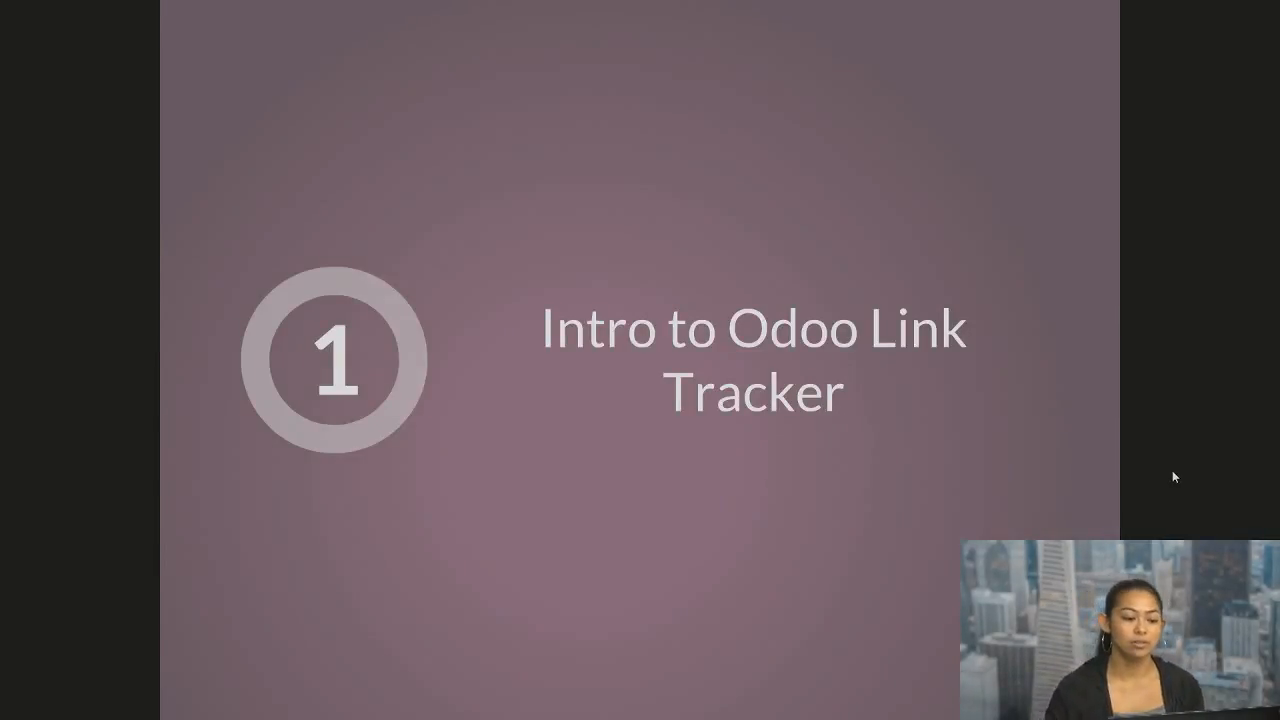
{"action": "mouse_move", "coordinate": [870, 480]}
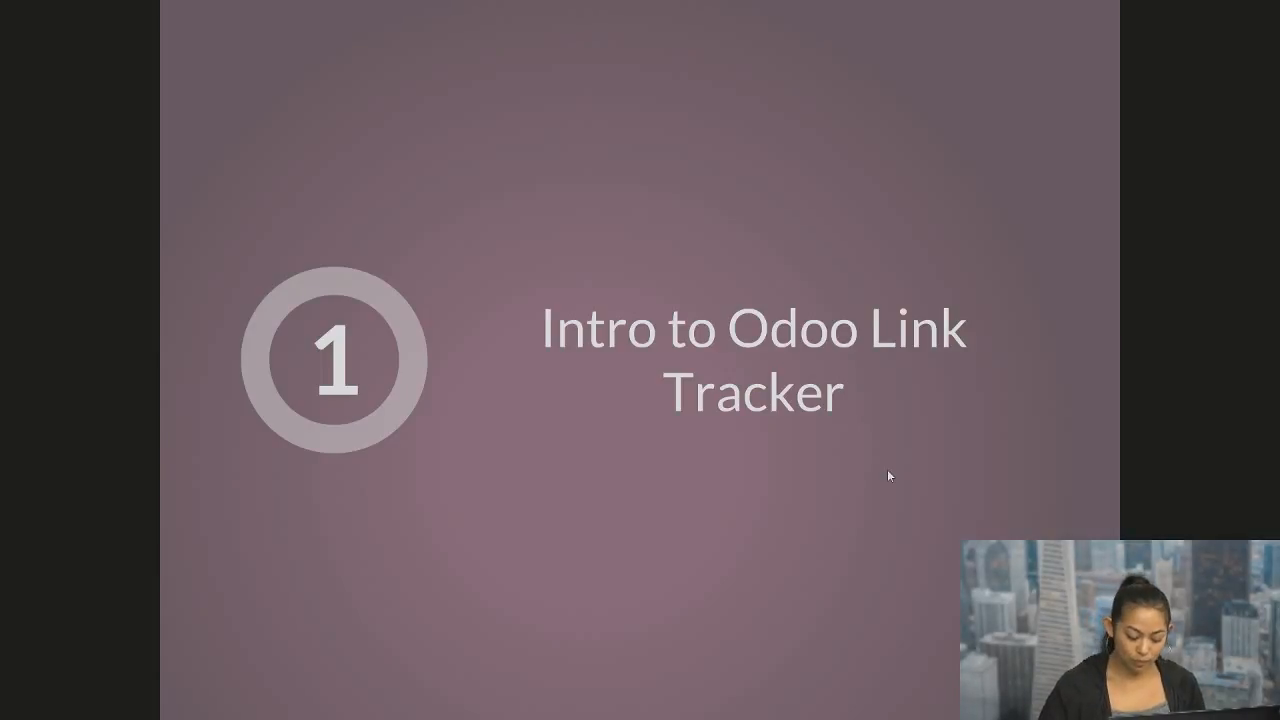
{"action": "mouse_move", "coordinate": [930, 420]}
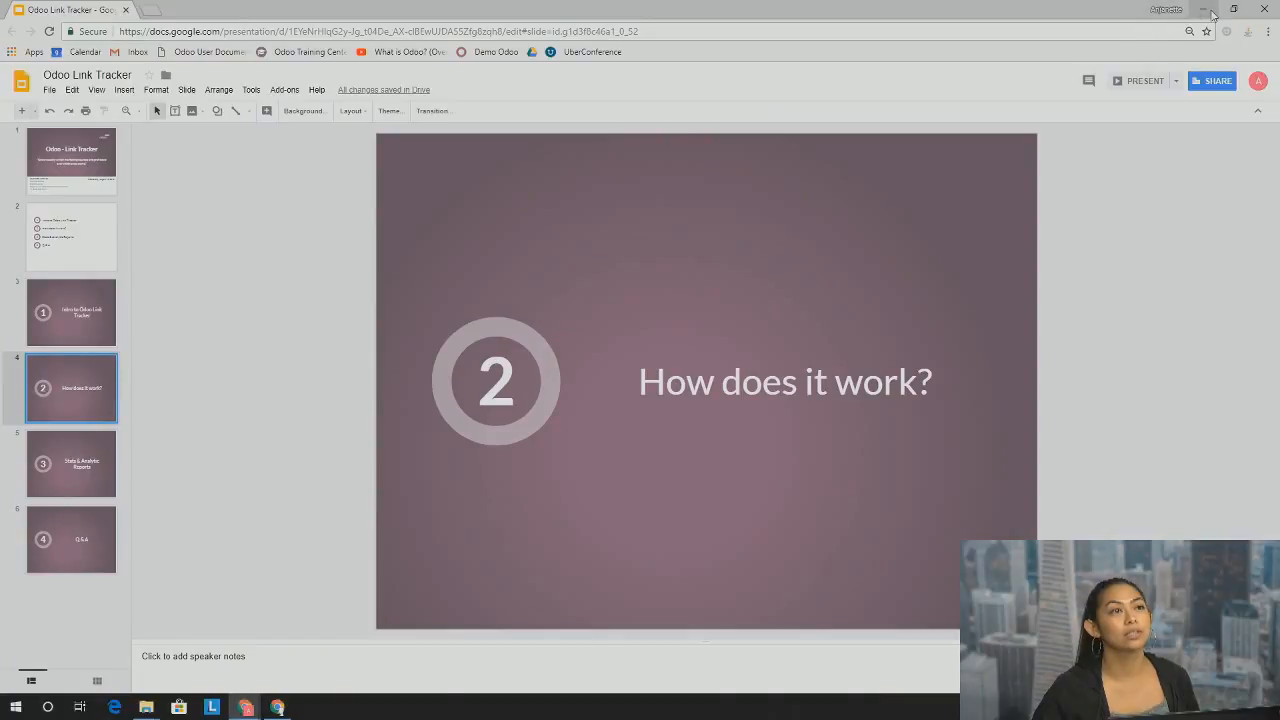
Switch to the Odoo Link Tracker tab and focus the URL field of the new-link form
{"action": "left_click", "coordinate": [200, 8]}
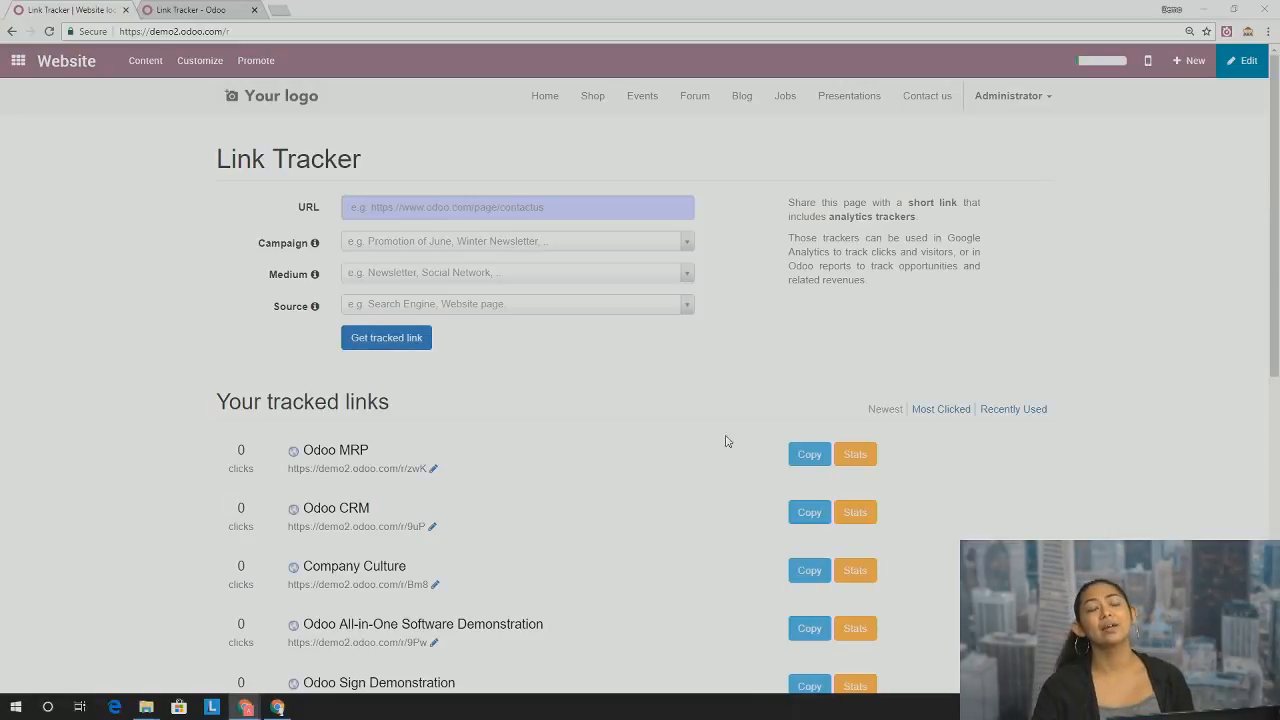
{"action": "mouse_move", "coordinate": [720, 394]}
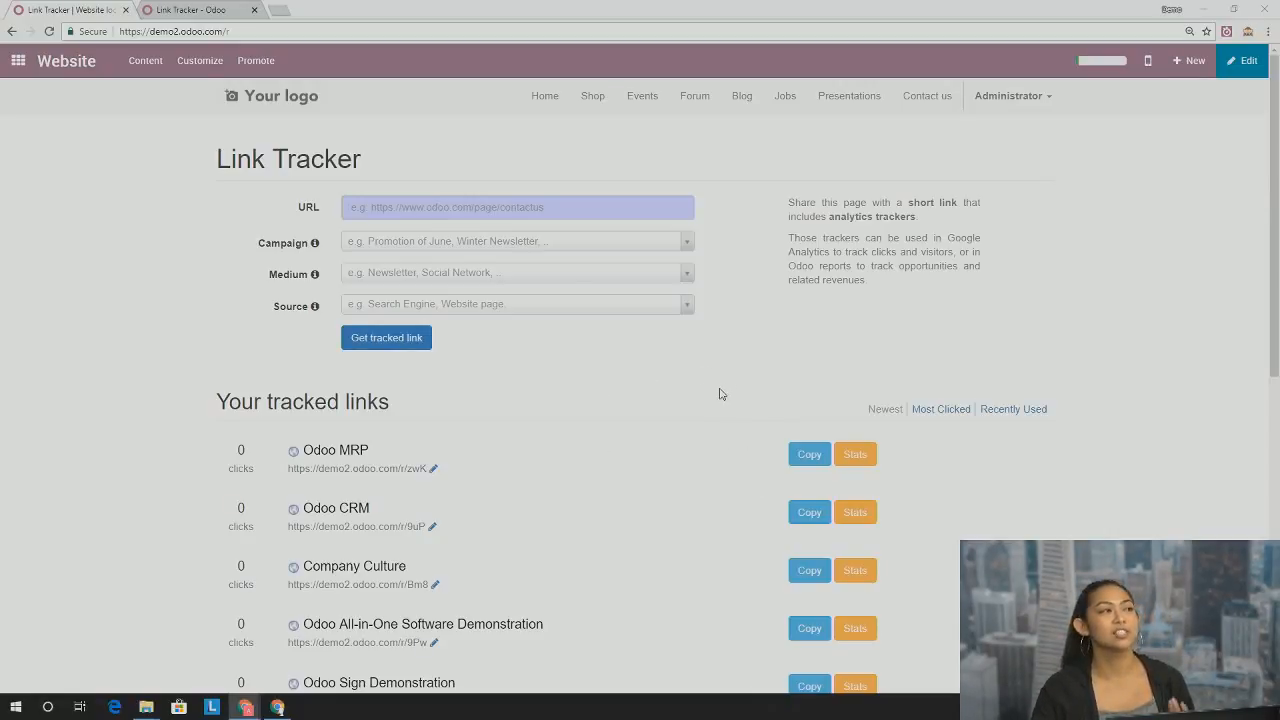
{"action": "mouse_move", "coordinate": [584, 340]}
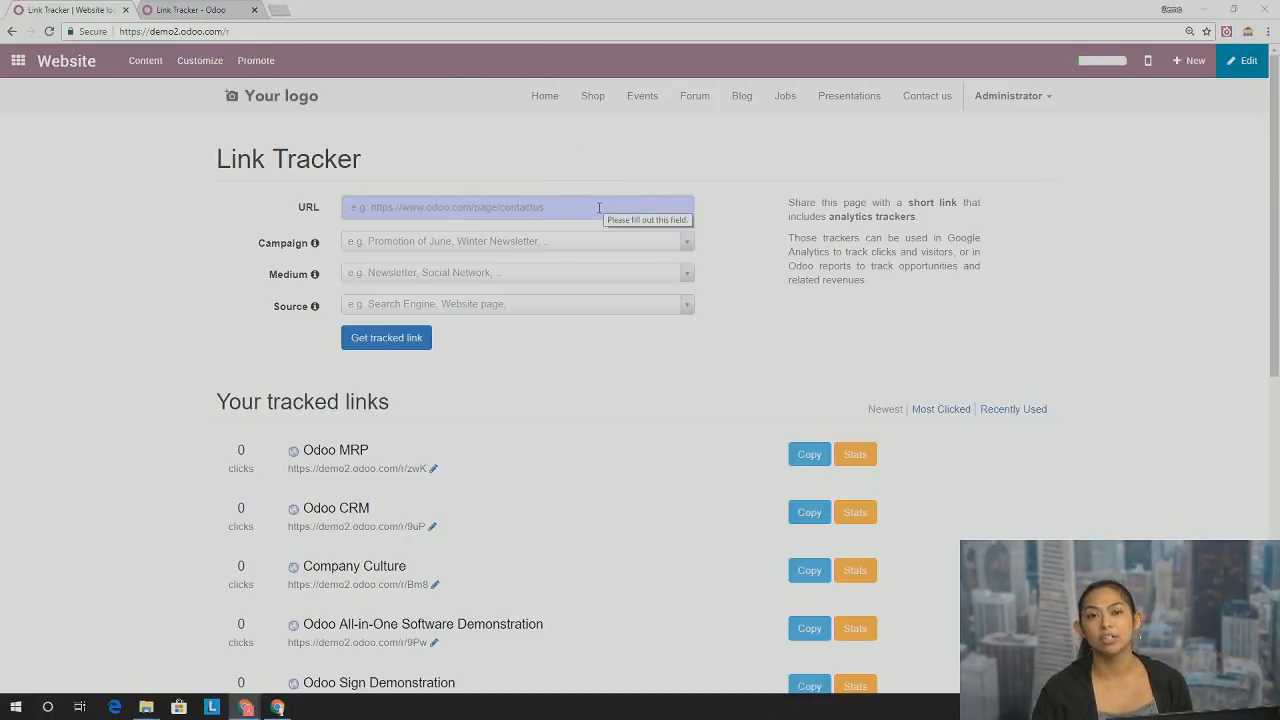
{"action": "mouse_move", "coordinate": [628, 436]}
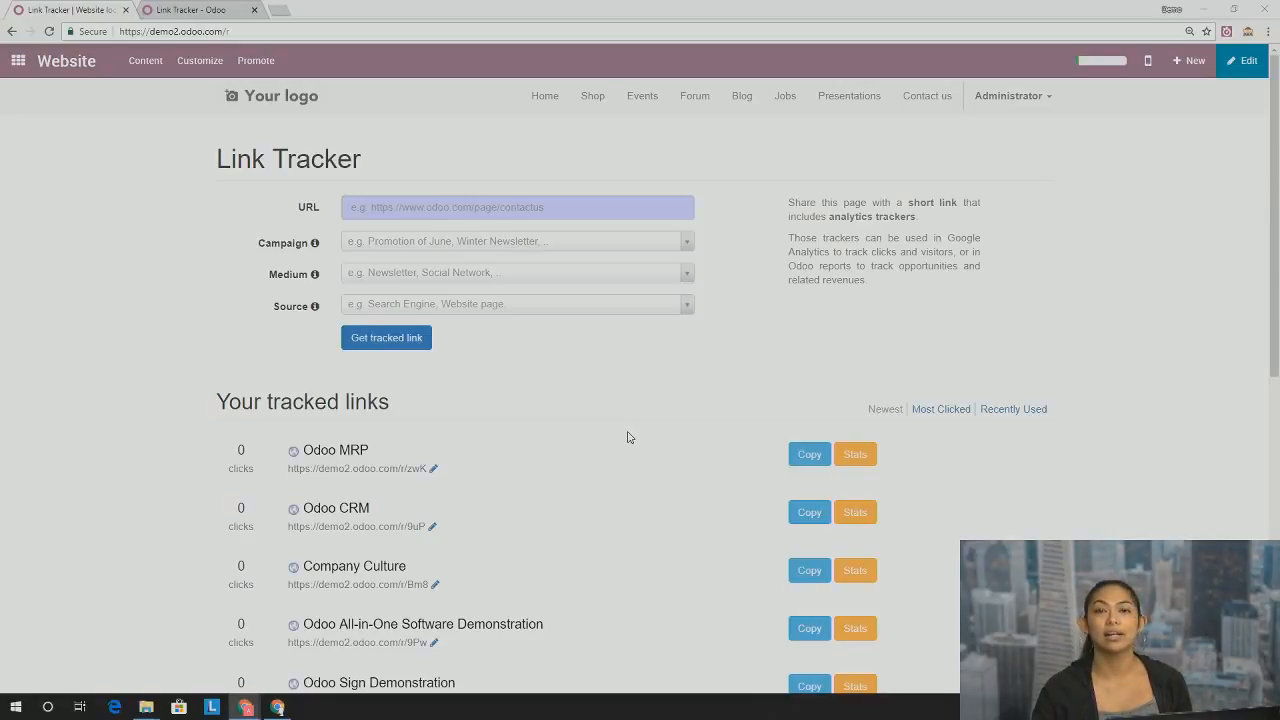
{"action": "mouse_move", "coordinate": [200, 60]}
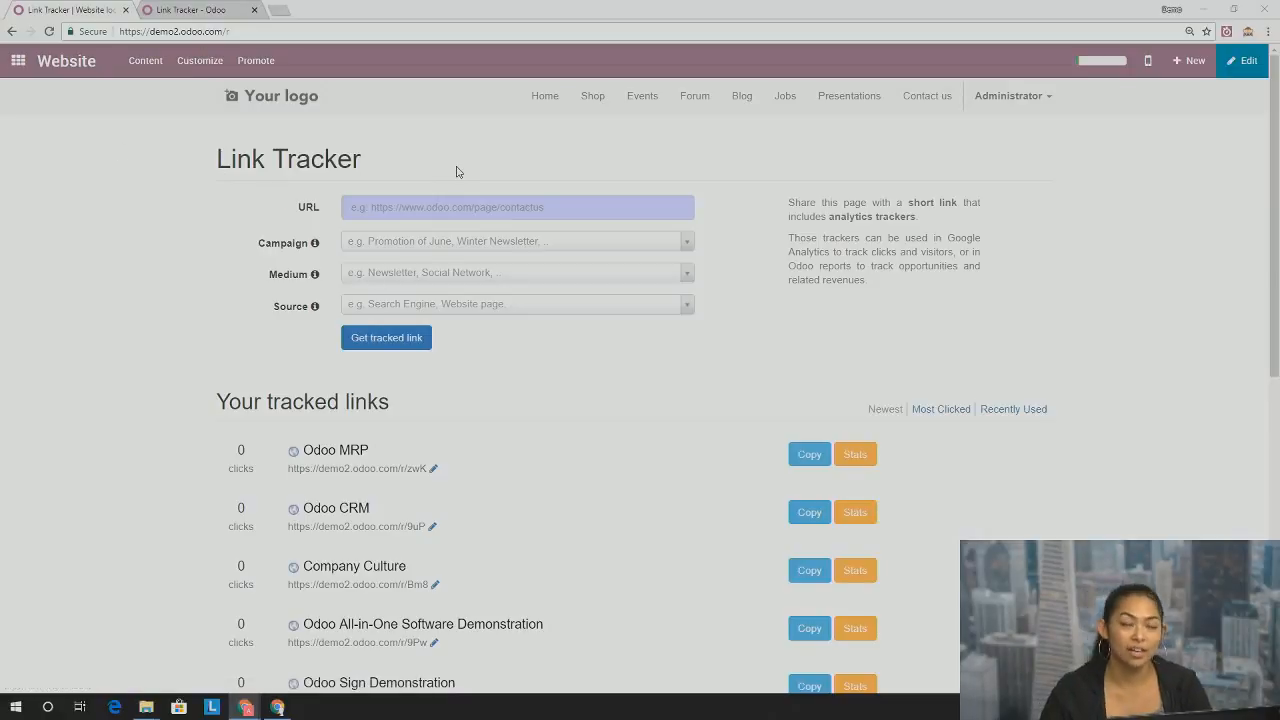
{"action": "mouse_move", "coordinate": [226, 200]}
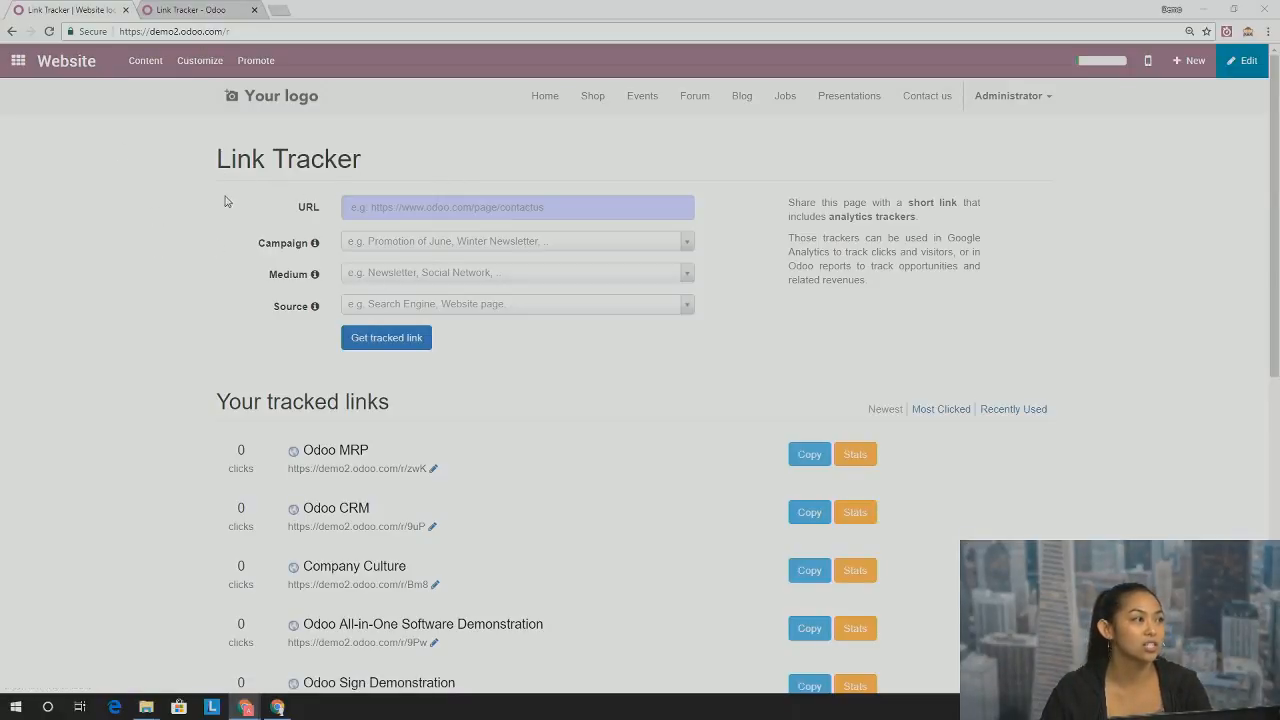
{"action": "left_click", "coordinate": [386, 336]}
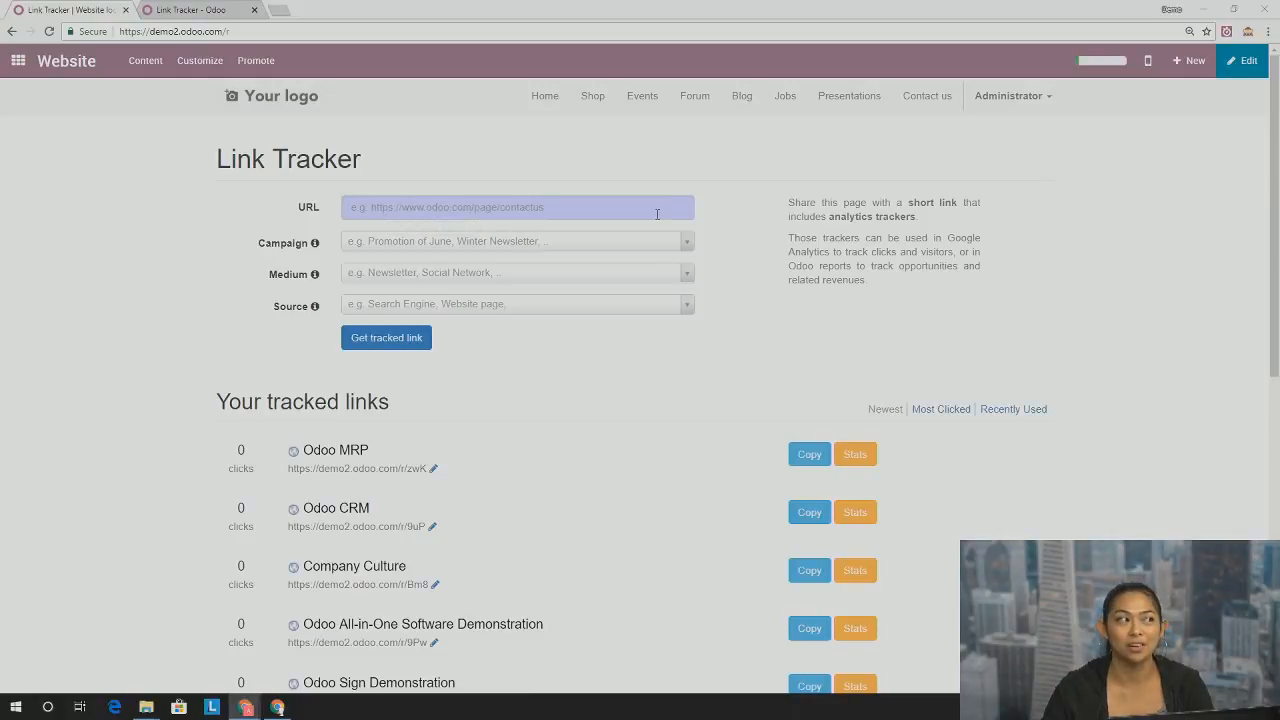
{"action": "left_click", "coordinate": [386, 336]}
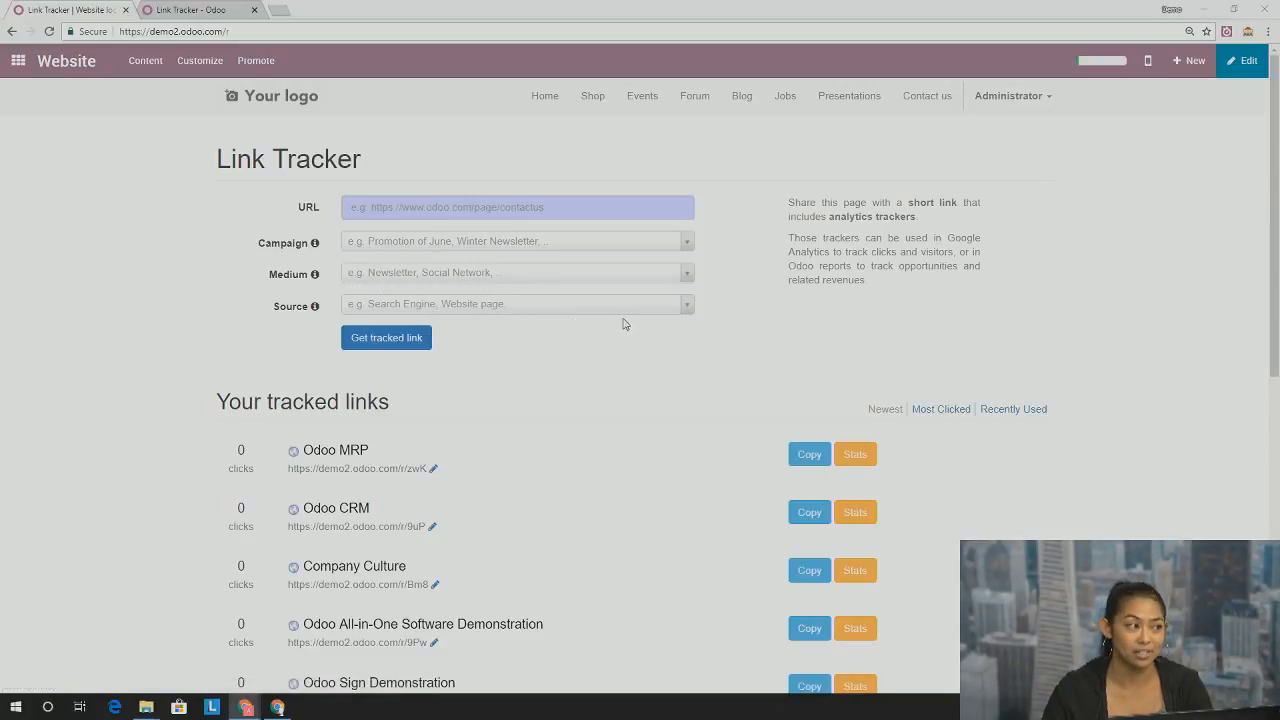
{"action": "scroll", "scroll_direction": "down", "scroll_amount": 3}
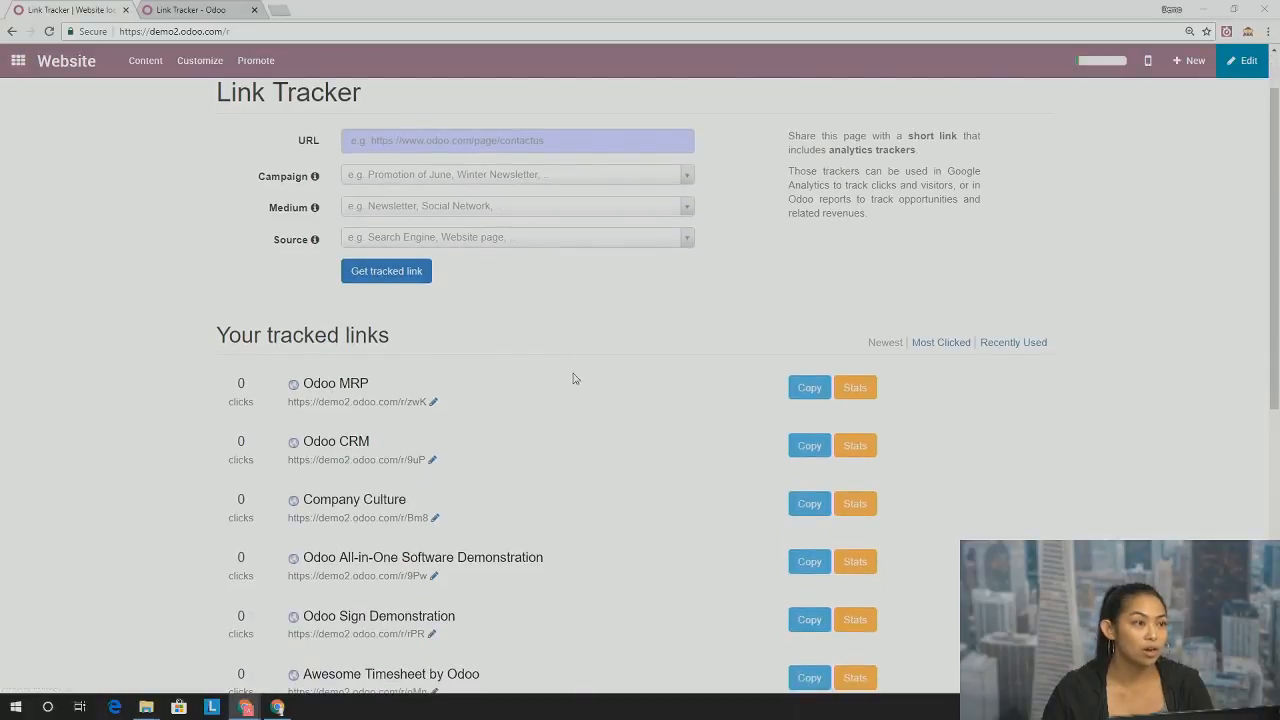
{"action": "mouse_move", "coordinate": [608, 364]}
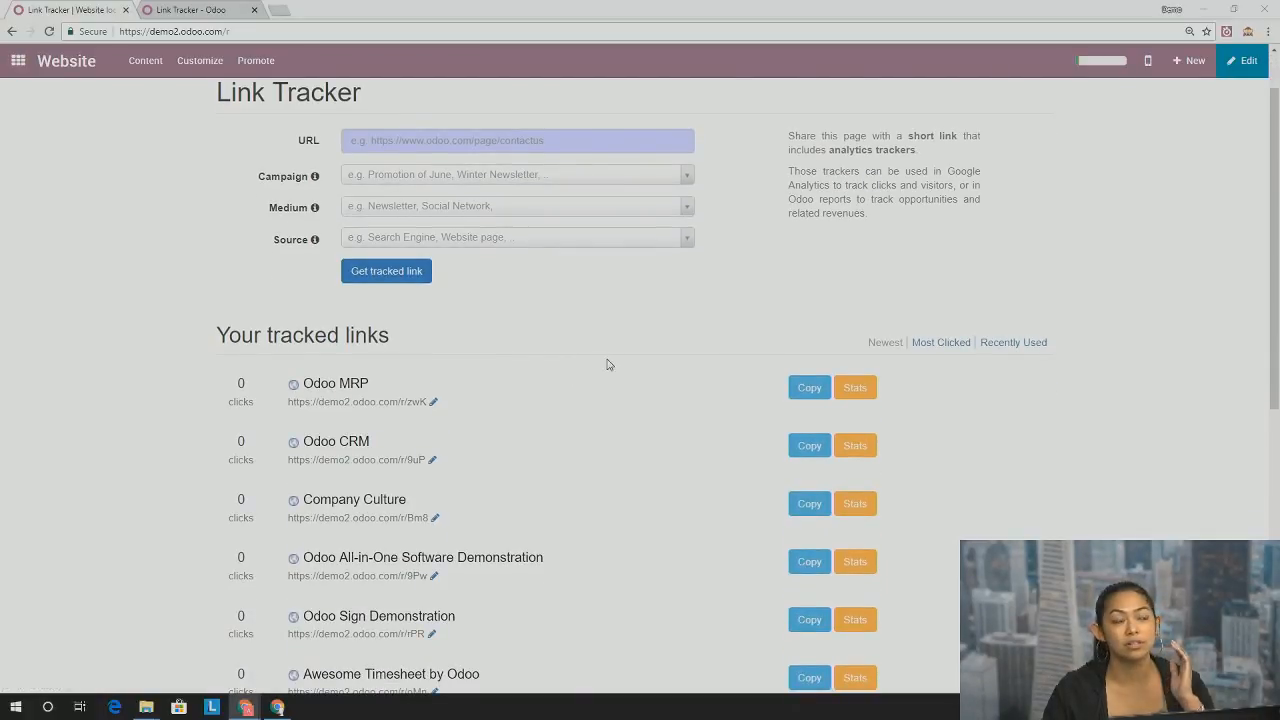
{"action": "mouse_move", "coordinate": [592, 378]}
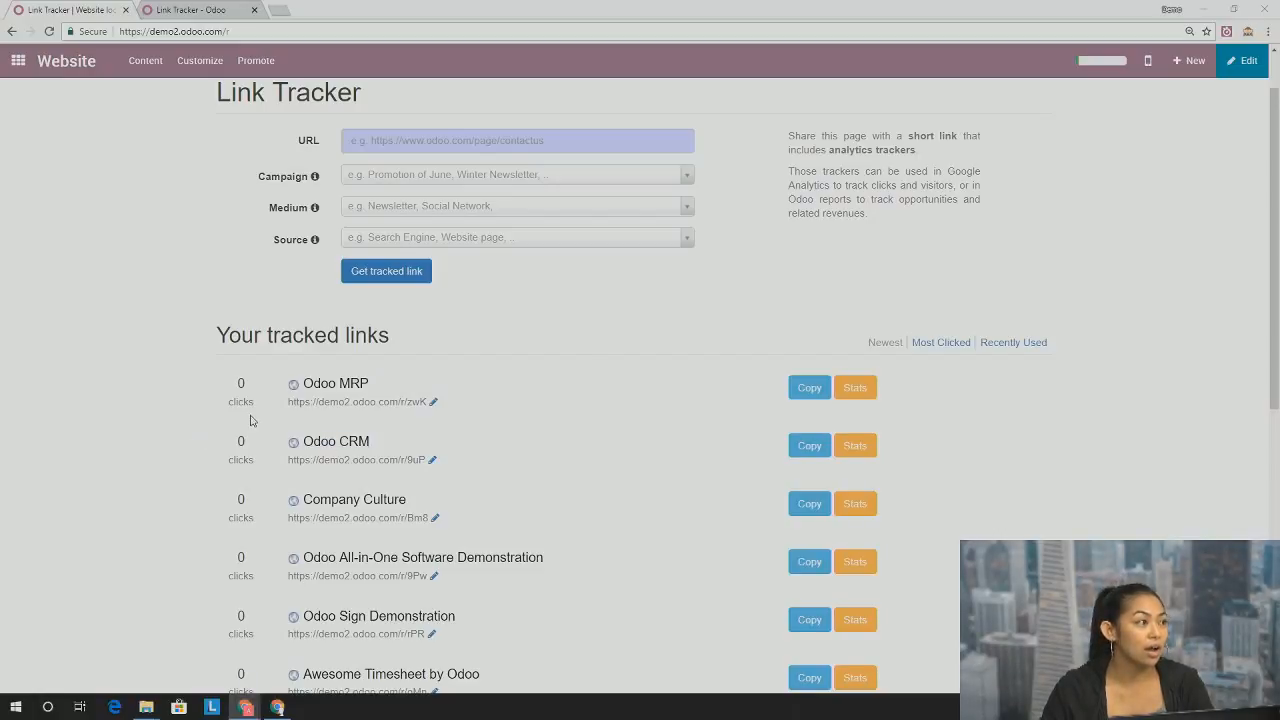
{"action": "mouse_move", "coordinate": [352, 412]}
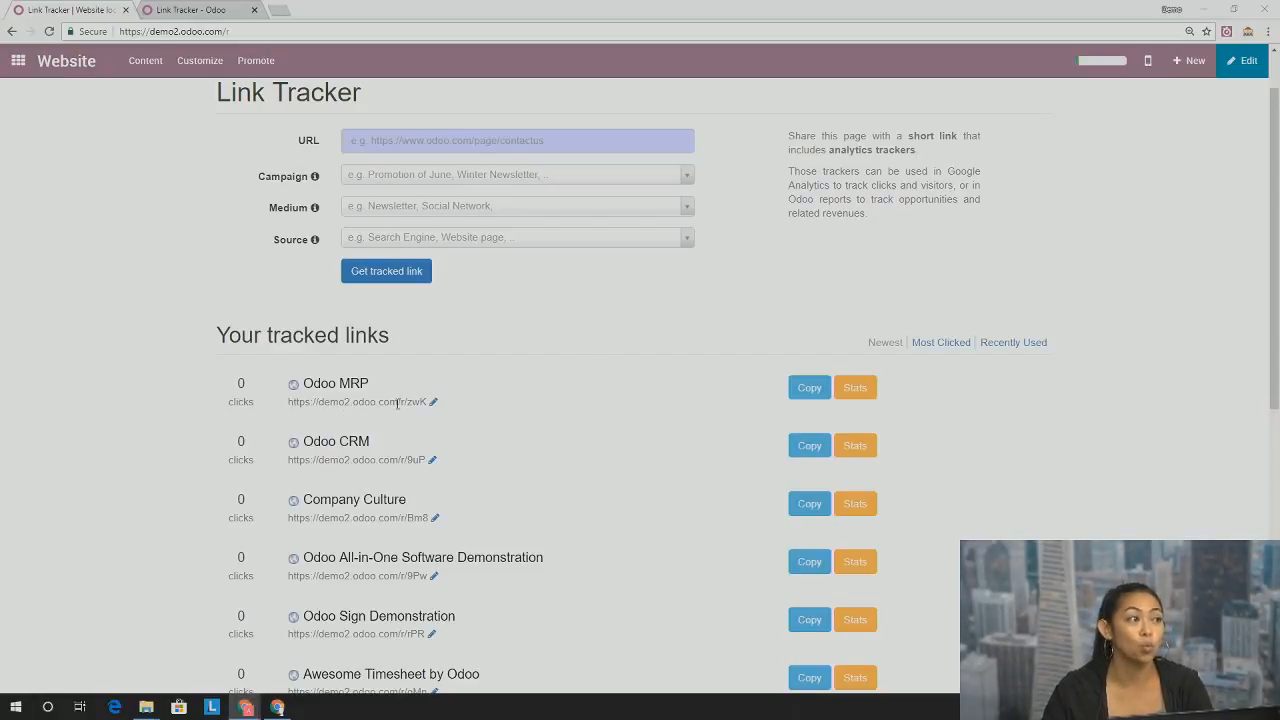
{"action": "mouse_move", "coordinate": [756, 400]}
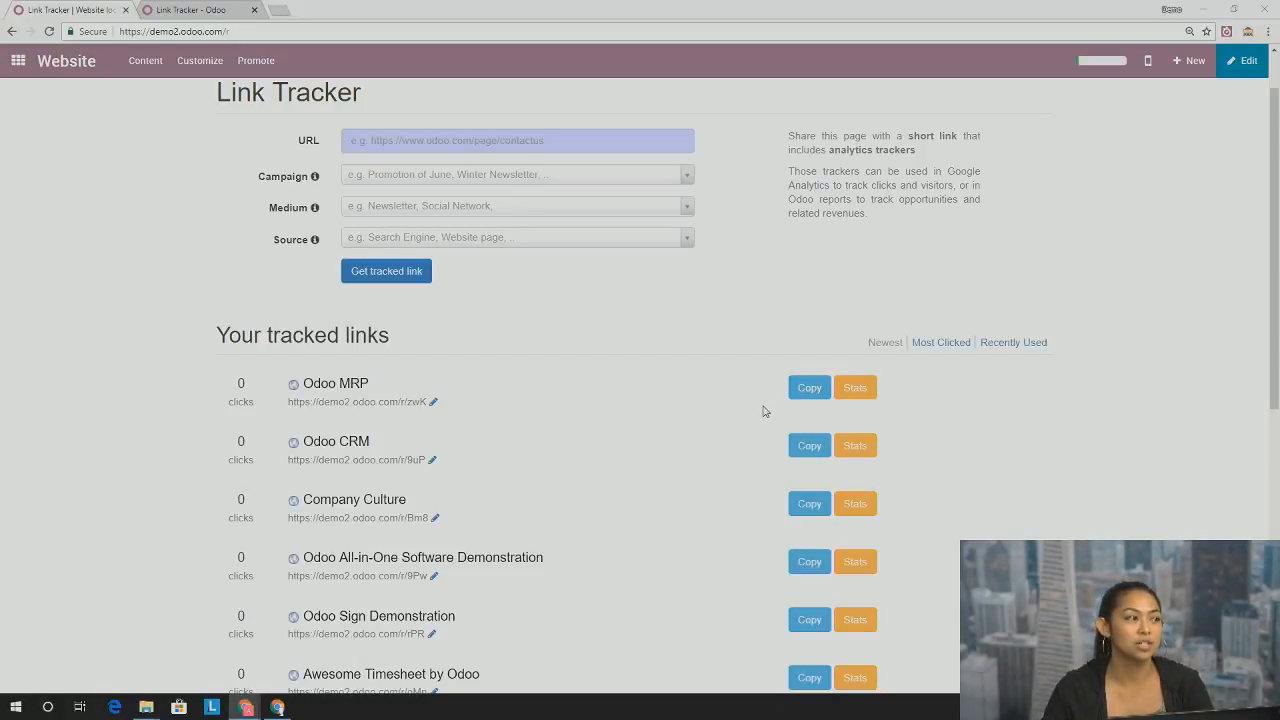
{"action": "mouse_move", "coordinate": [418, 414]}
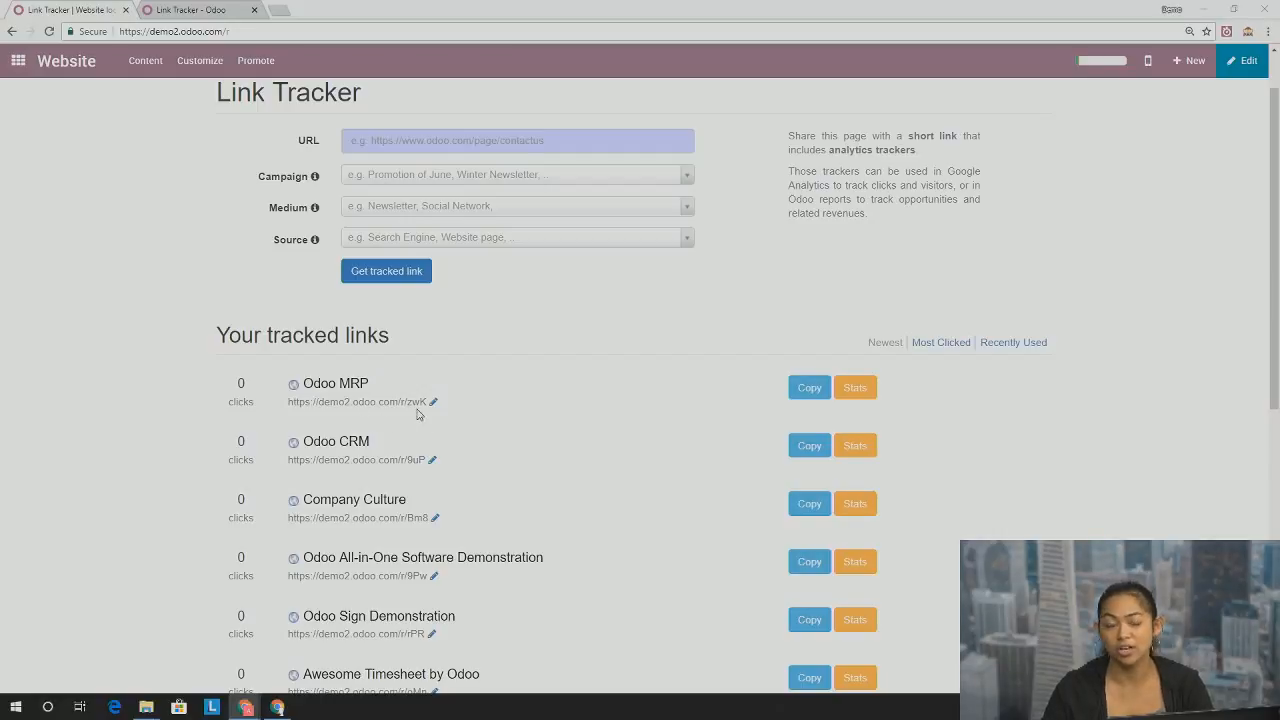
{"action": "mouse_move", "coordinate": [808, 388]}
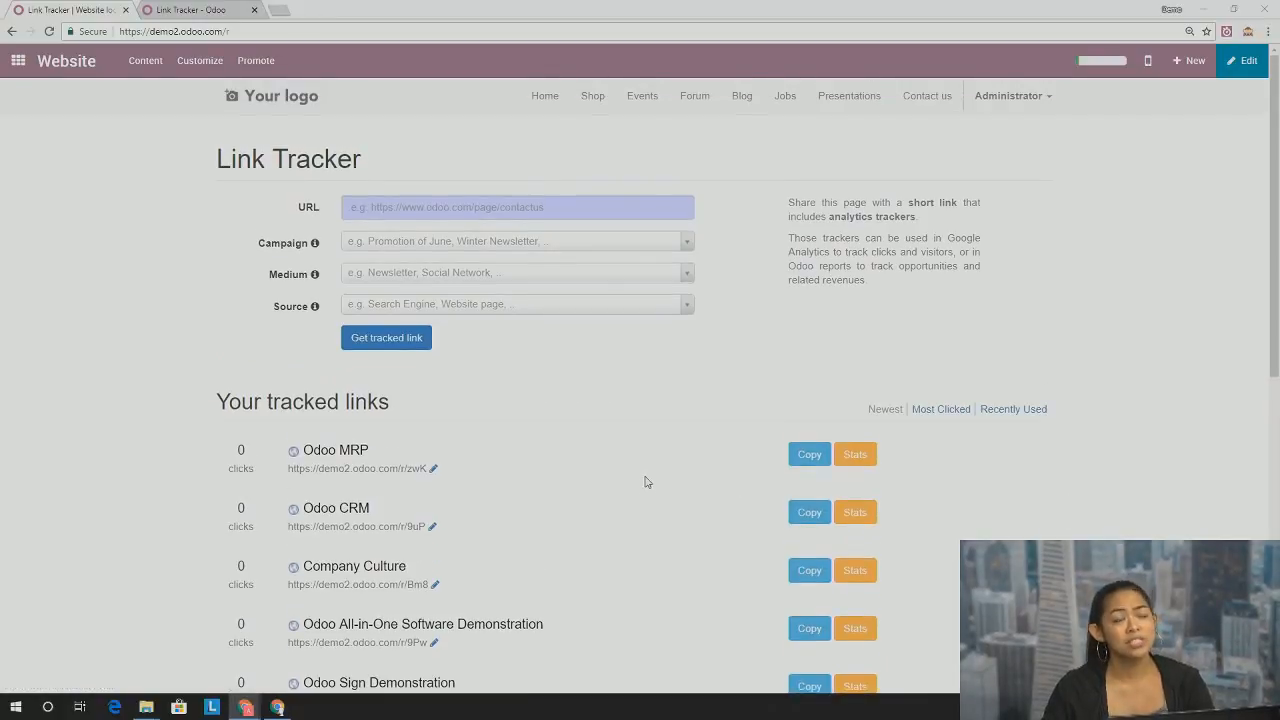
{"action": "mouse_move", "coordinate": [536, 356]}
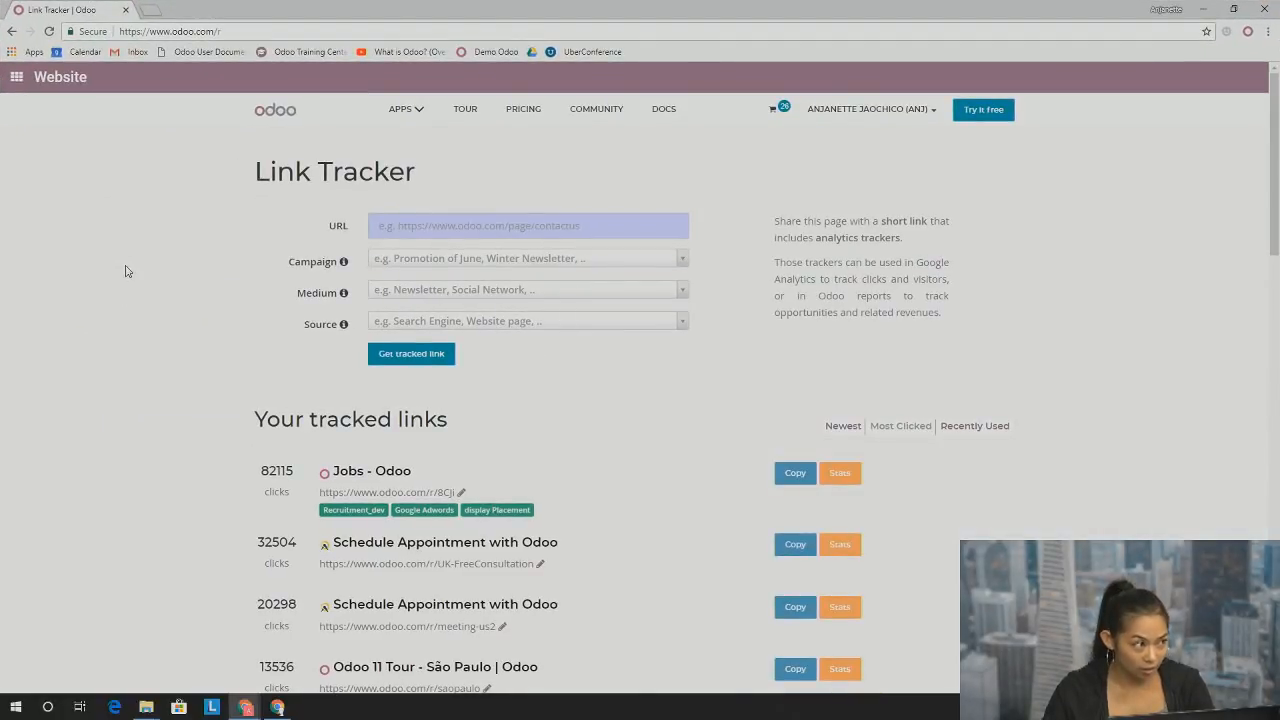
{"action": "mouse_move", "coordinate": [176, 272]}
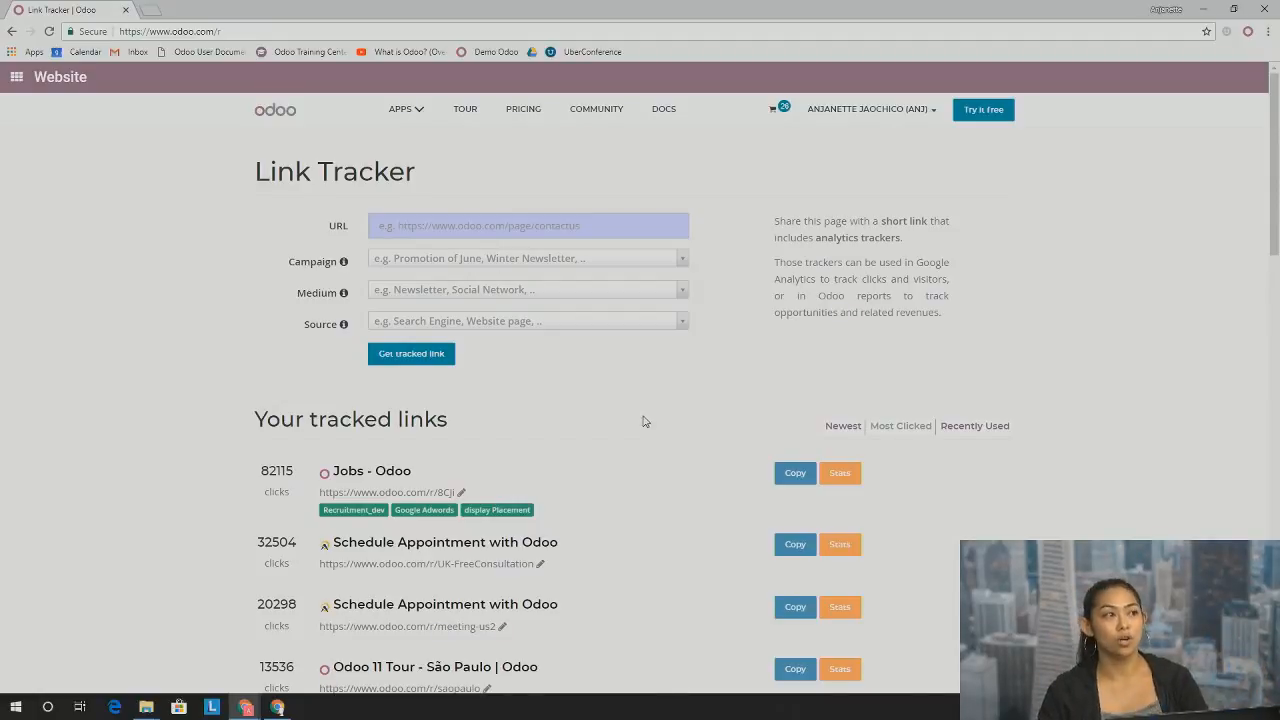
{"action": "mouse_move", "coordinate": [468, 500]}
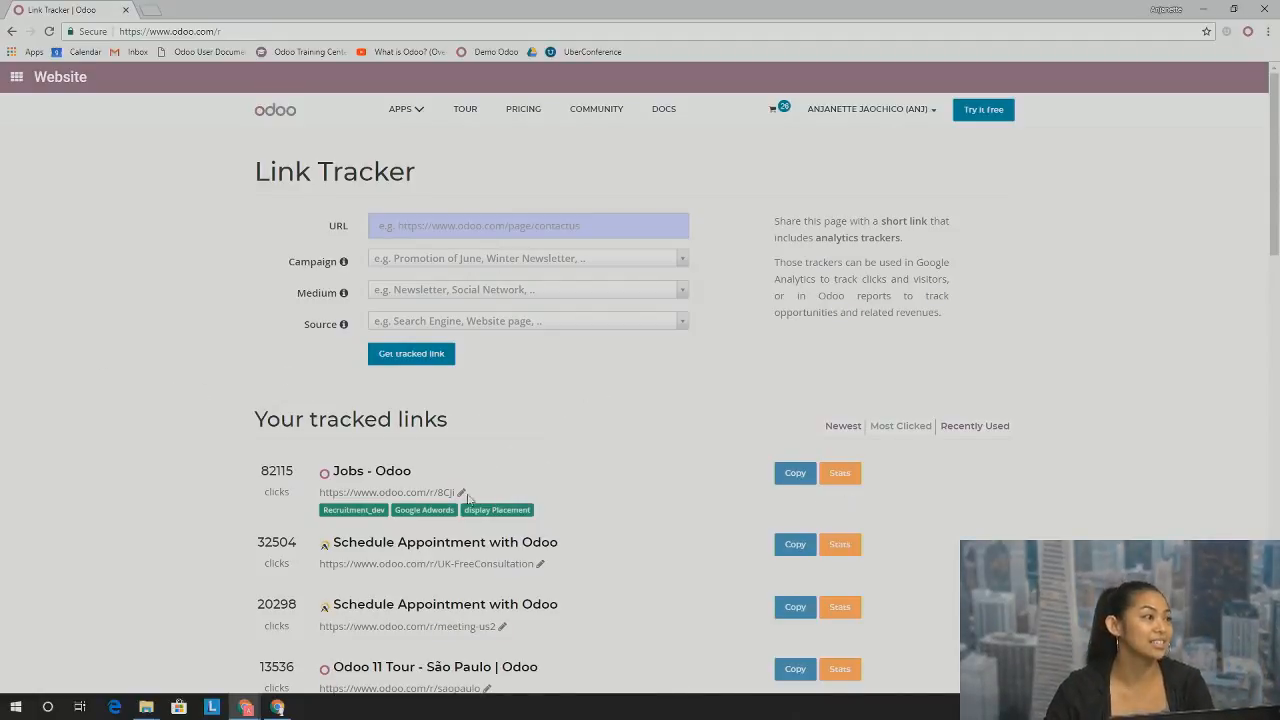
{"action": "scroll", "scroll_direction": "down", "scroll_amount": 3}
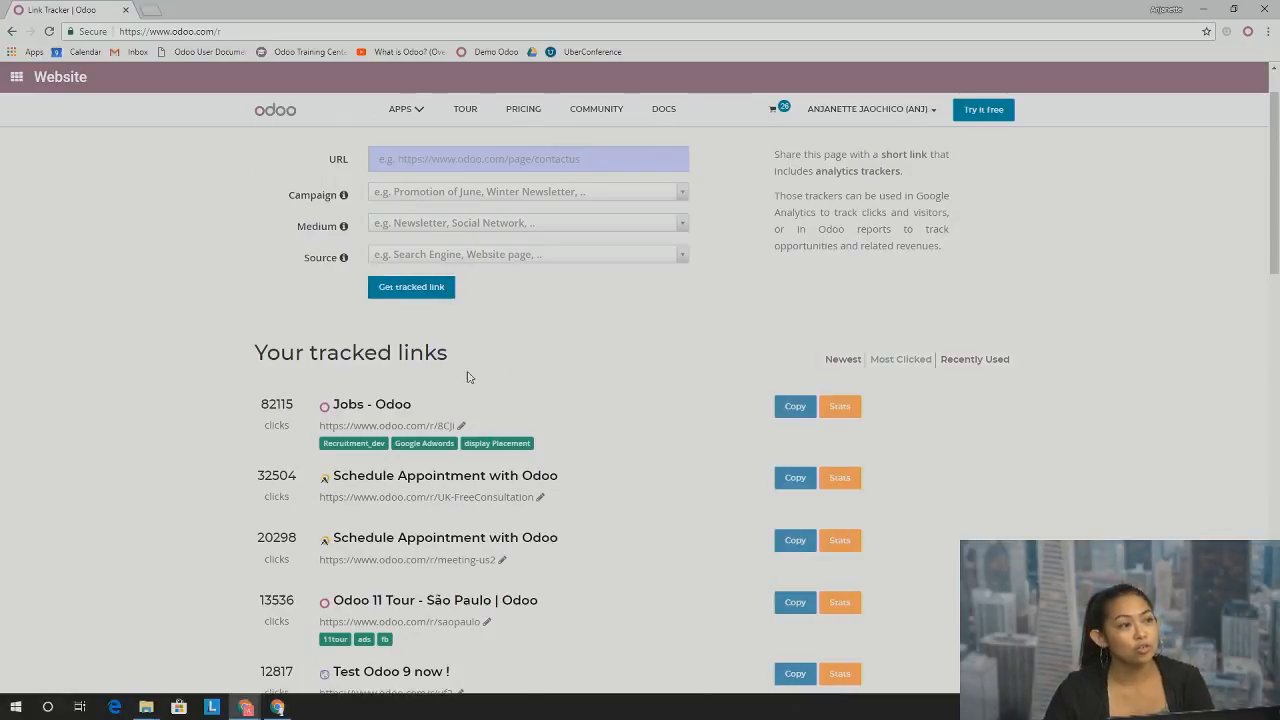
{"action": "mouse_move", "coordinate": [920, 374]}
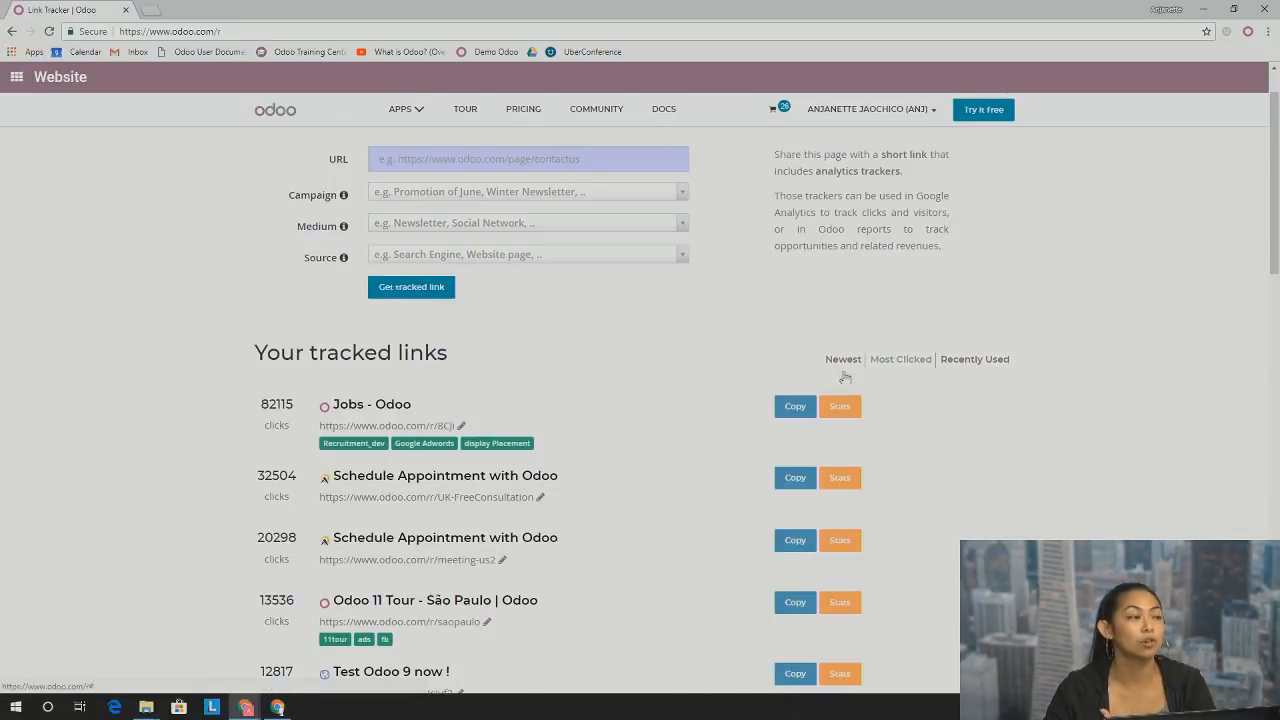
{"action": "mouse_move", "coordinate": [832, 448]}
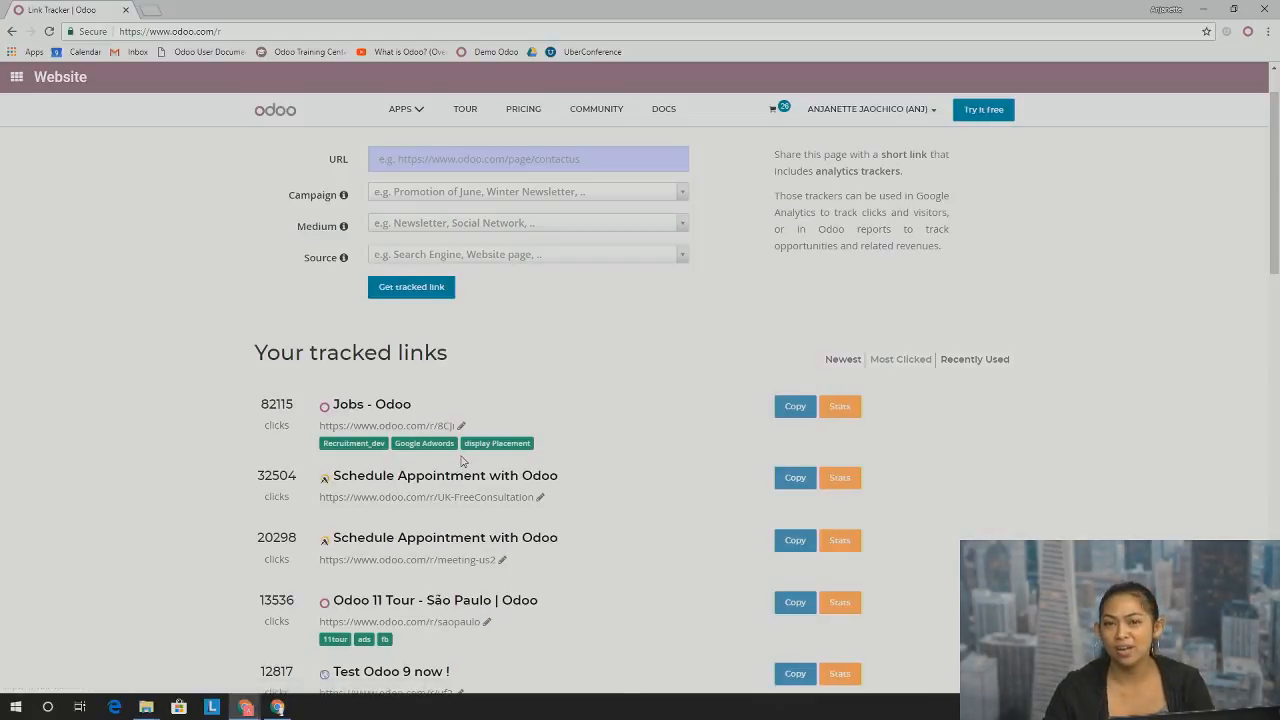
{"action": "mouse_move", "coordinate": [256, 424]}
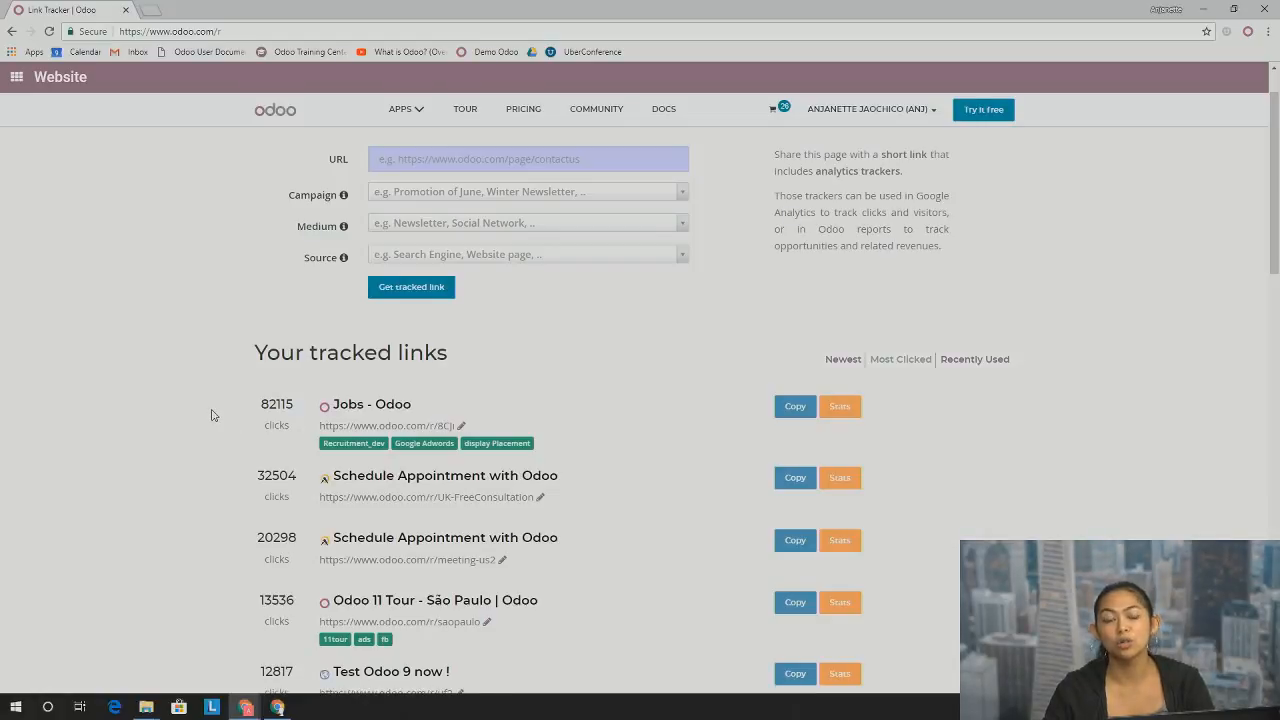
{"action": "mouse_move", "coordinate": [216, 414]}
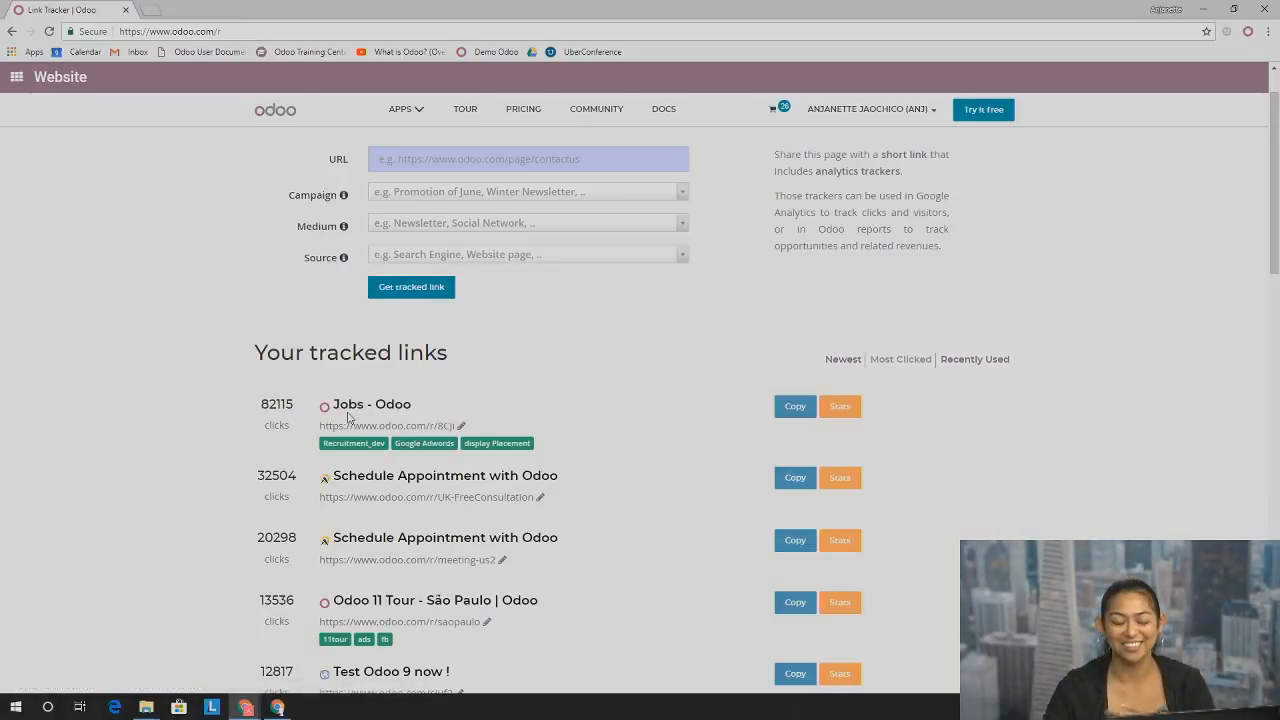
{"action": "scroll", "scroll_direction": "down", "scroll_amount": 3}
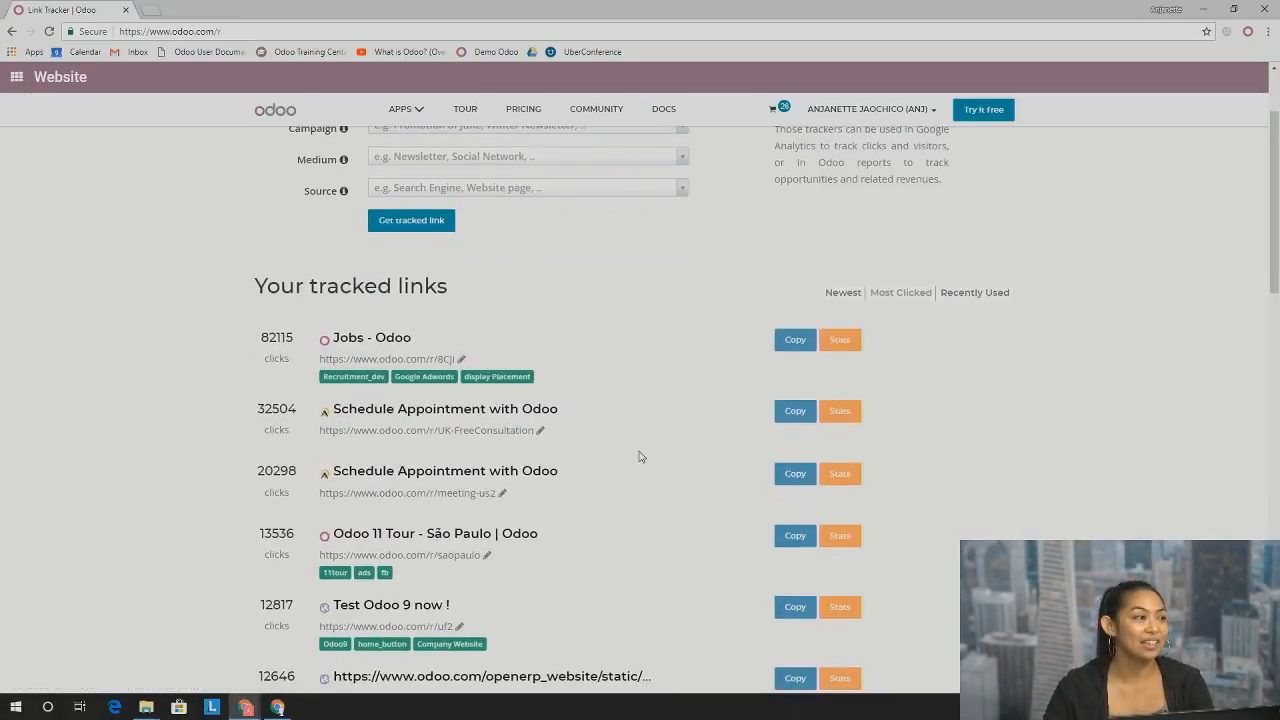
{"action": "mouse_move", "coordinate": [188, 378]}
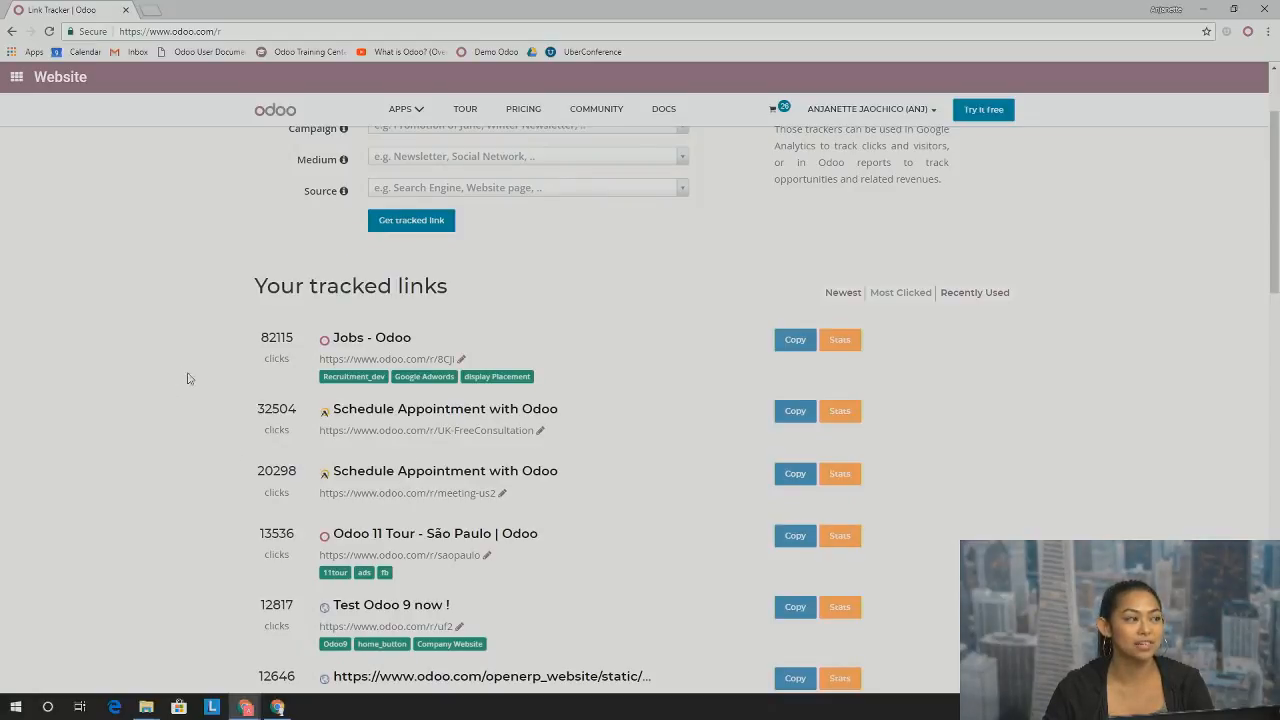
{"action": "scroll", "scroll_direction": "down", "scroll_amount": 3}
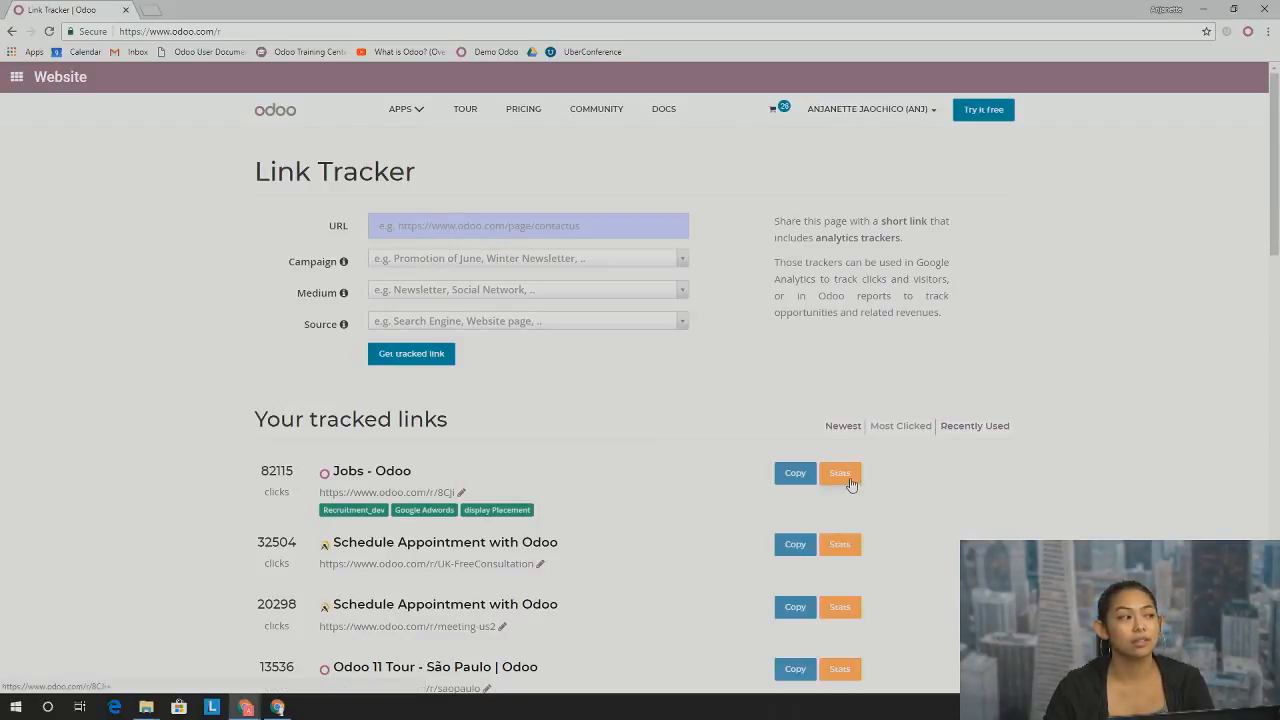
Show the Stats page for the Jobs - Odoo tracked link with 82,115 clicks
{"action": "left_click", "coordinate": [840, 472]}
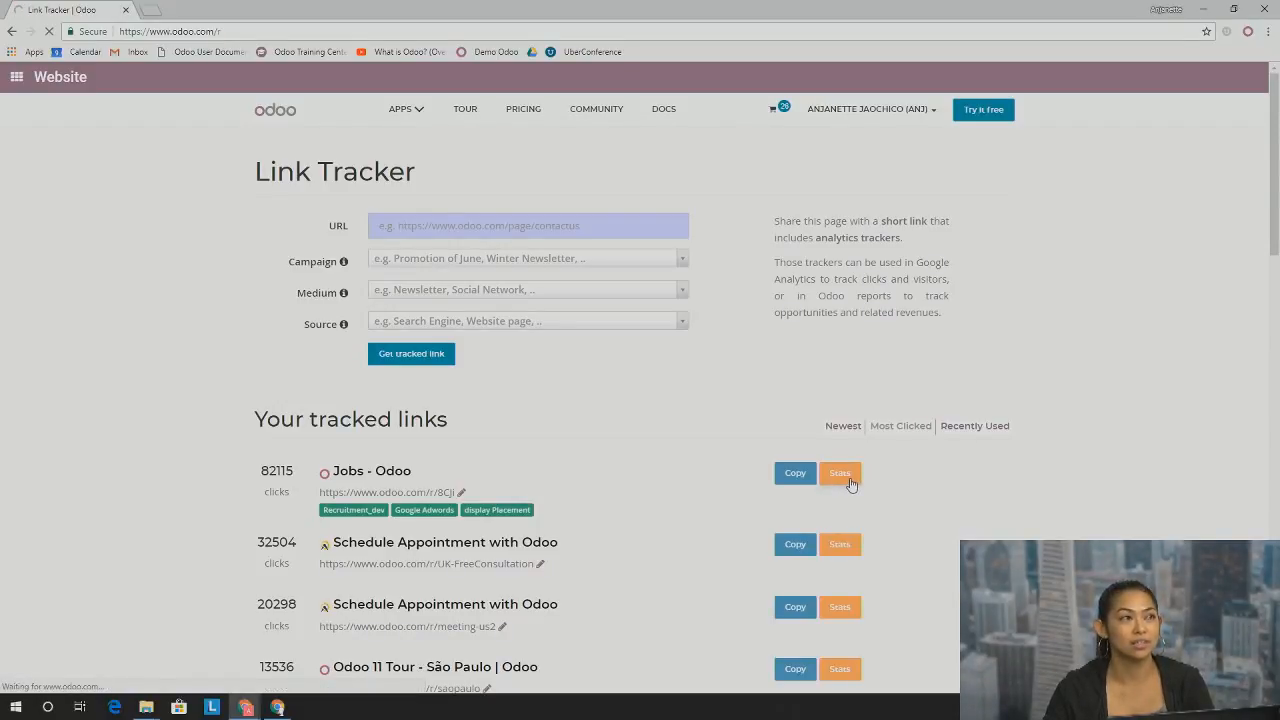
{"action": "mouse_move", "coordinate": [908, 492]}
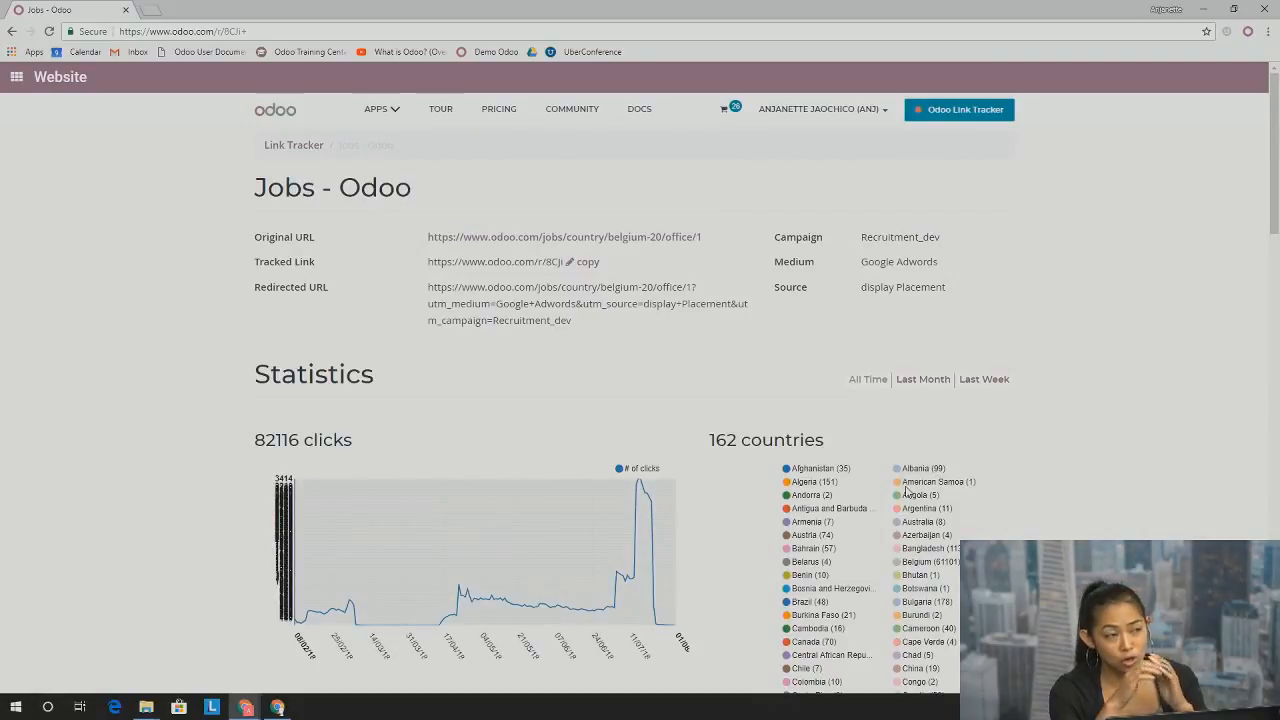
{"action": "mouse_move", "coordinate": [1018, 418]}
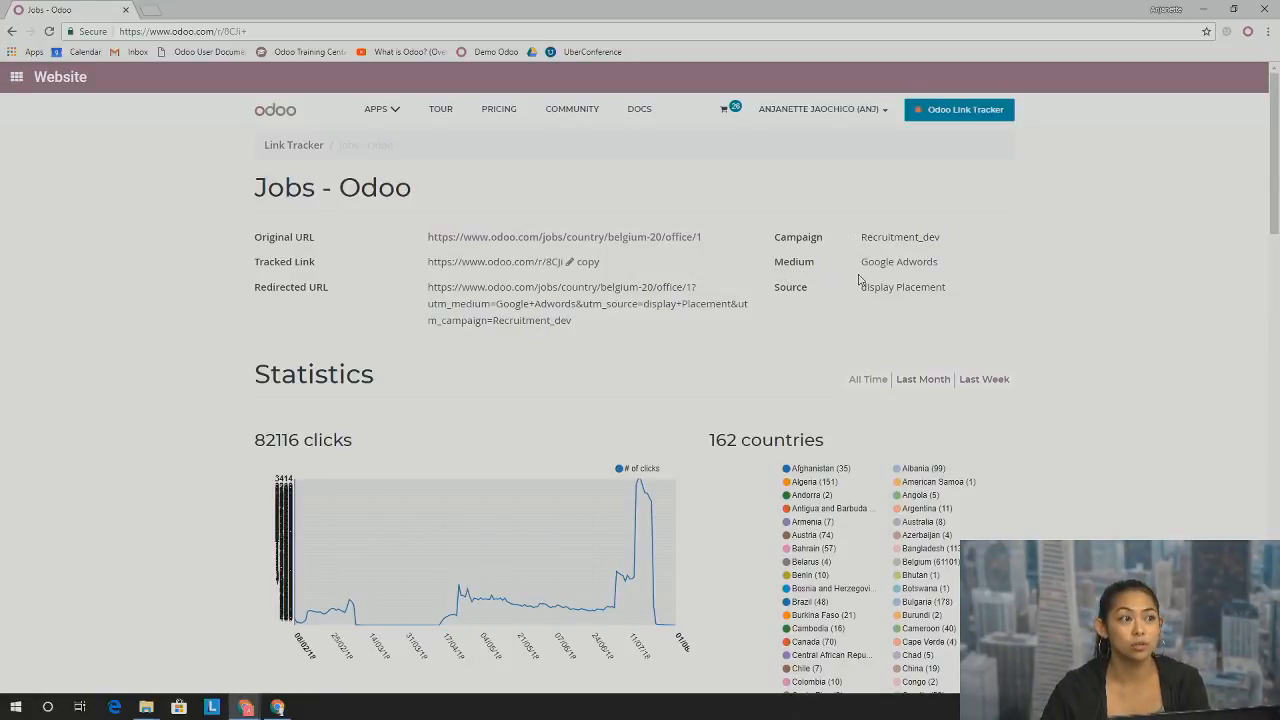
{"action": "mouse_move", "coordinate": [862, 252]}
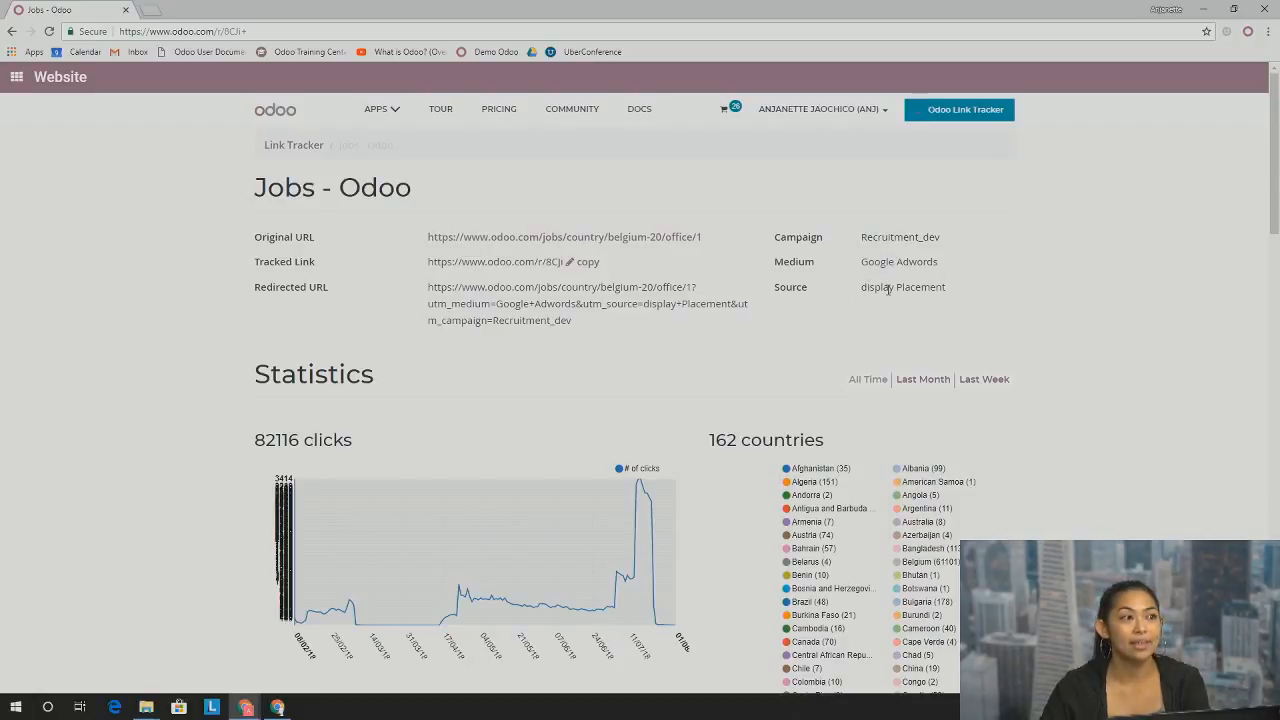
{"action": "mouse_move", "coordinate": [912, 308]}
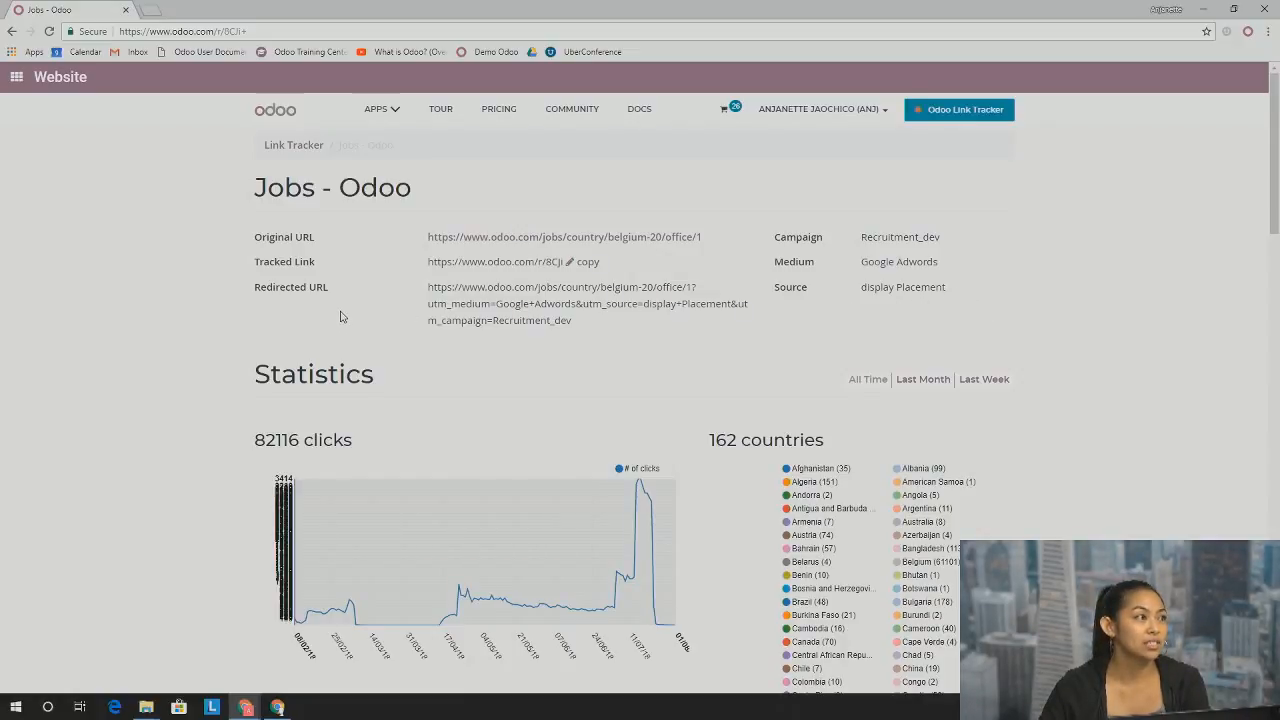
Scroll through the statistics charts before moving to the demo2 Link Tracker page
{"action": "scroll", "scroll_direction": "down", "scroll_amount": 3}
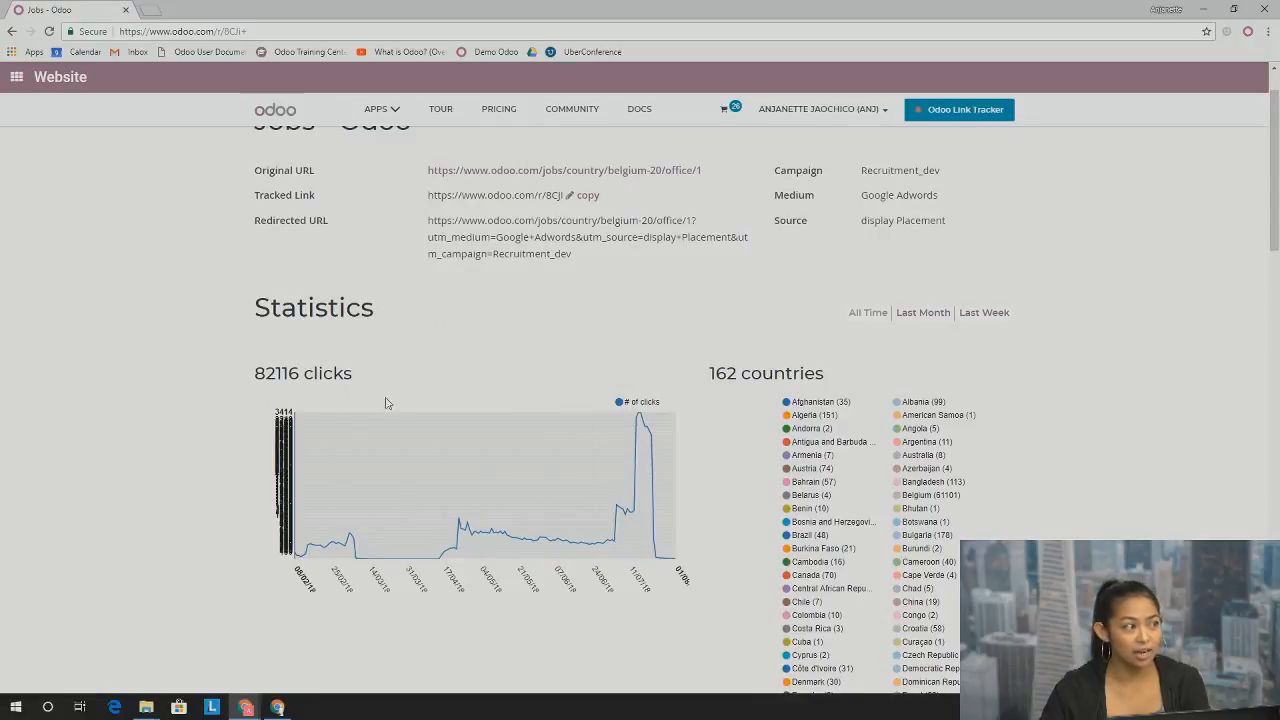
{"action": "mouse_move", "coordinate": [696, 404]}
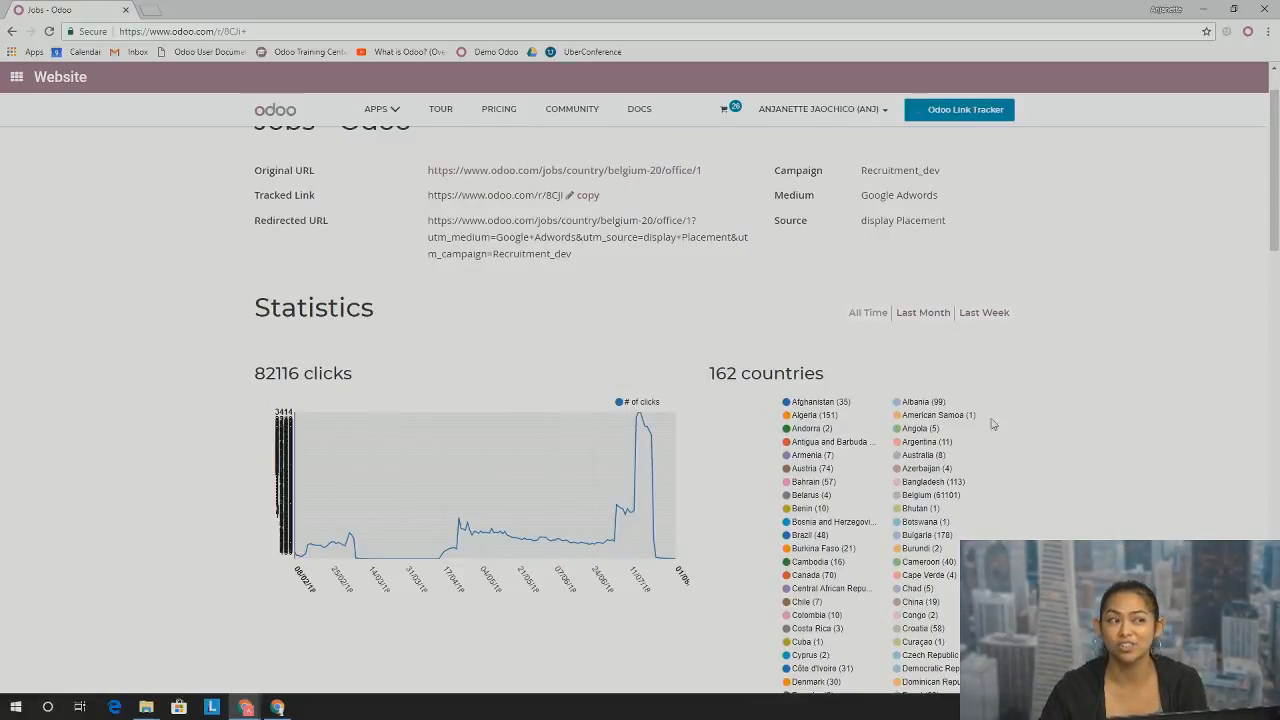
{"action": "scroll", "scroll_direction": "down", "scroll_amount": 3}
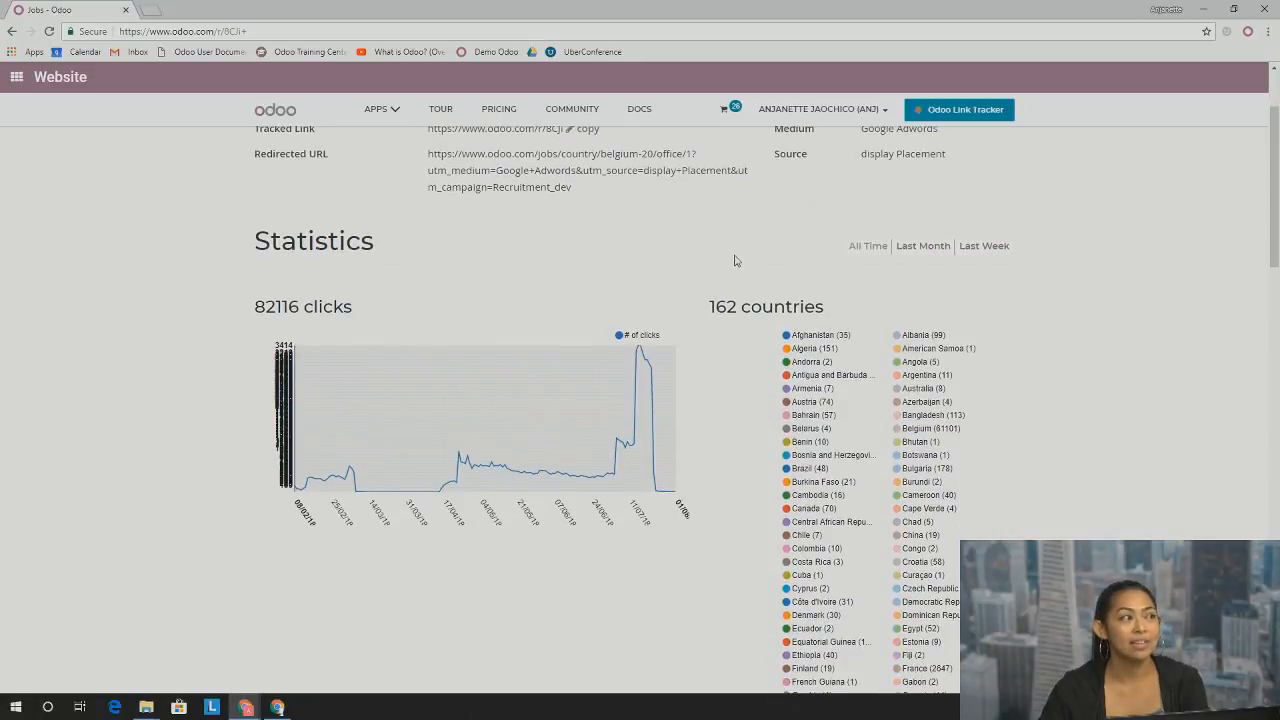
{"action": "mouse_move", "coordinate": [798, 300]}
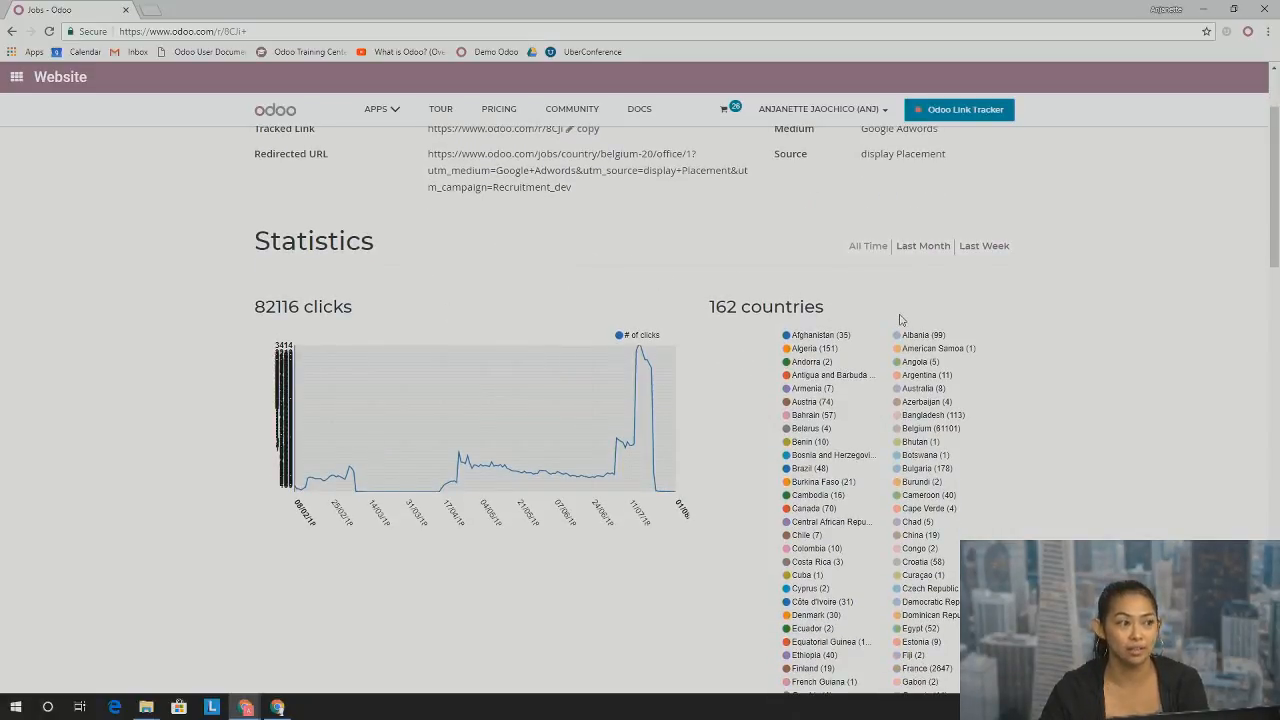
{"action": "mouse_move", "coordinate": [1012, 316]}
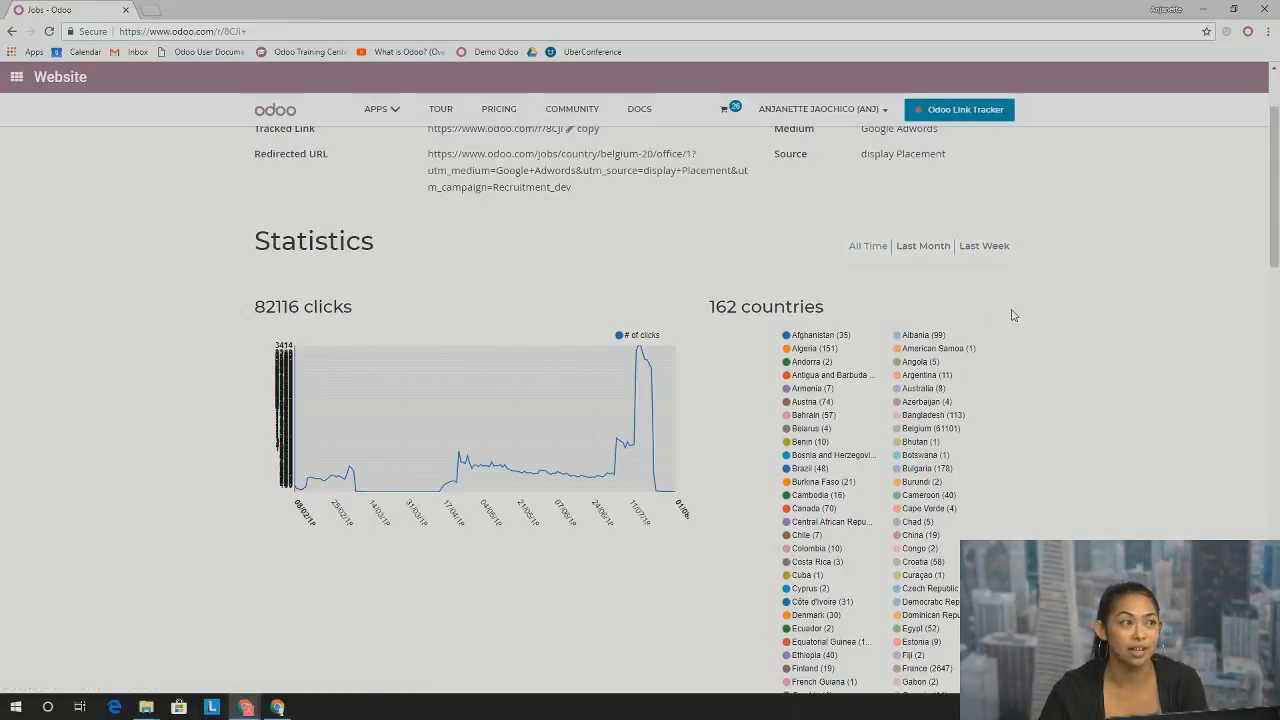
{"action": "scroll", "scroll_direction": "down", "scroll_amount": 3}
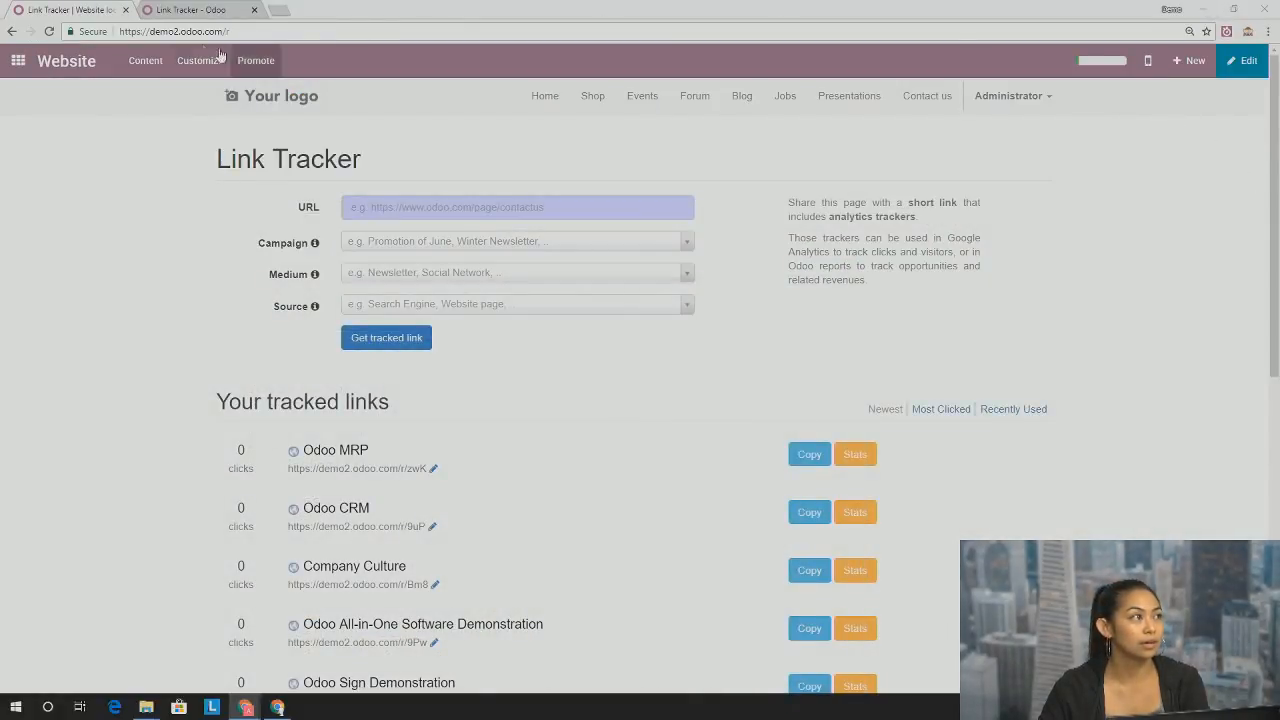
Bring up the demo database's home menu and scroll down the grid of app icons
{"action": "left_click", "coordinate": [18, 60]}
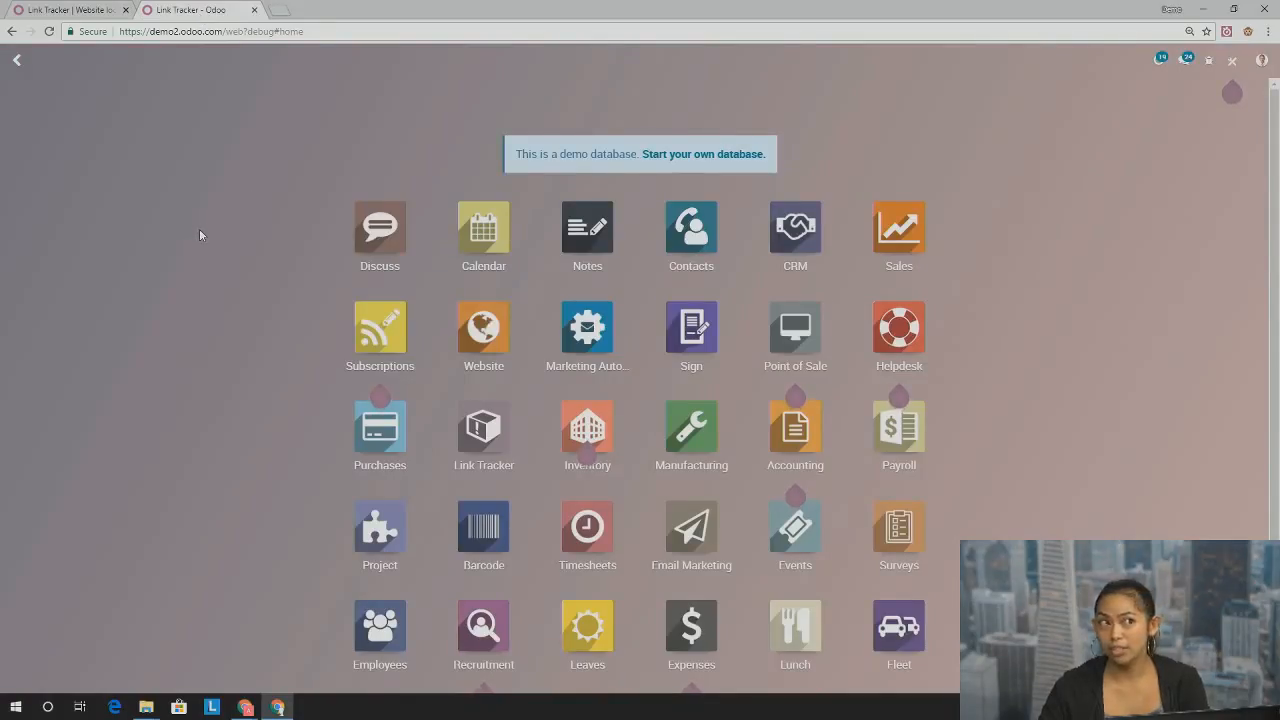
{"action": "mouse_move", "coordinate": [1176, 418]}
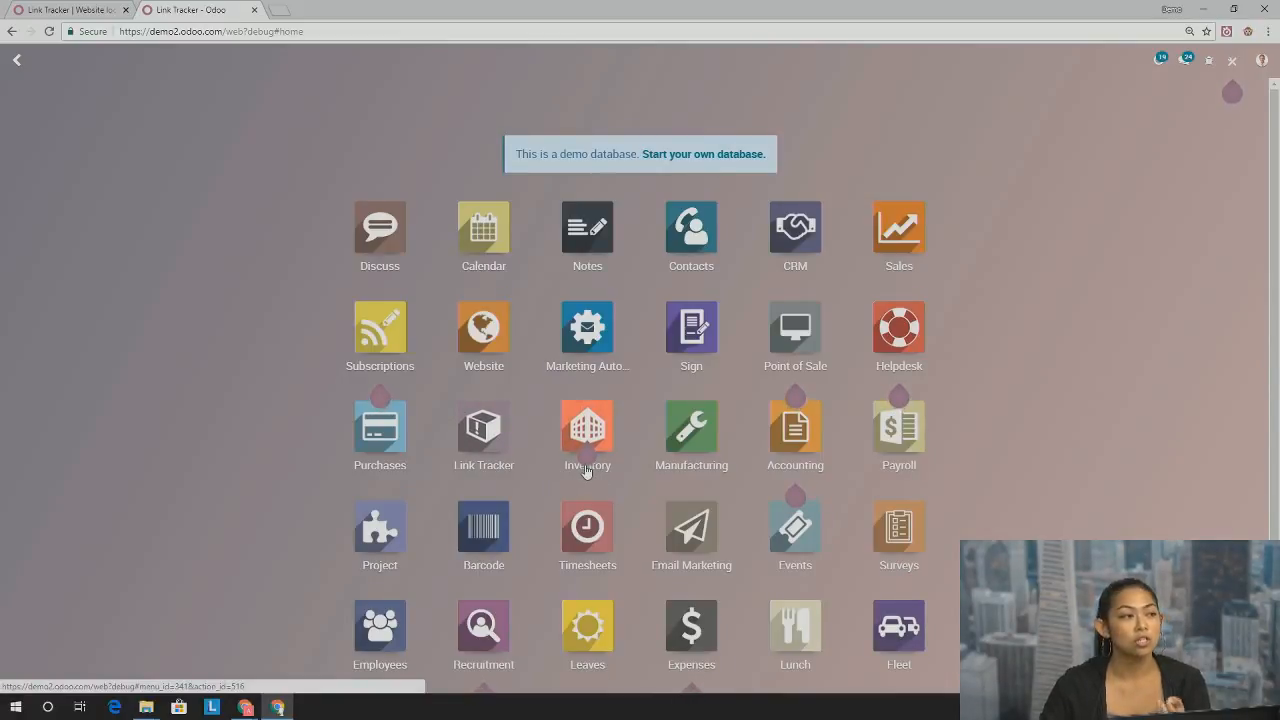
{"action": "scroll", "scroll_direction": "down", "scroll_amount": 3}
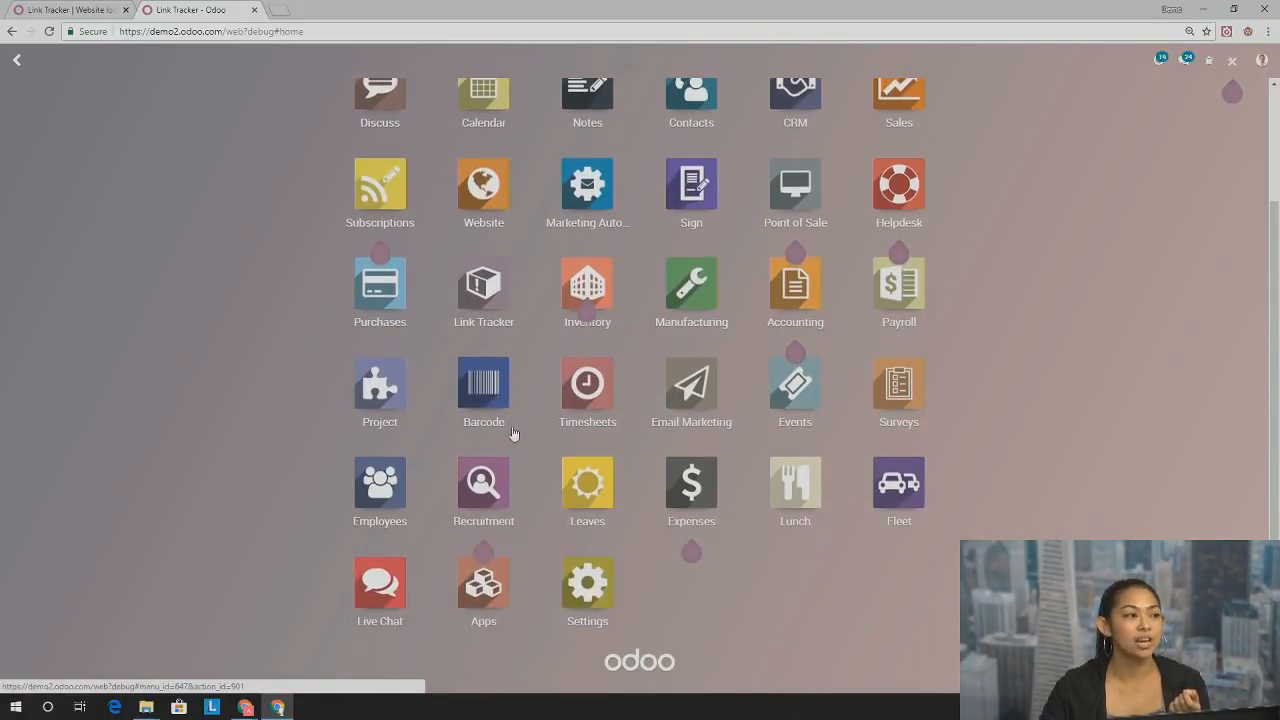
{"action": "left_click", "coordinate": [588, 588]}
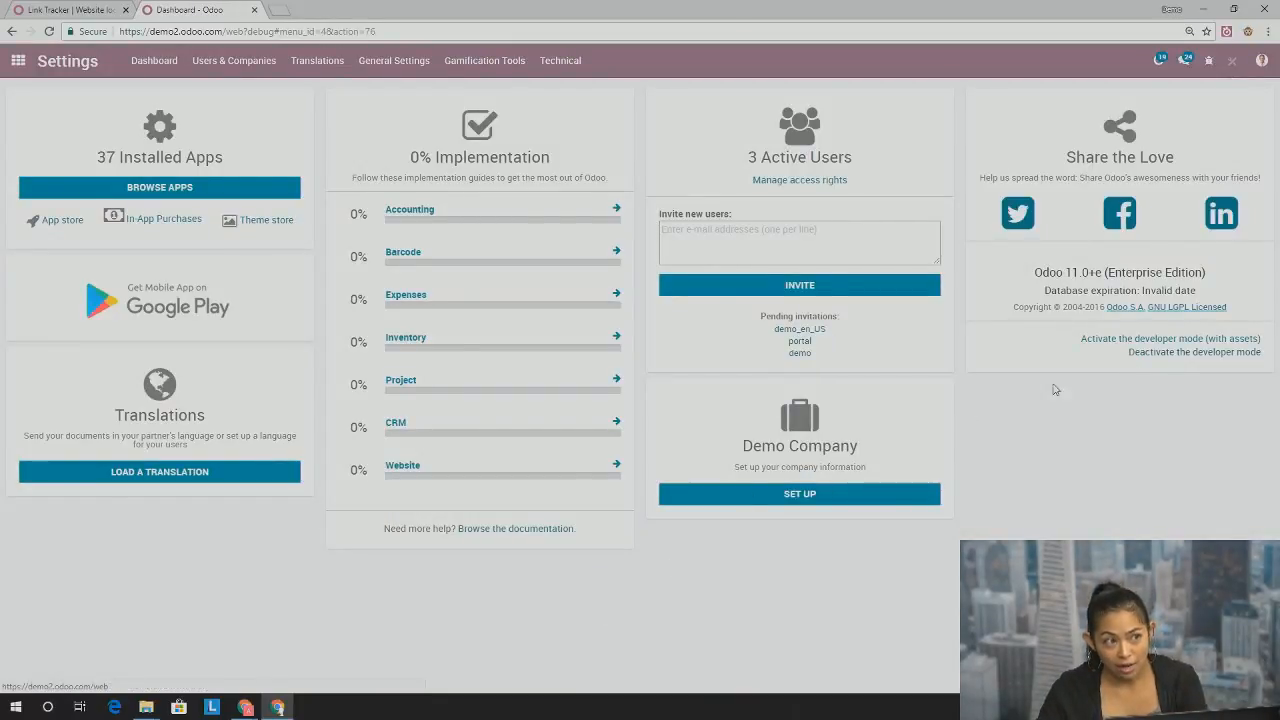
{"action": "mouse_move", "coordinate": [1094, 344]}
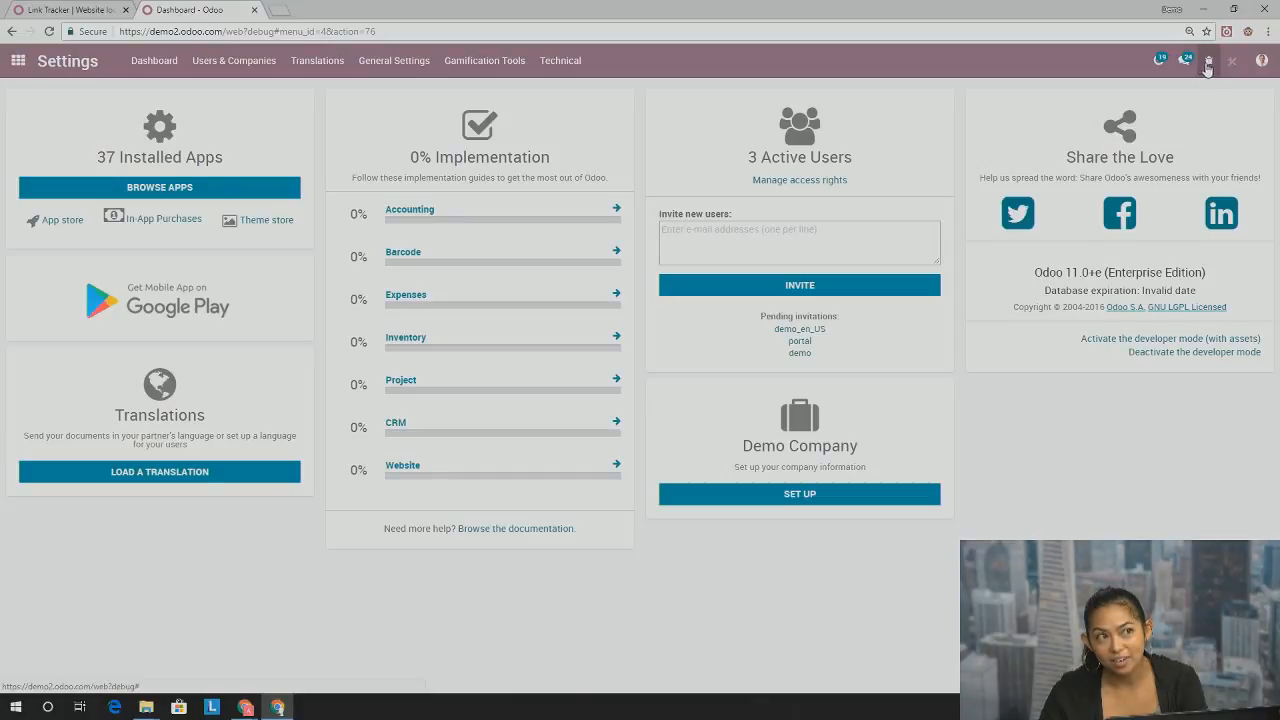
{"action": "mouse_move", "coordinate": [1208, 62]}
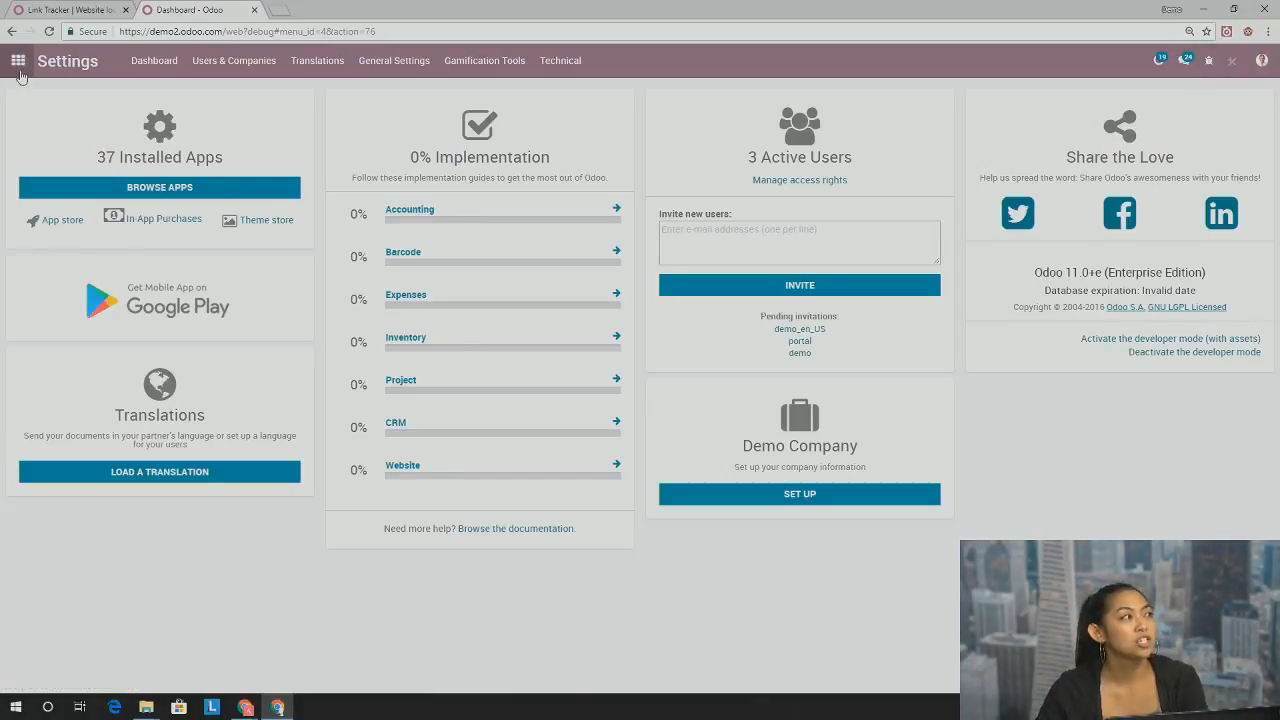
{"action": "left_click", "coordinate": [18, 60]}
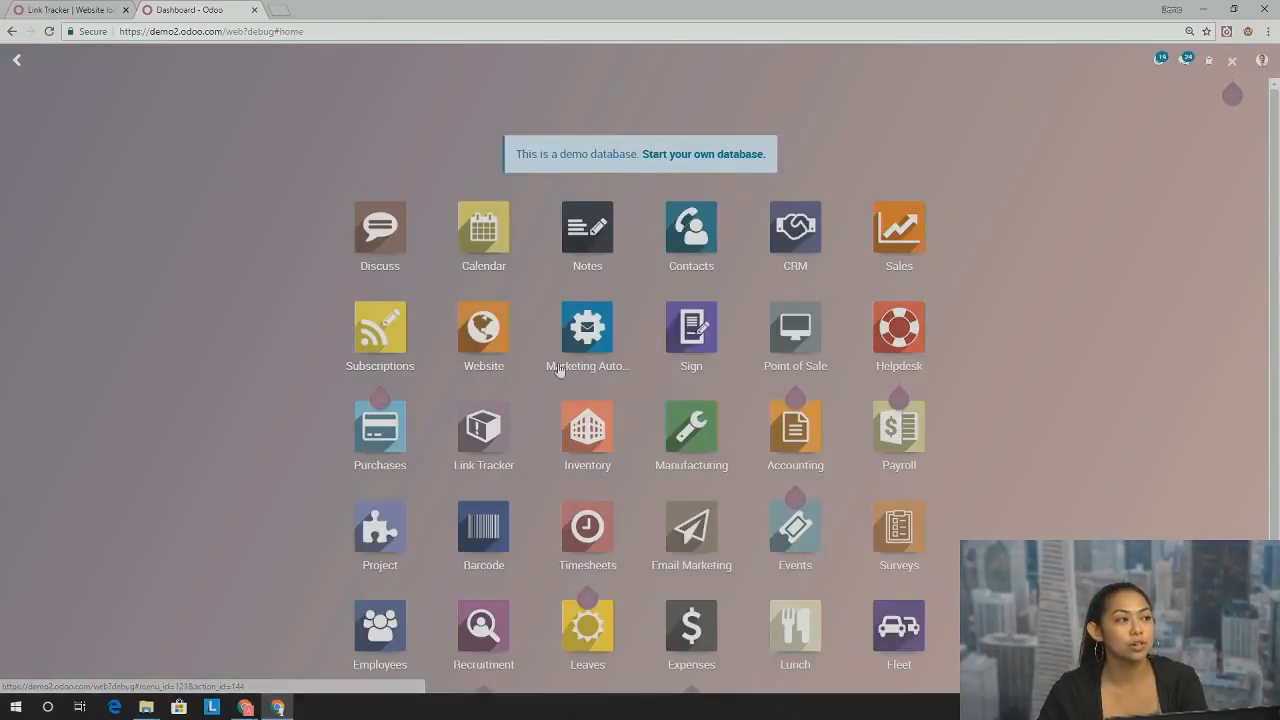
{"action": "mouse_move", "coordinate": [484, 436]}
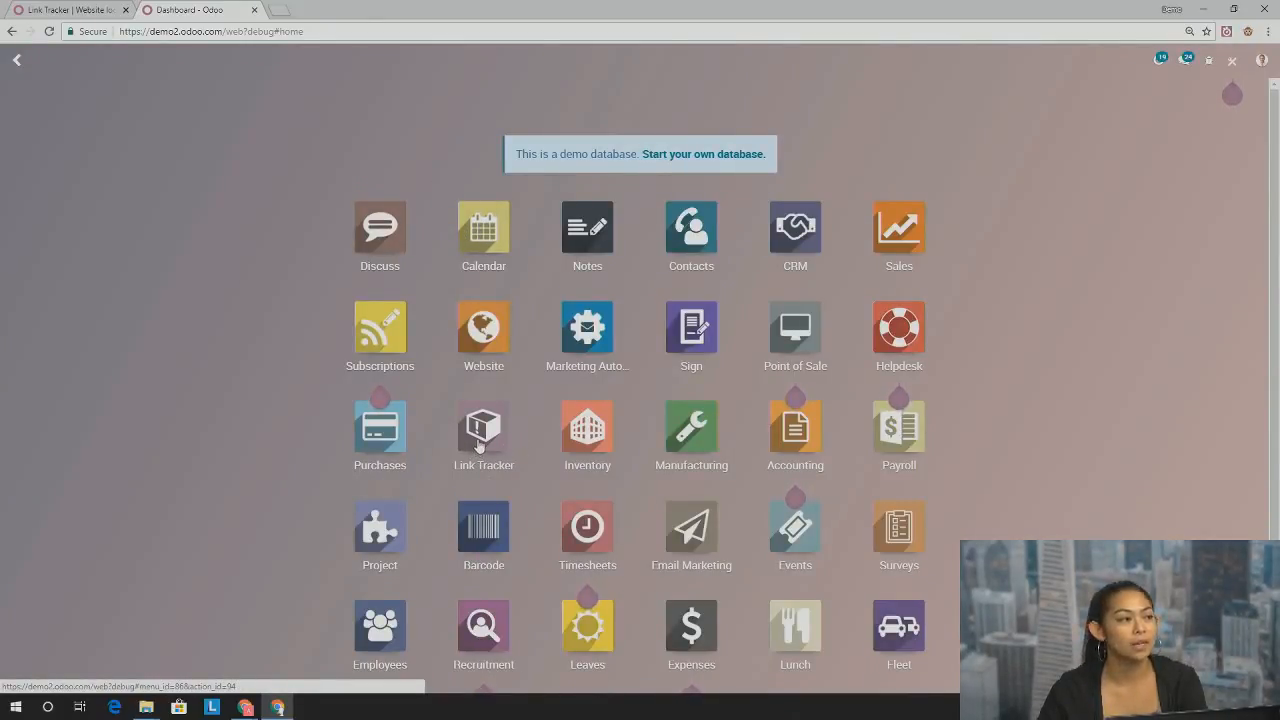
{"action": "left_click", "coordinate": [484, 428]}
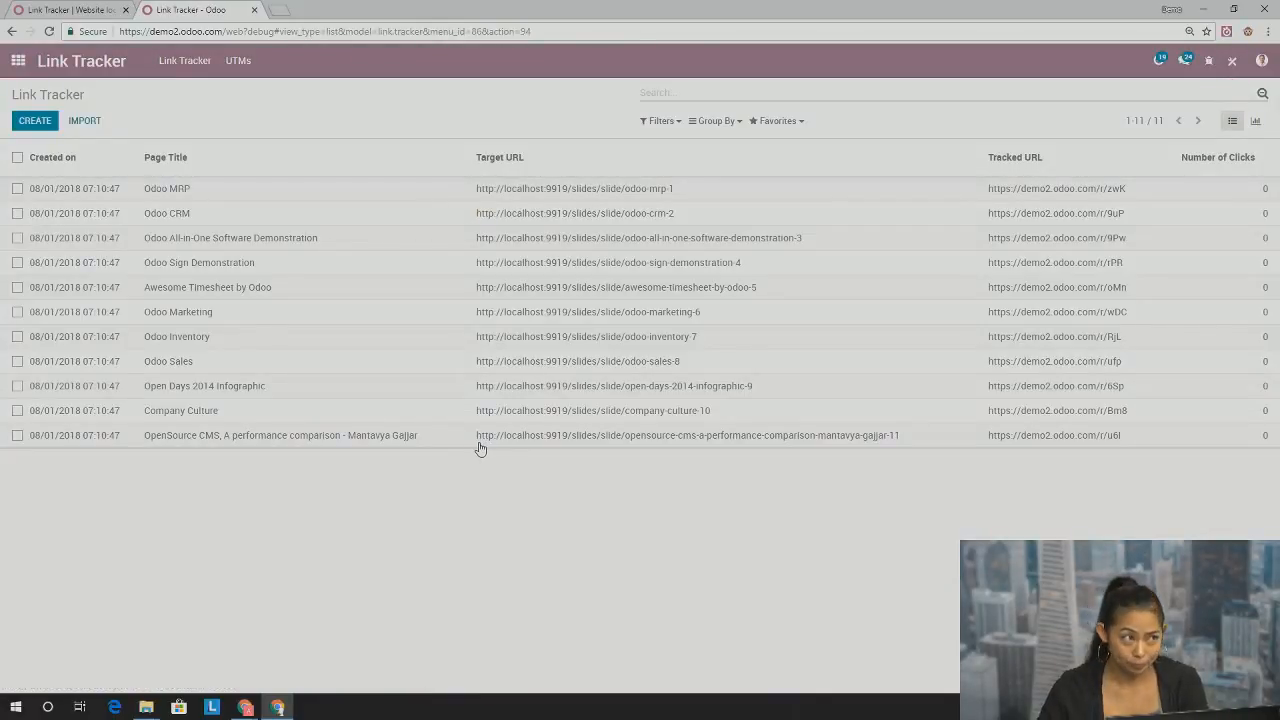
{"action": "mouse_move", "coordinate": [196, 204]}
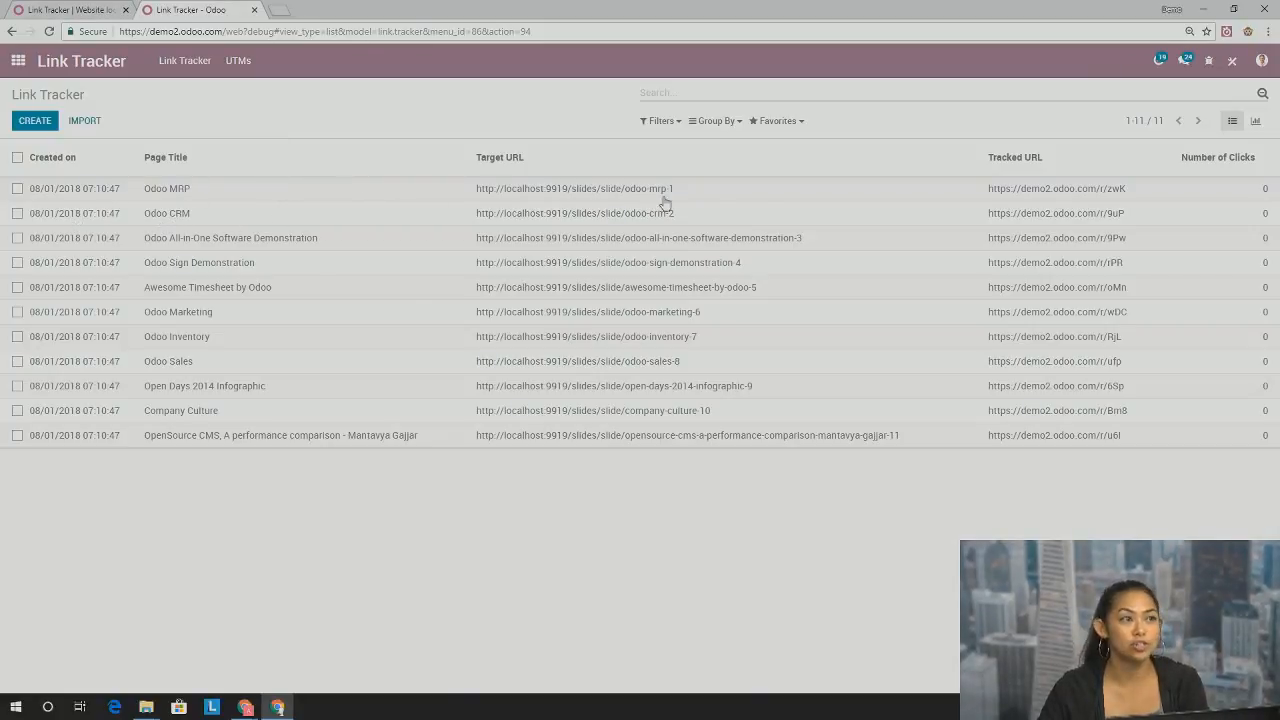
{"action": "mouse_move", "coordinate": [776, 200]}
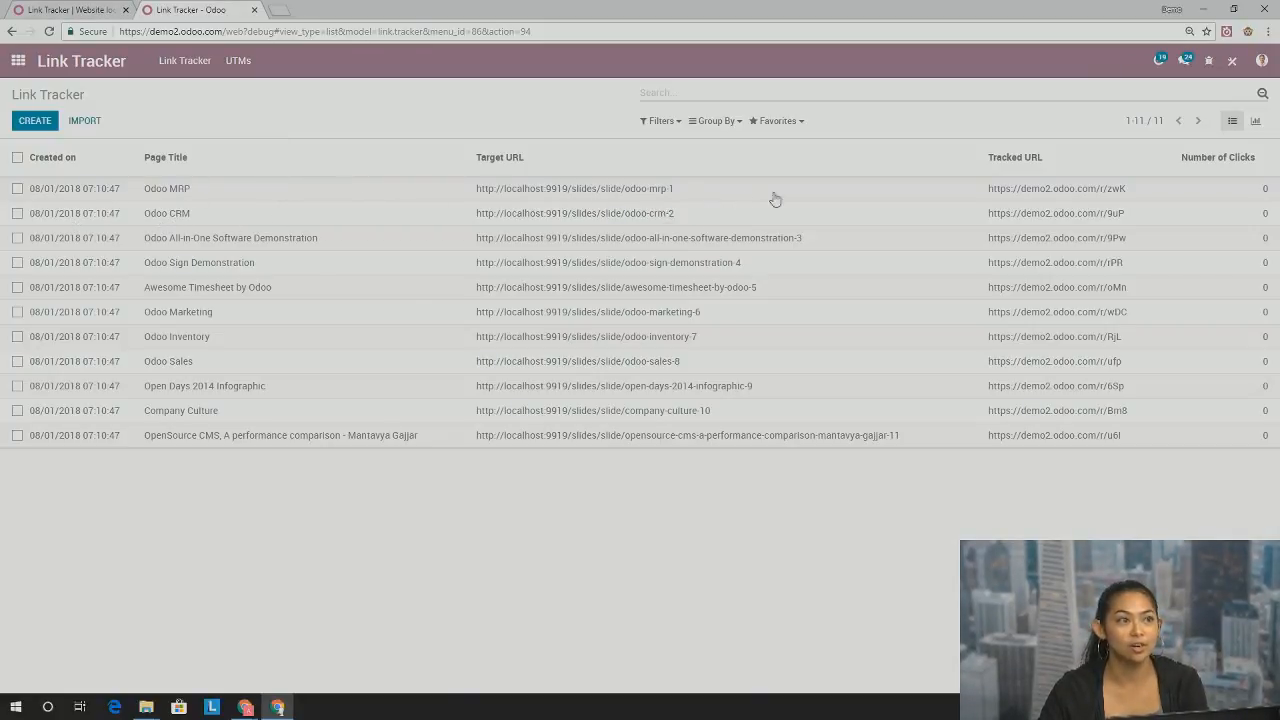
{"action": "mouse_move", "coordinate": [1220, 184]}
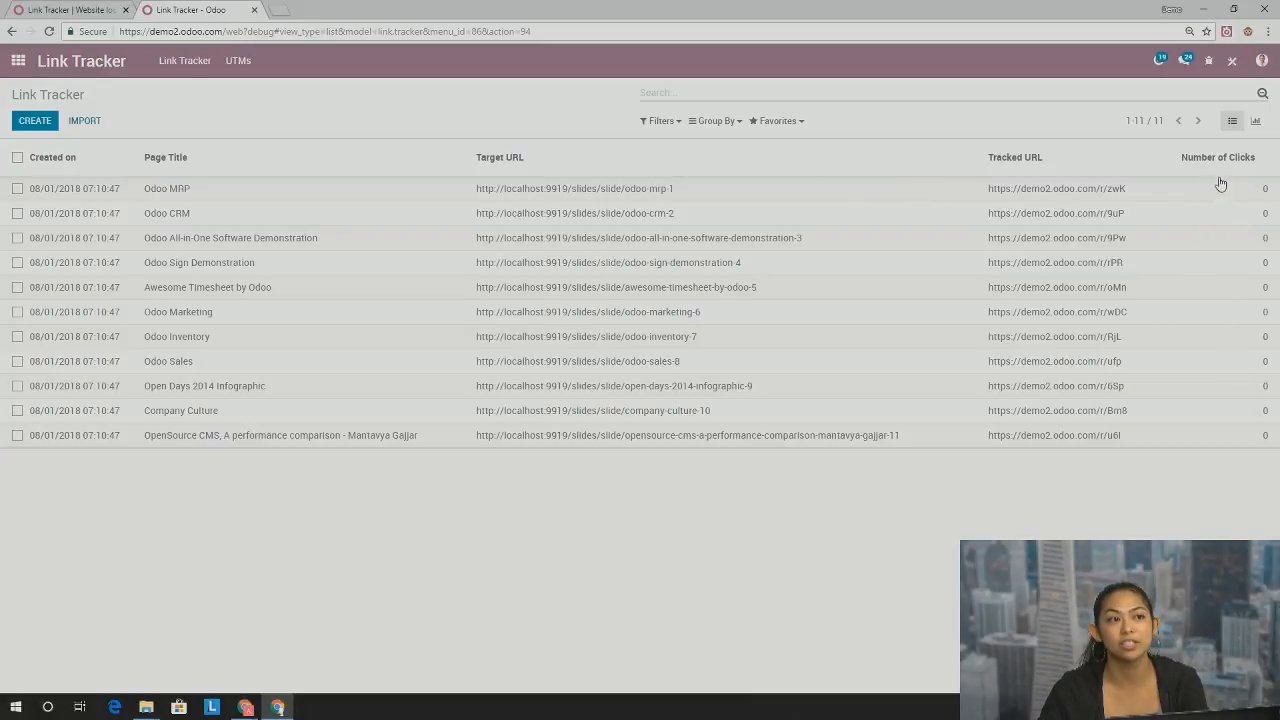
{"action": "mouse_move", "coordinate": [202, 318]}
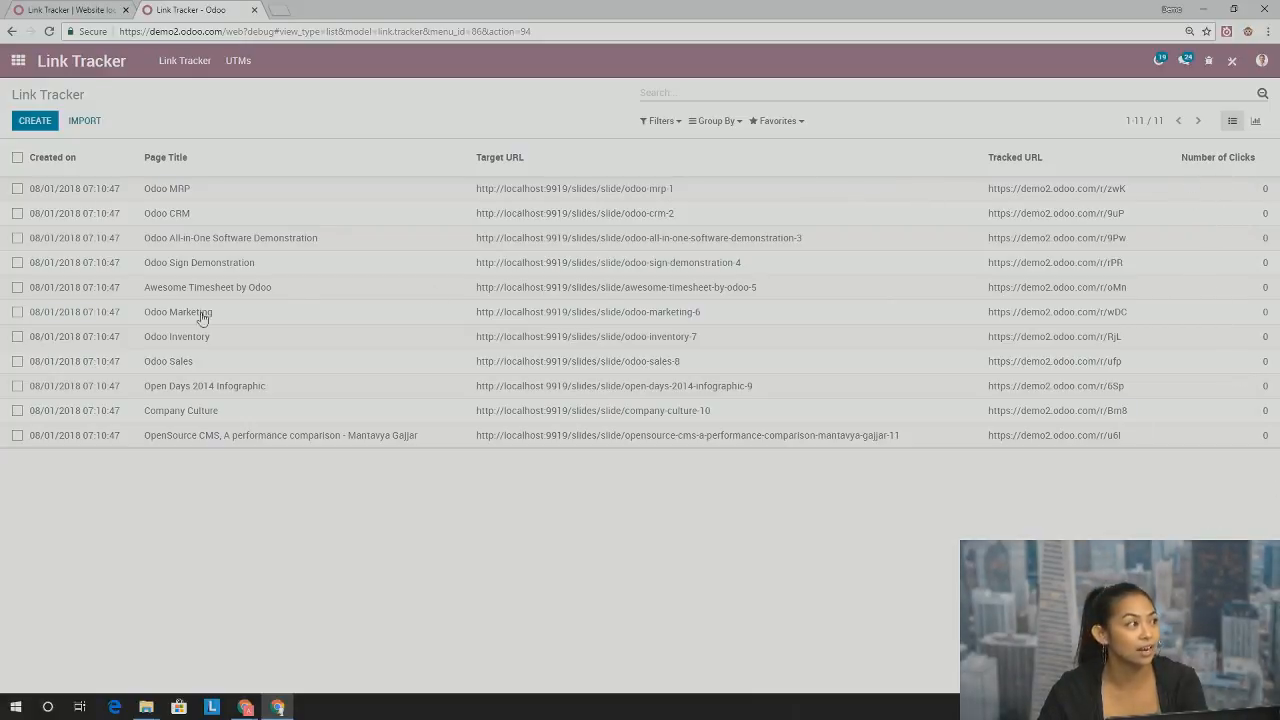
{"action": "left_click", "coordinate": [164, 156]}
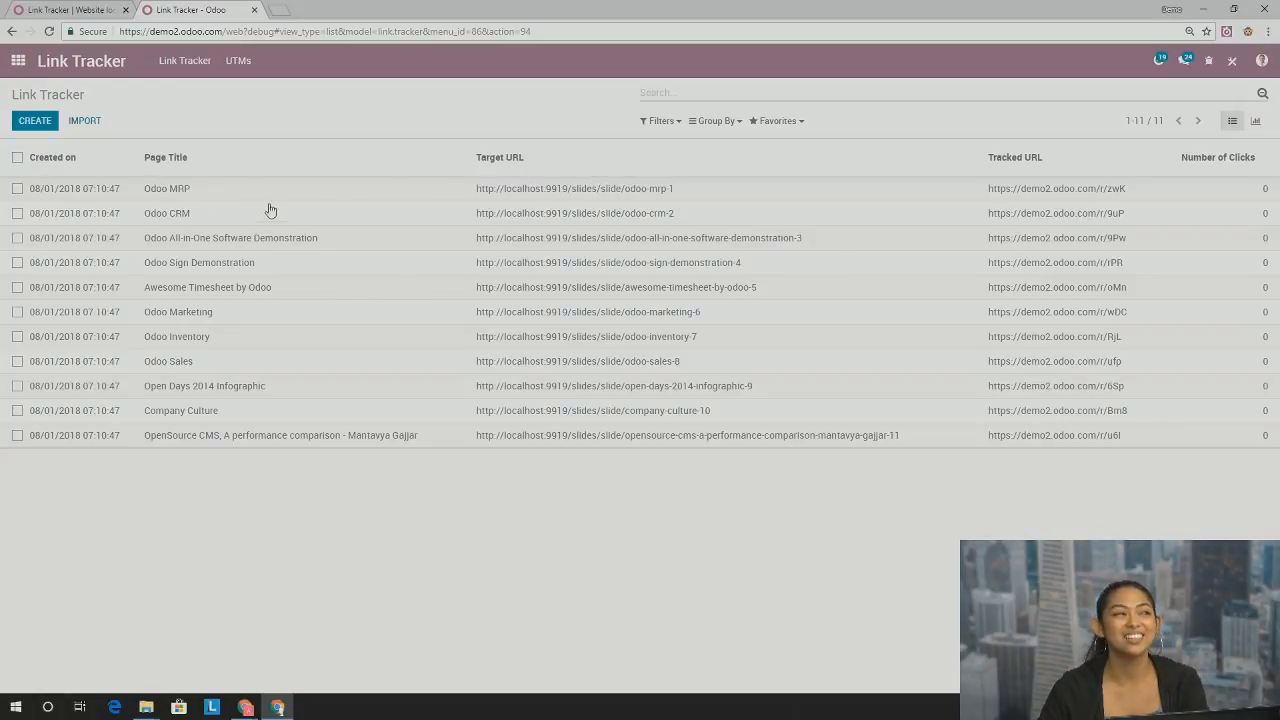
{"action": "mouse_move", "coordinate": [532, 478]}
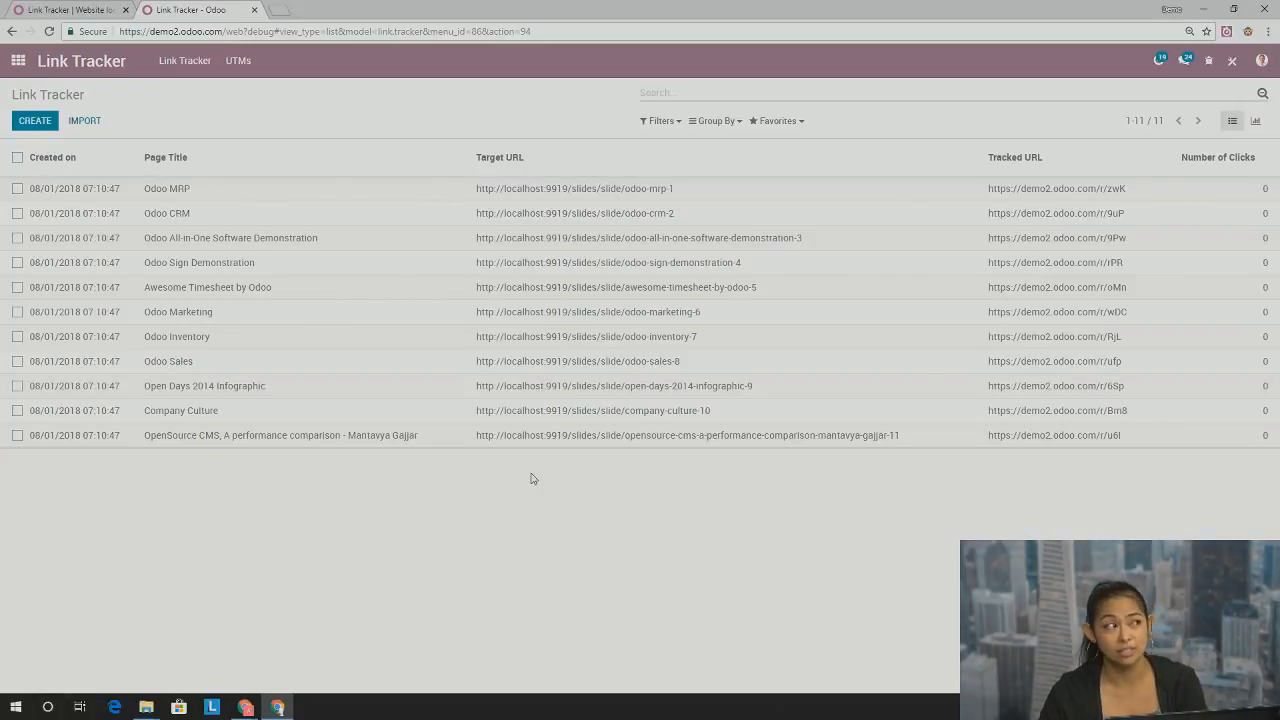
{"action": "mouse_move", "coordinate": [516, 480]}
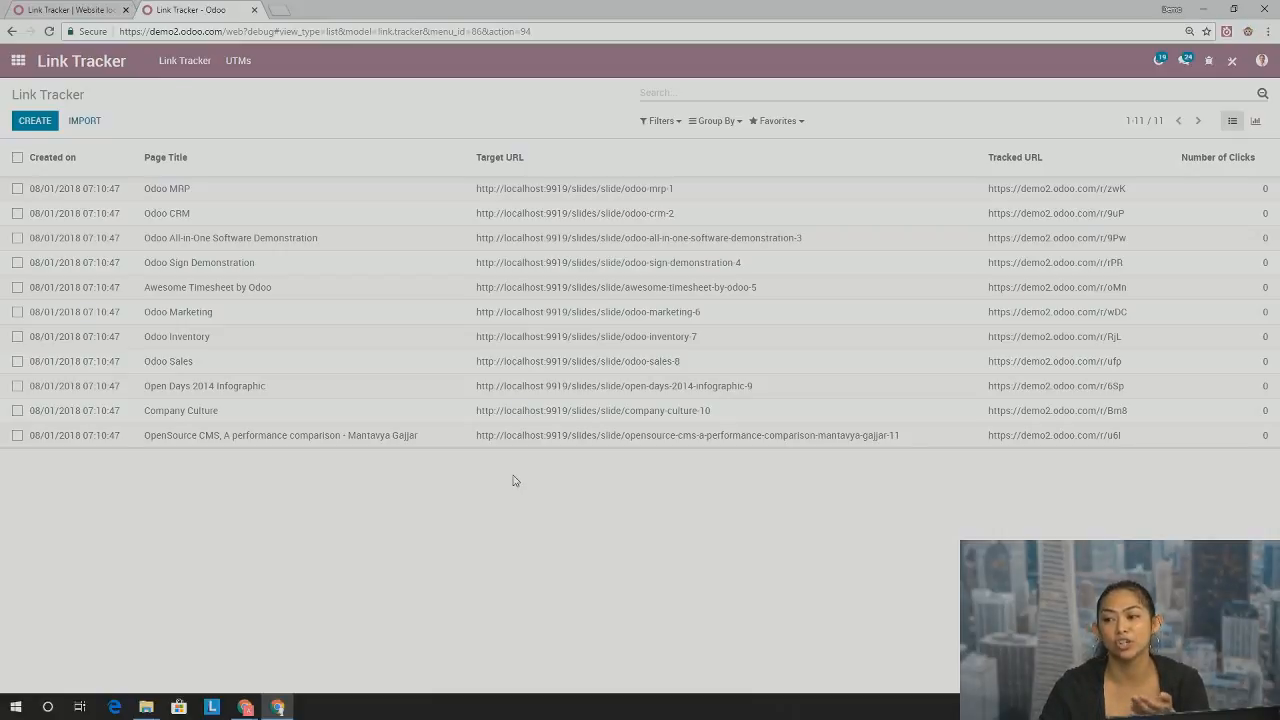
{"action": "mouse_move", "coordinate": [198, 218]}
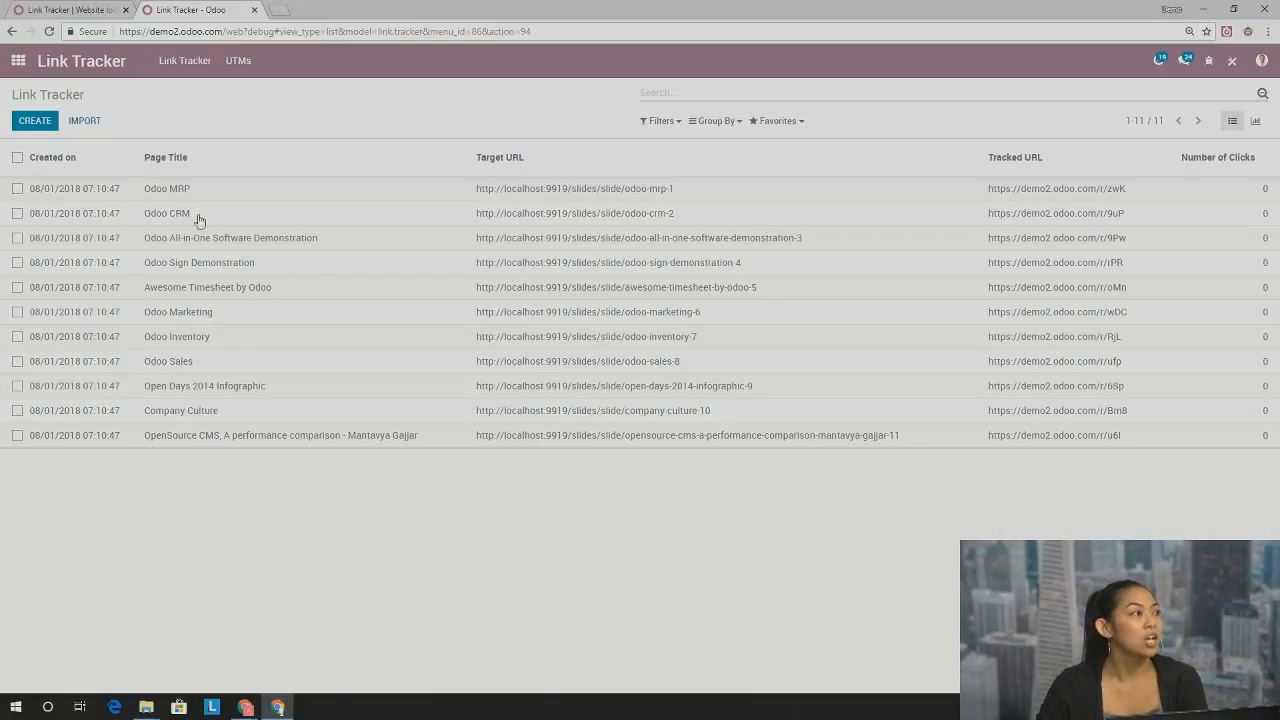
{"action": "mouse_move", "coordinate": [212, 196]}
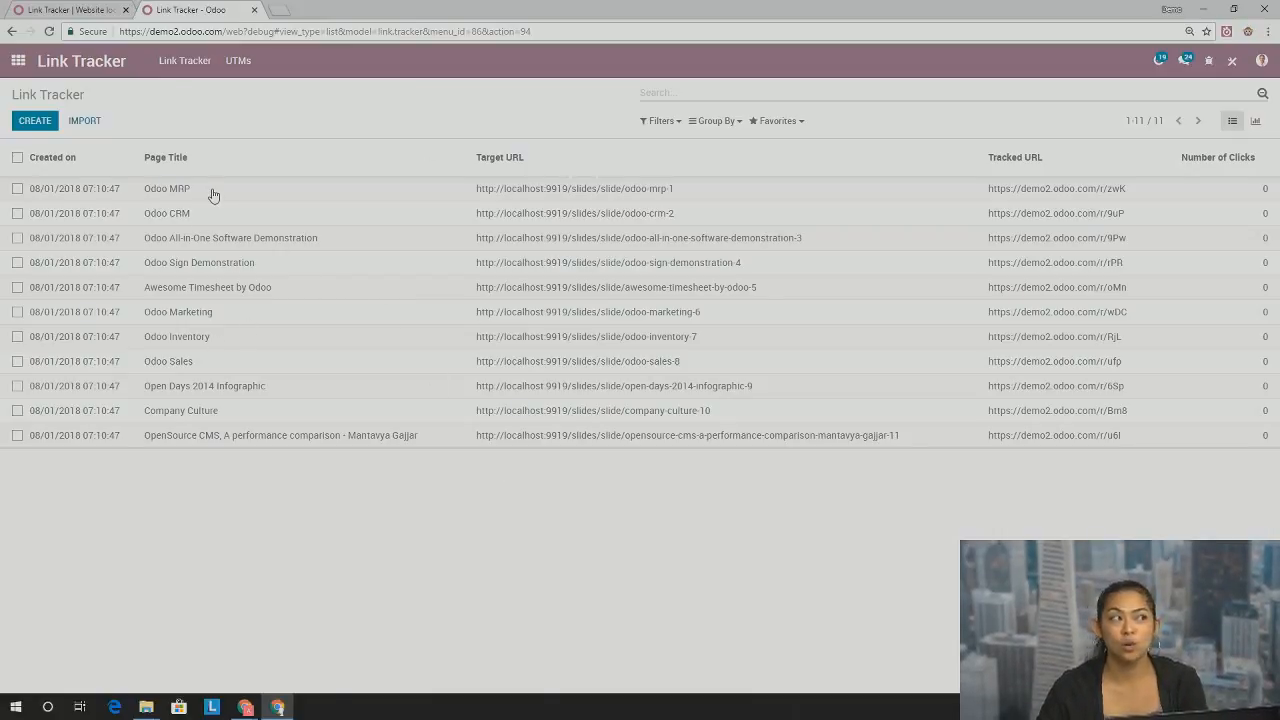
Open the Odoo MRP tracked link record from the Link Tracker list
{"action": "left_click", "coordinate": [168, 188]}
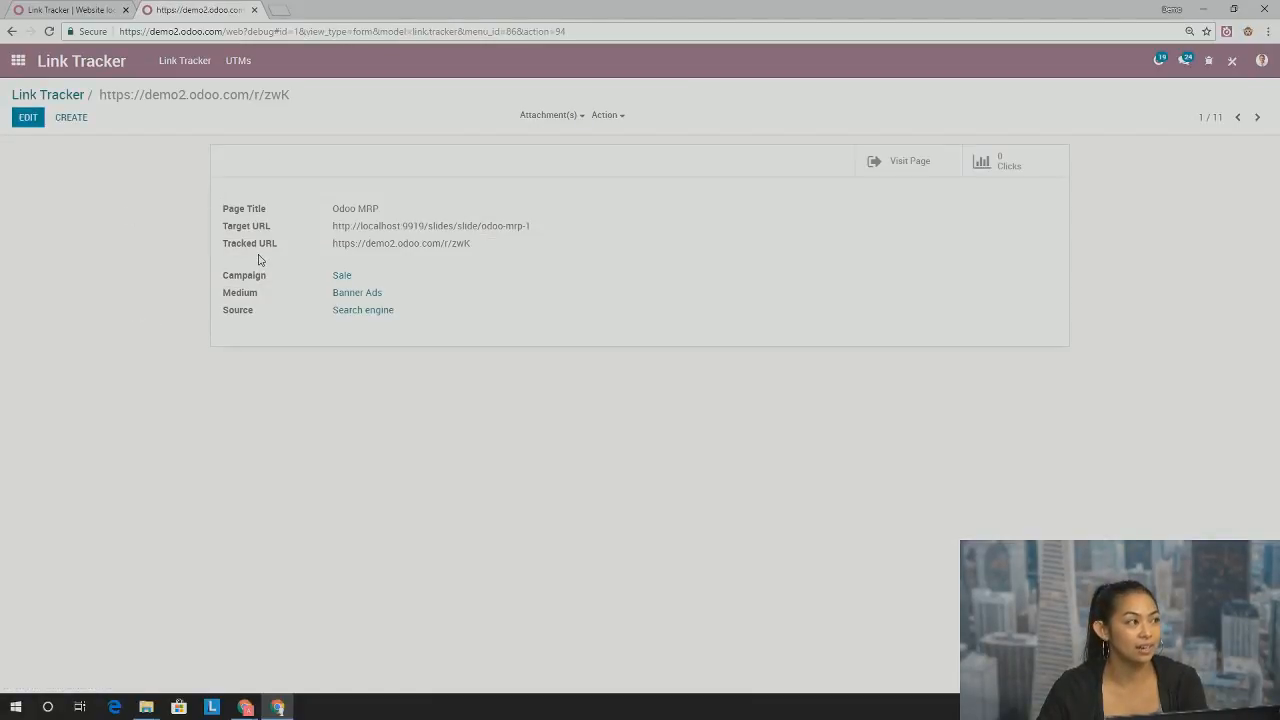
{"action": "mouse_move", "coordinate": [336, 224]}
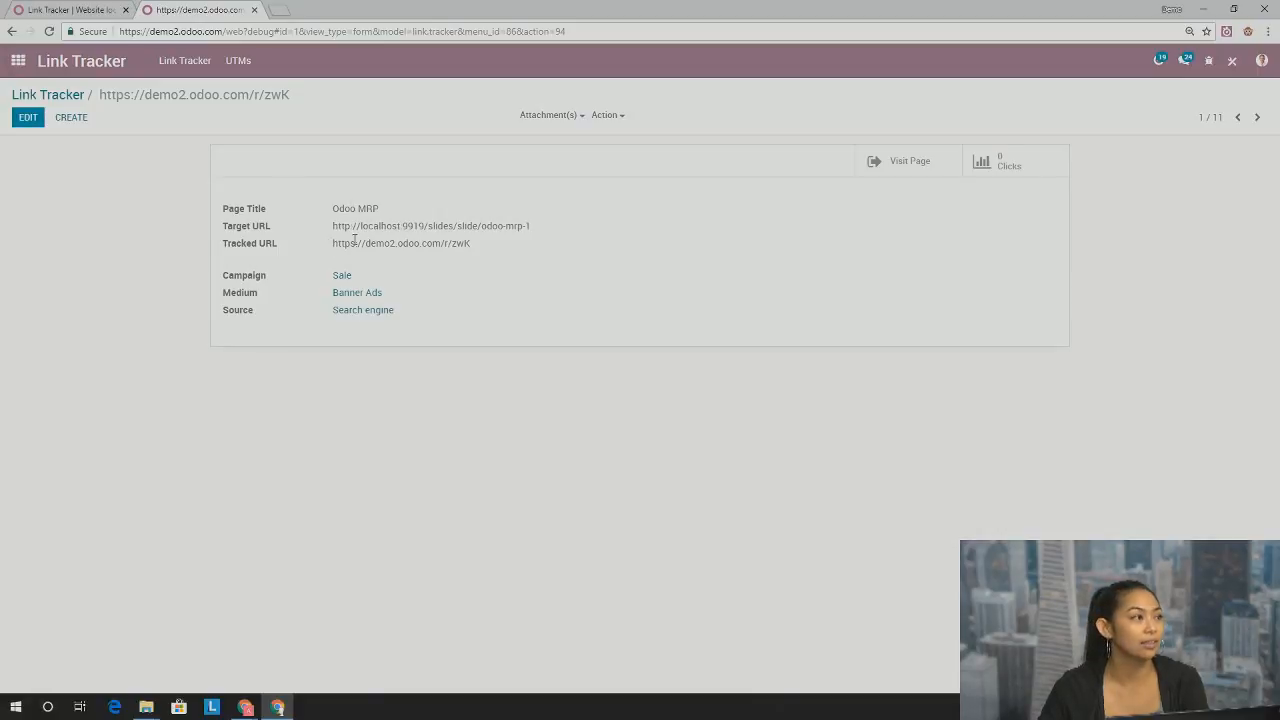
{"action": "mouse_move", "coordinate": [560, 230]}
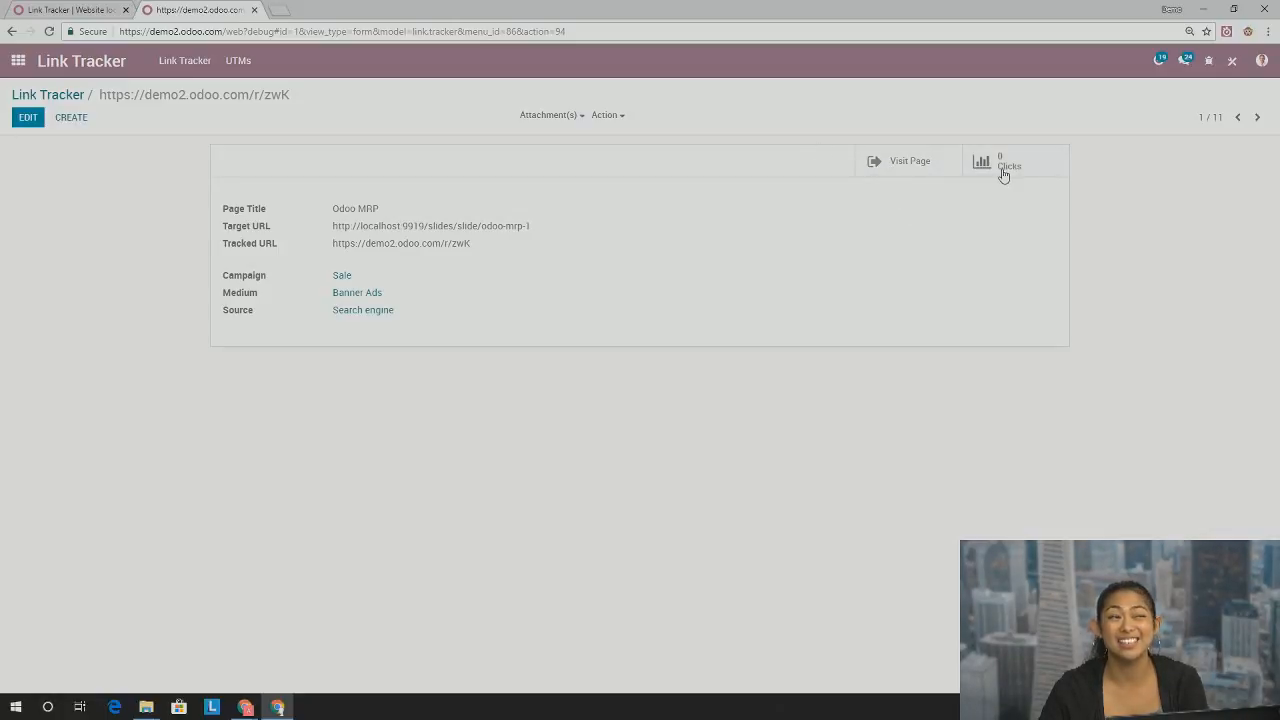
{"action": "mouse_move", "coordinate": [284, 292]}
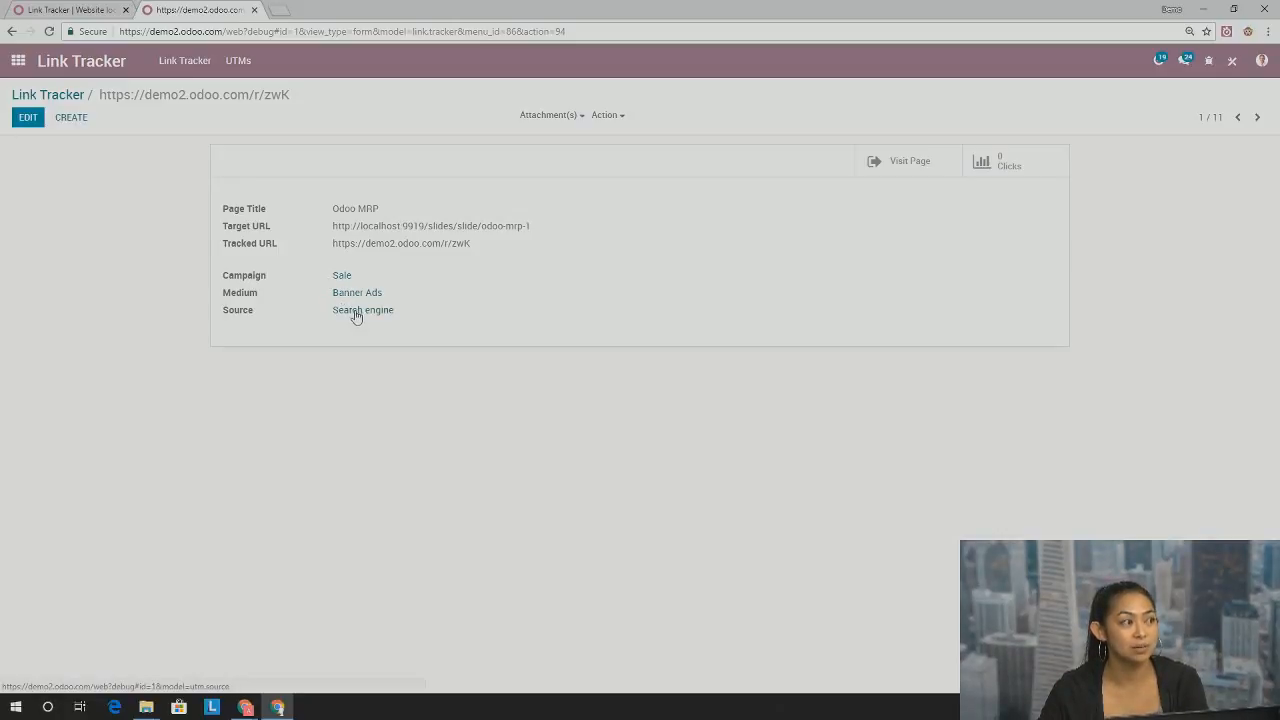
{"action": "mouse_move", "coordinate": [174, 248]}
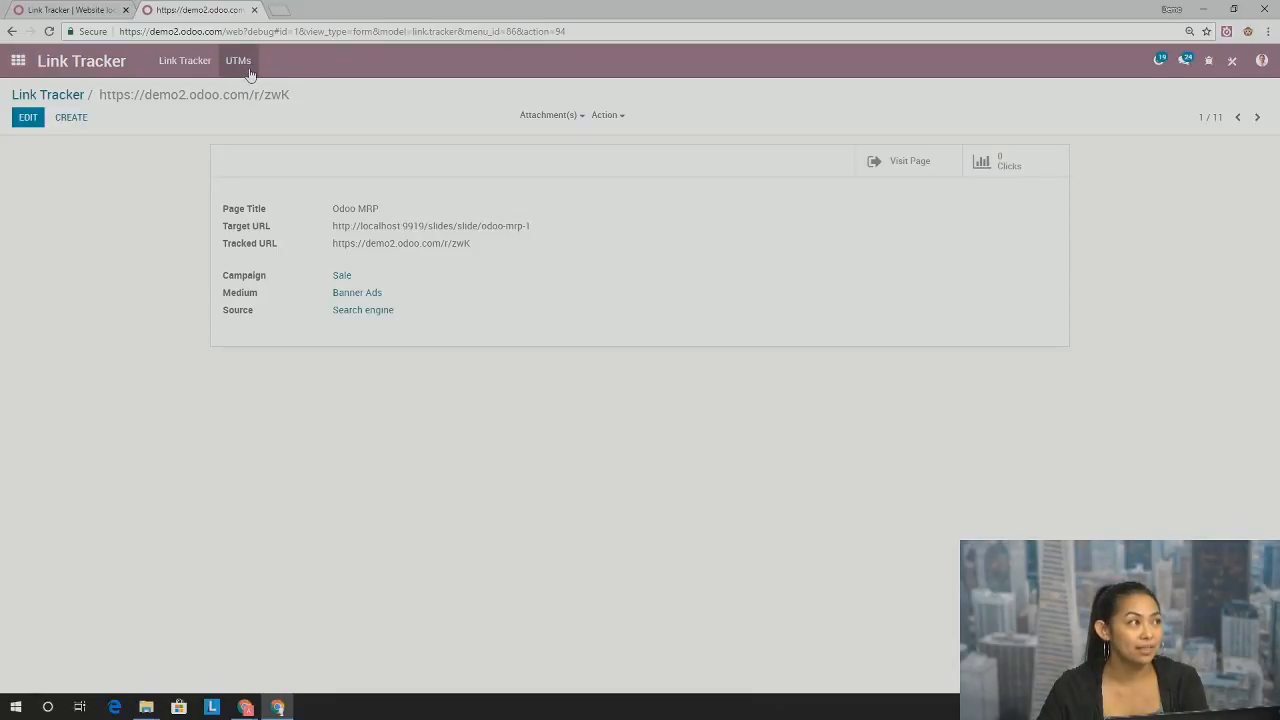
{"action": "left_click", "coordinate": [238, 60]}
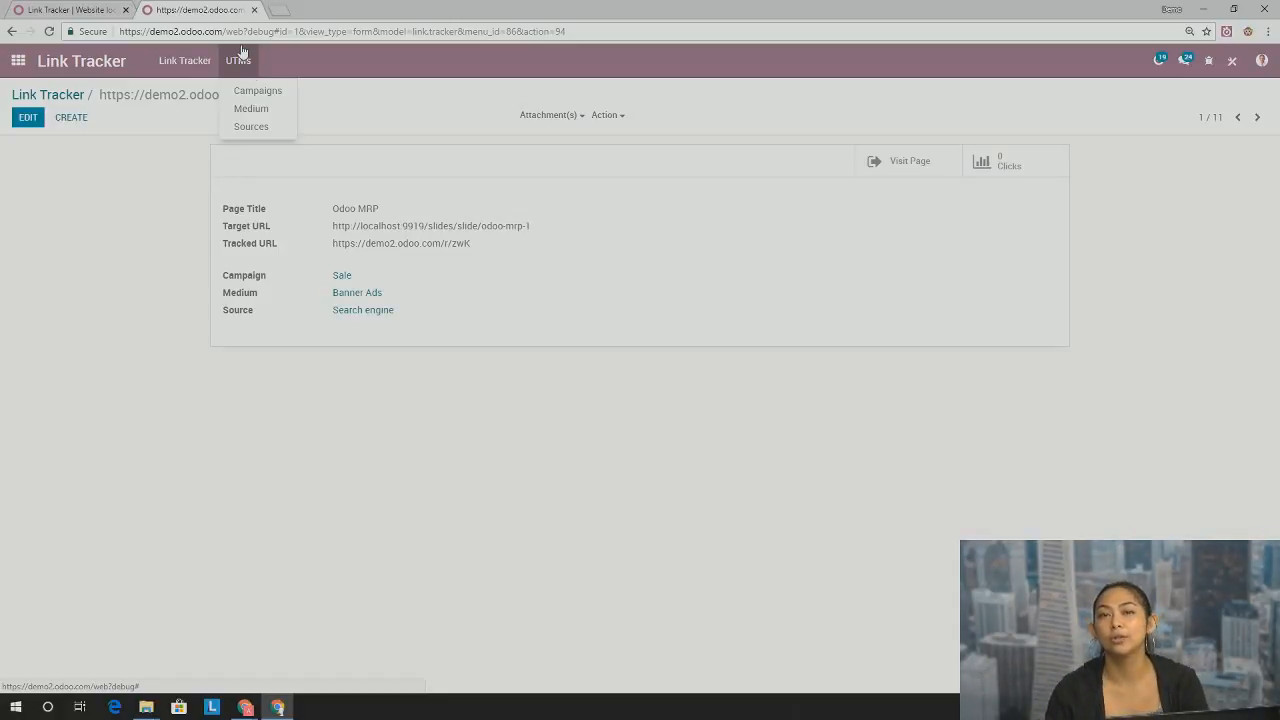
{"action": "mouse_move", "coordinate": [230, 70]}
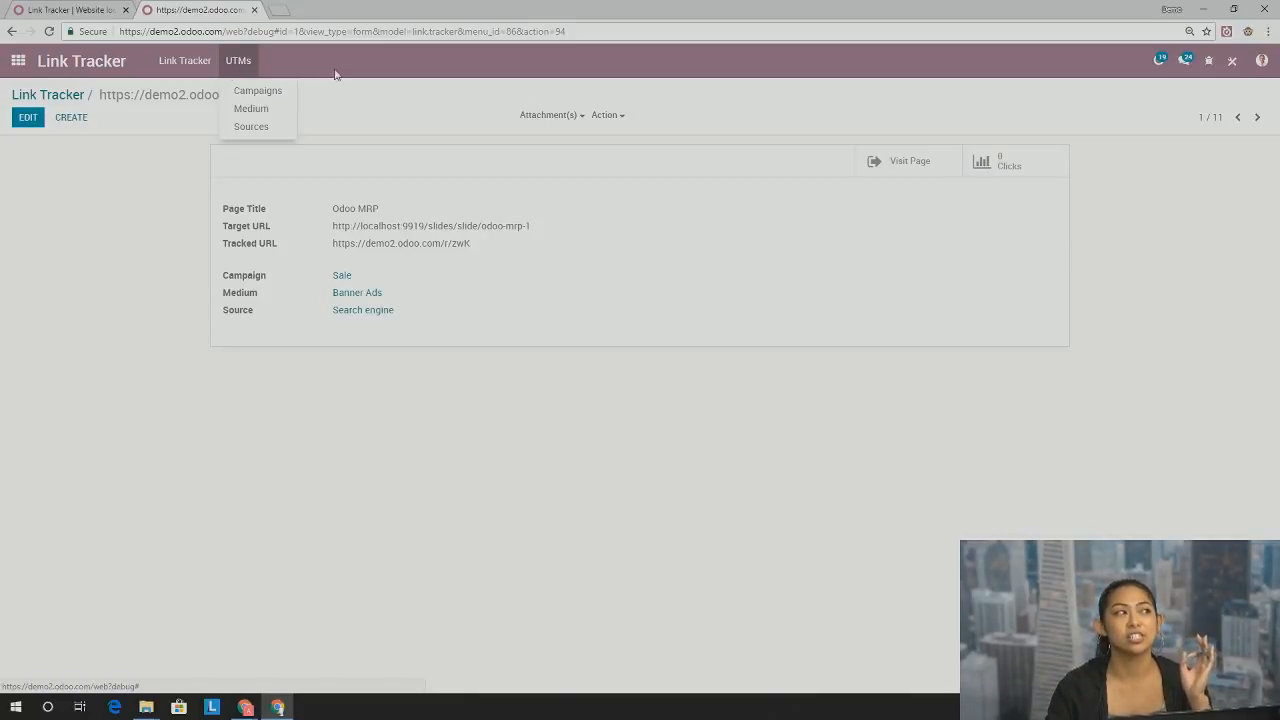
{"action": "mouse_move", "coordinate": [292, 58]}
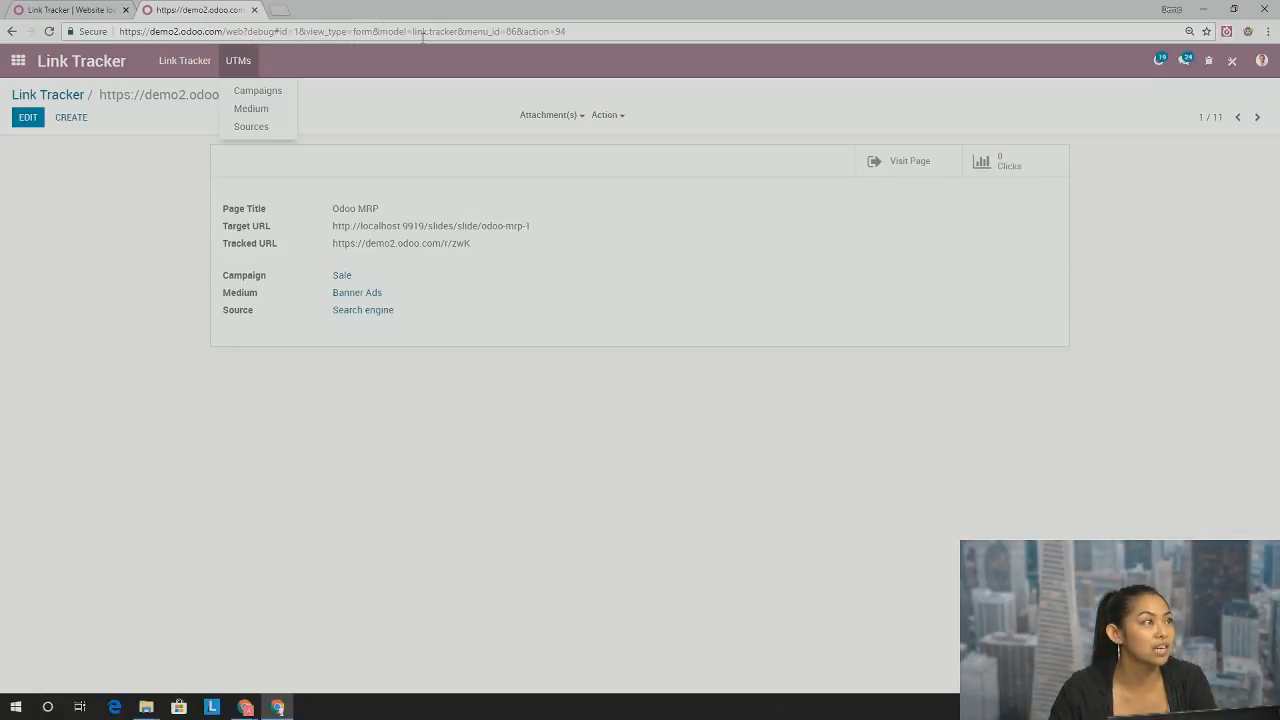
{"action": "mouse_move", "coordinate": [244, 92]}
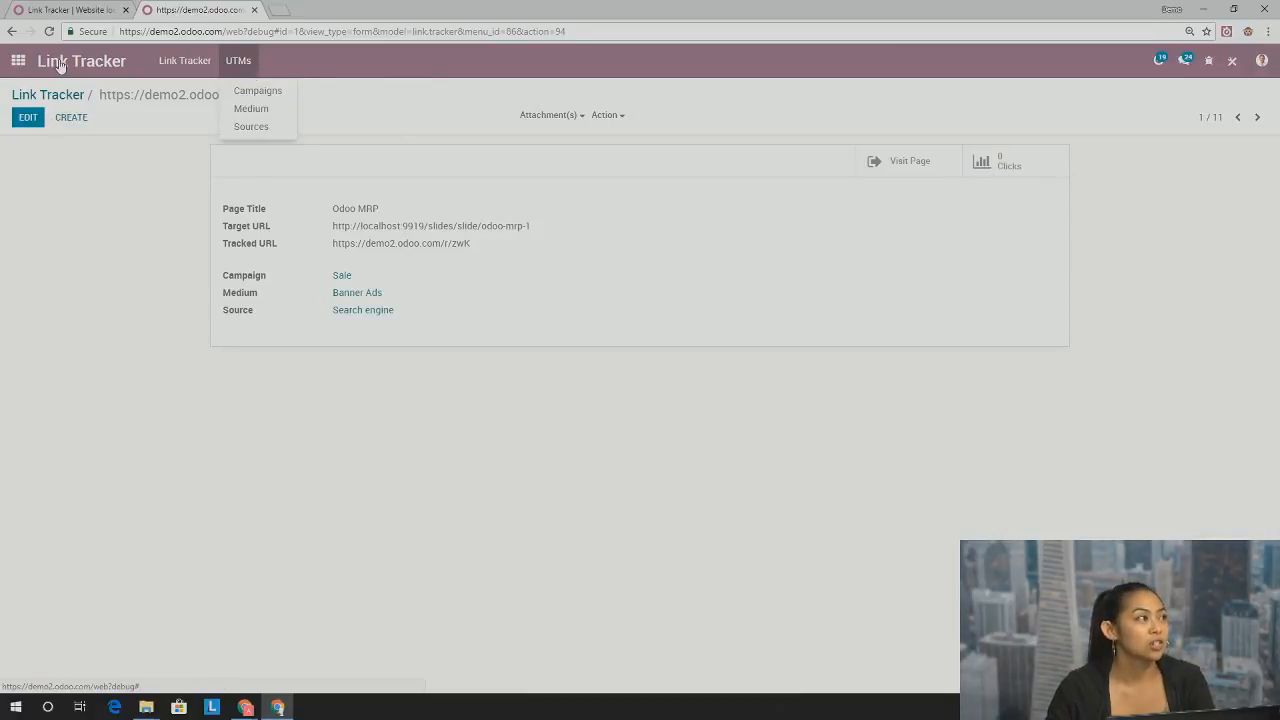
{"action": "left_click", "coordinate": [480, 114]}
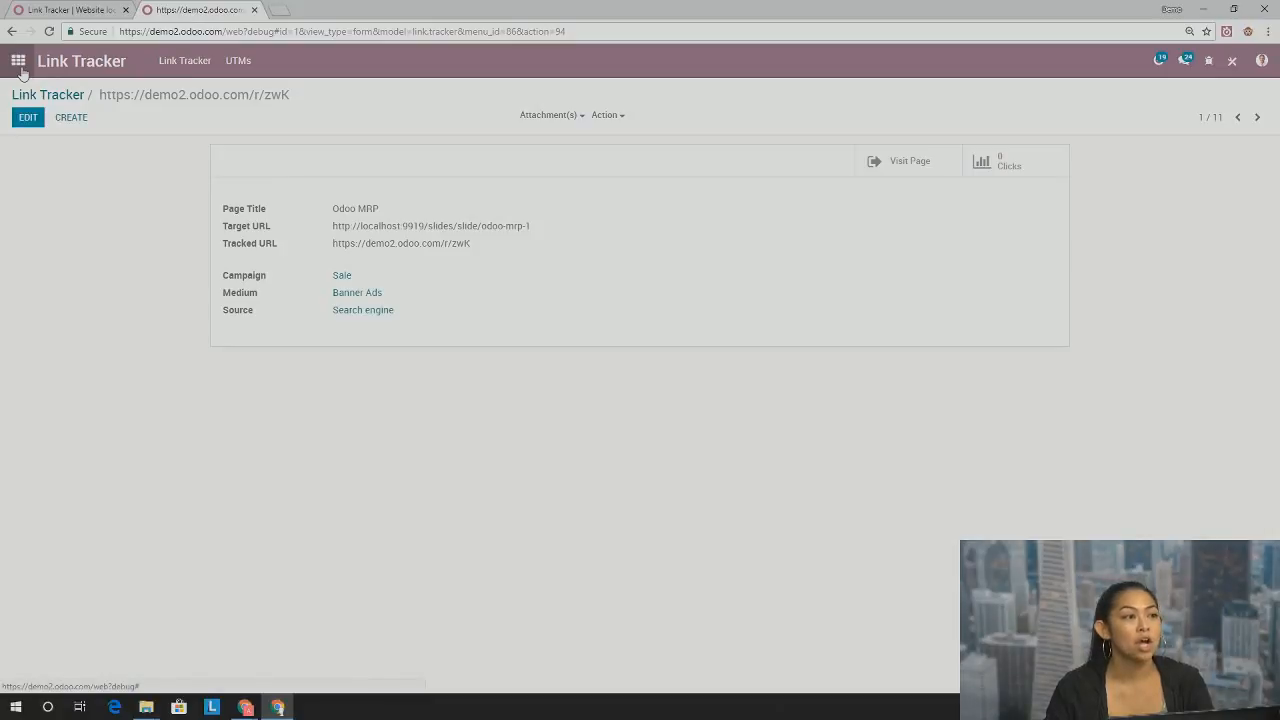
Go to the apps overview and launch the CRM app to show the pipeline
{"action": "left_click", "coordinate": [18, 60]}
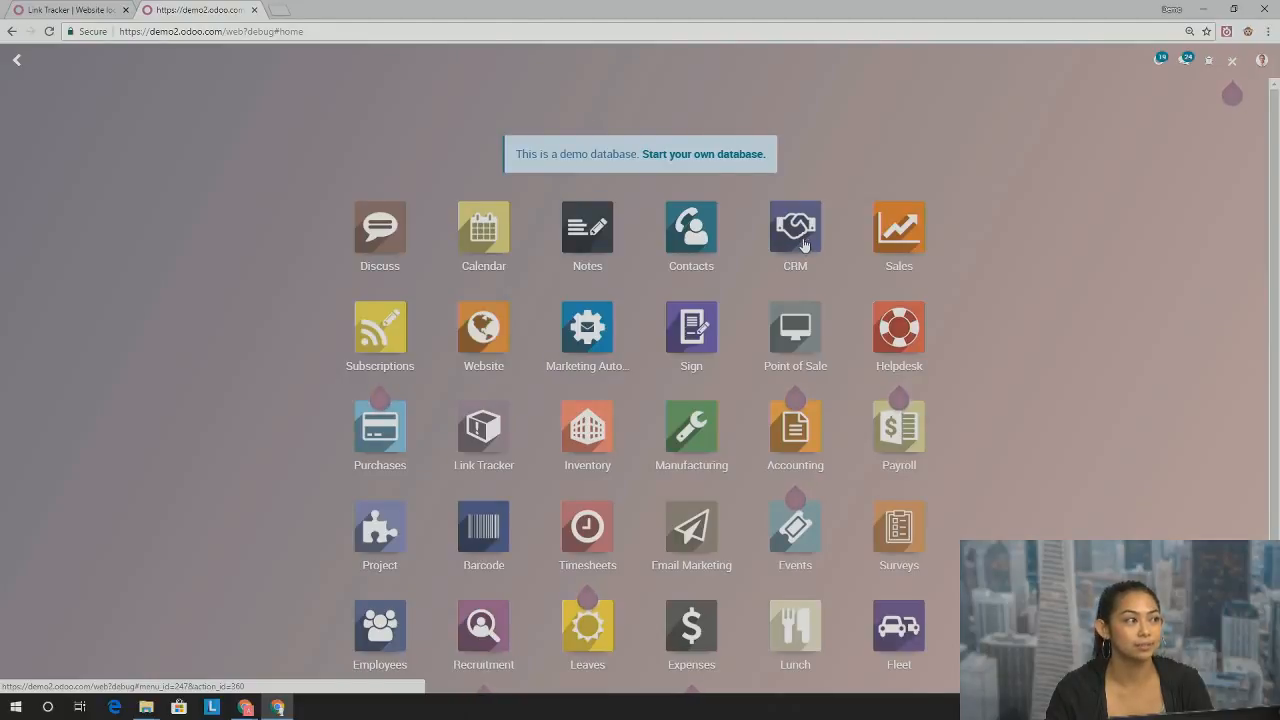
{"action": "left_click", "coordinate": [796, 228]}
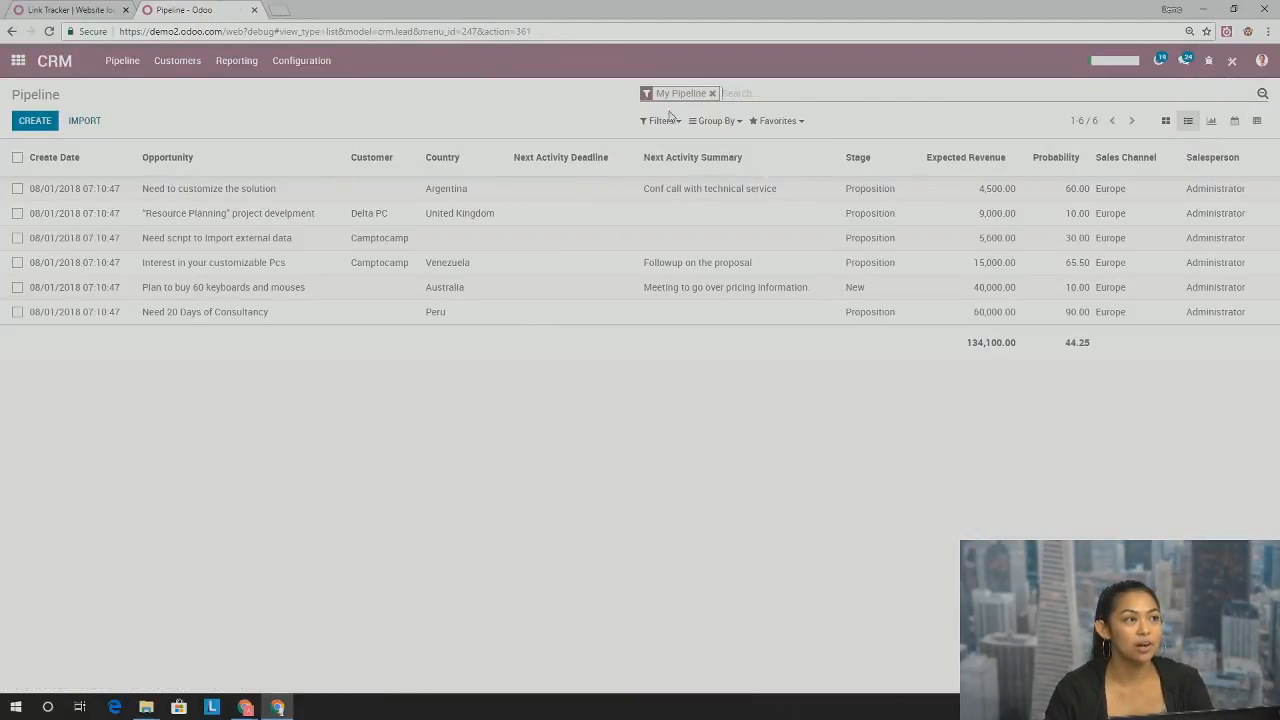
Group the CRM pipeline opportunities by Campaign
{"action": "left_click", "coordinate": [716, 120]}
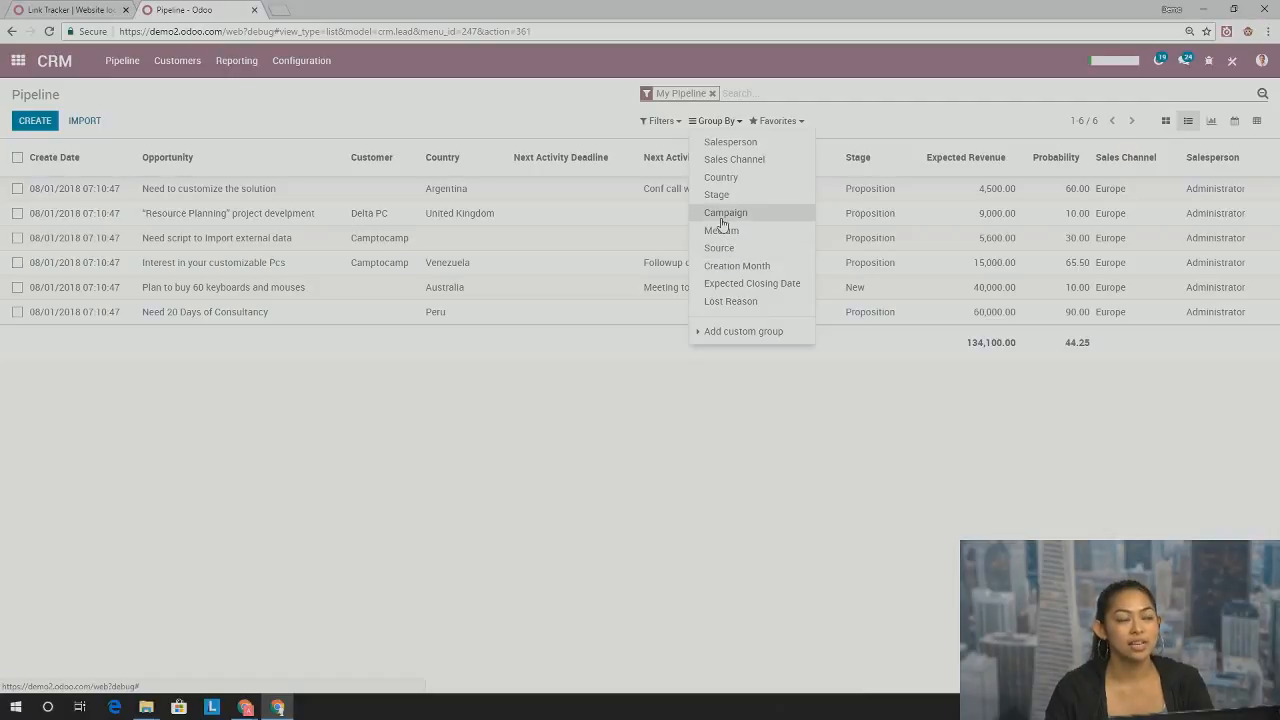
{"action": "left_click", "coordinate": [724, 212]}
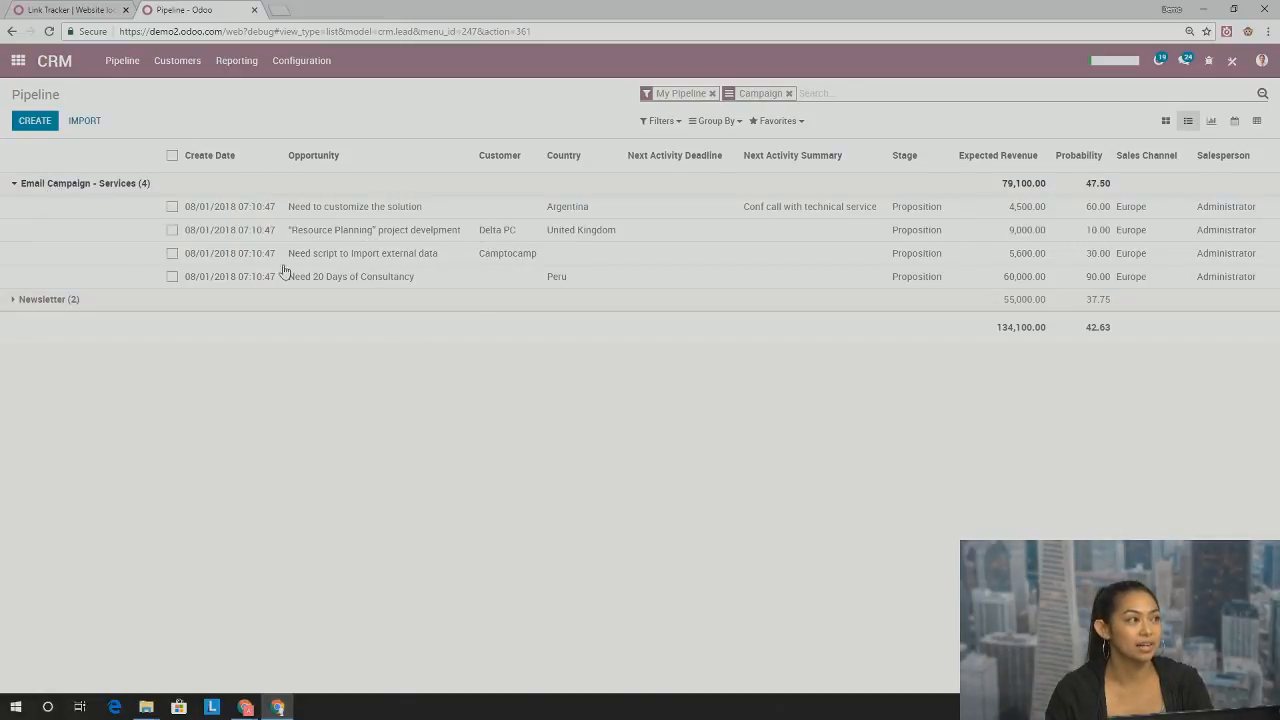
{"action": "mouse_move", "coordinate": [416, 388]}
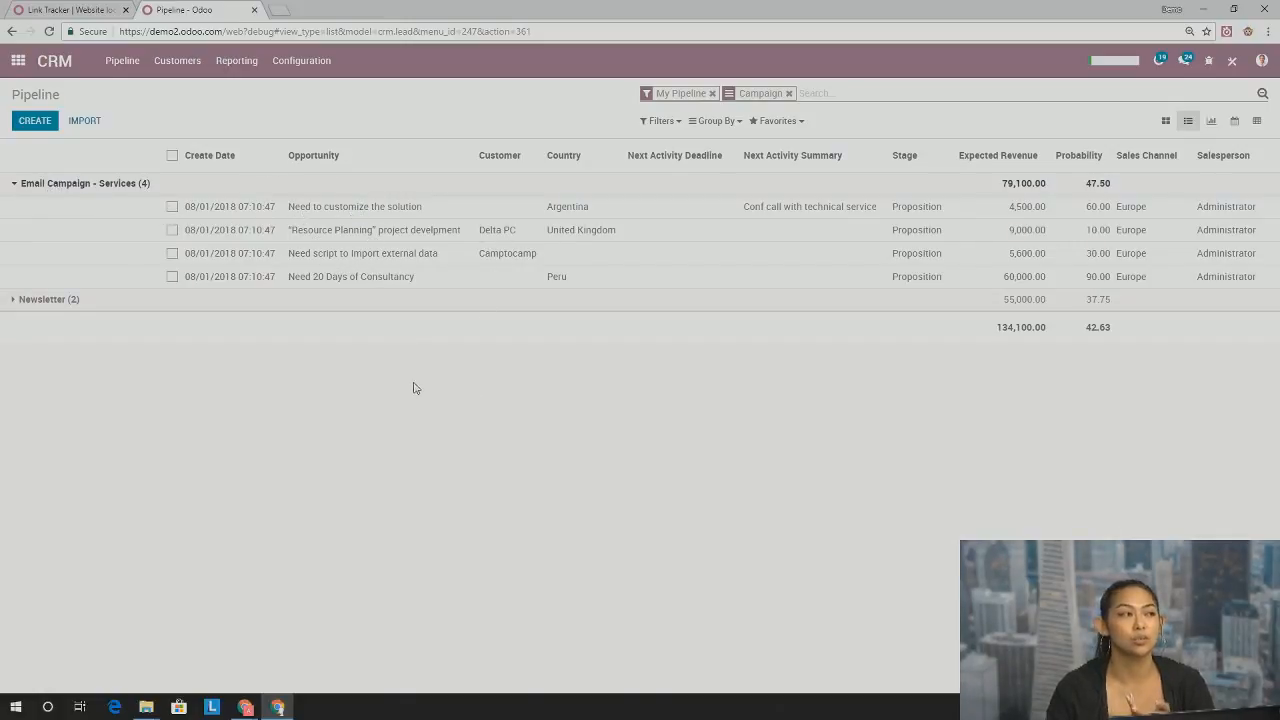
{"action": "mouse_move", "coordinate": [430, 312]}
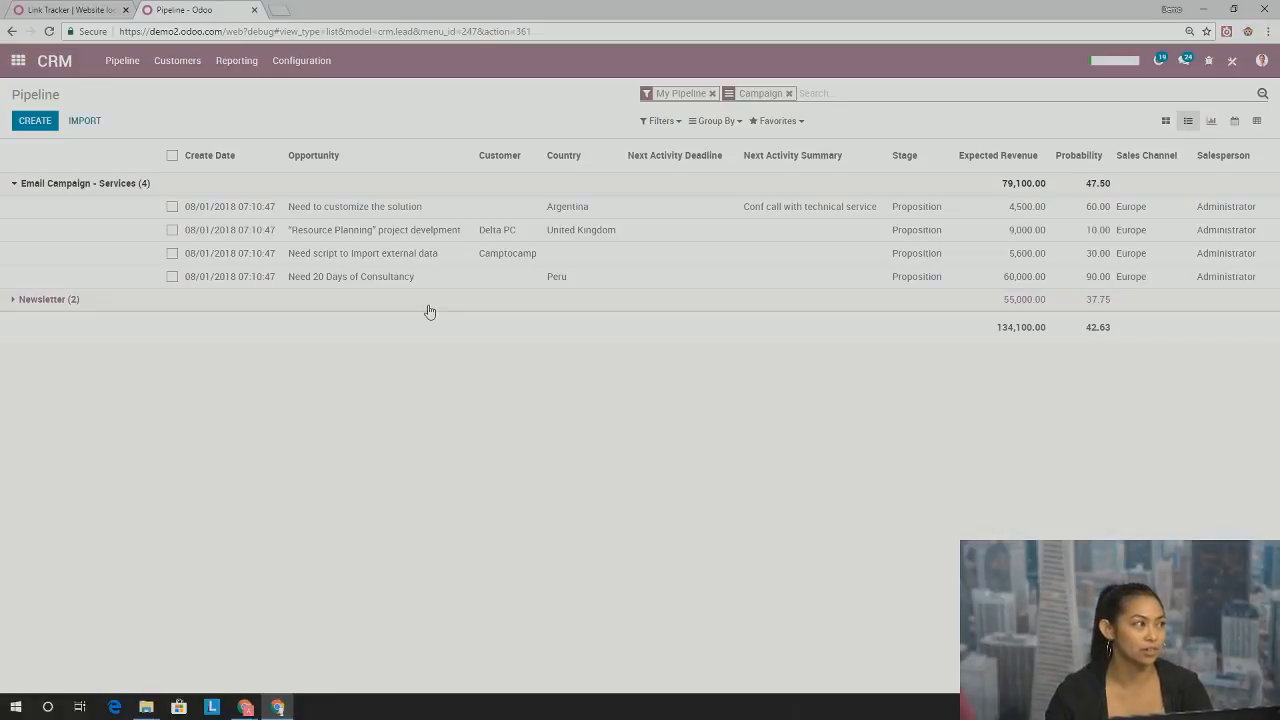
{"action": "mouse_move", "coordinate": [404, 266]}
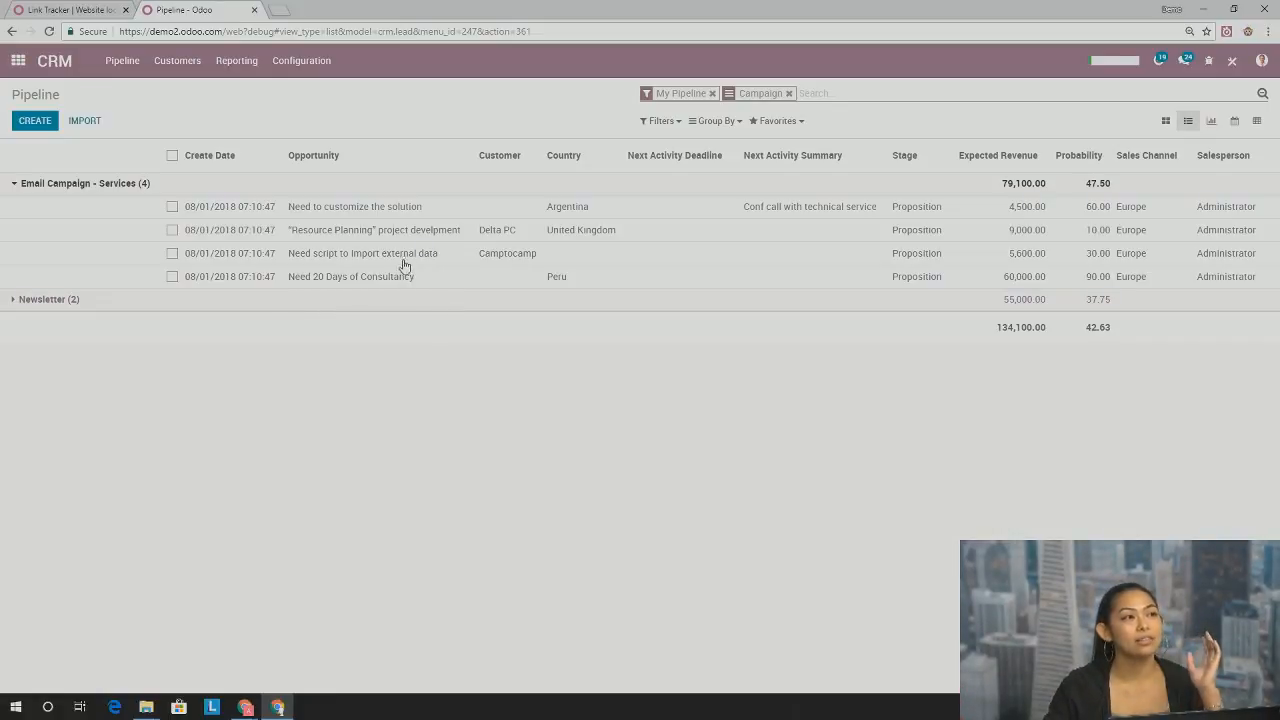
{"action": "mouse_move", "coordinate": [100, 236]}
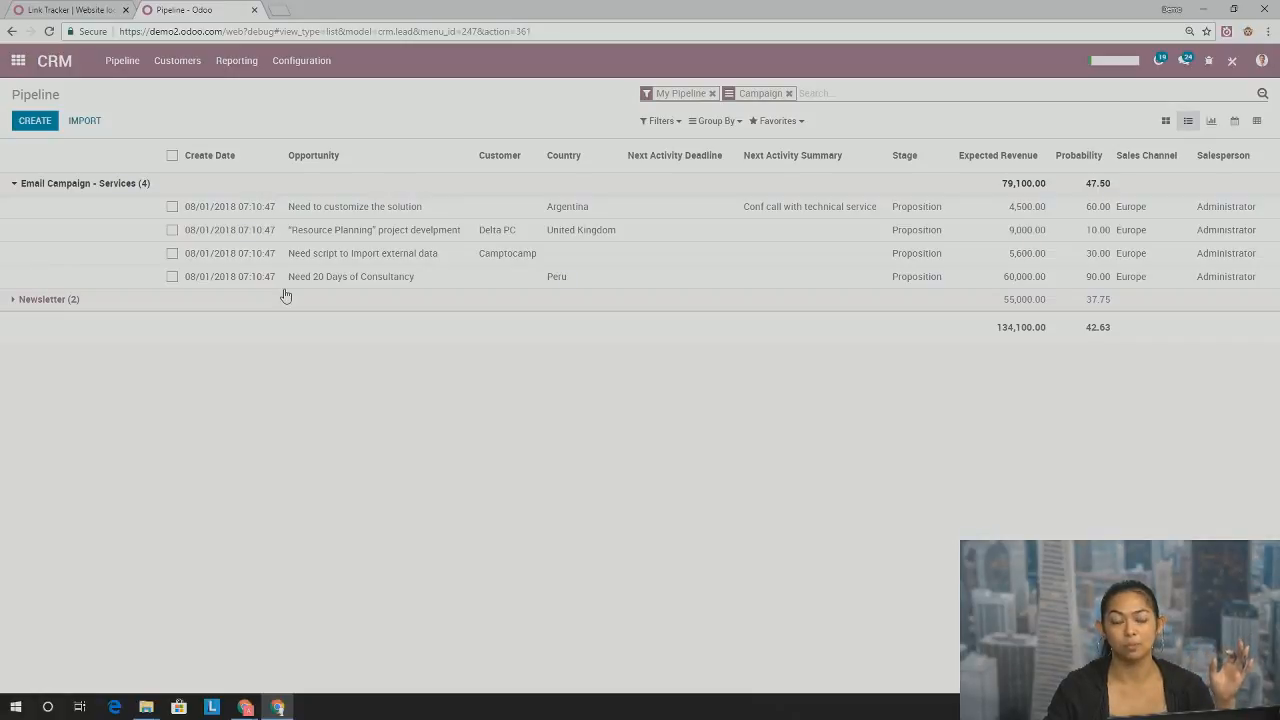
Expand the Newsletter campaign group to show its two opportunities worth 55,000
{"action": "left_click", "coordinate": [48, 300]}
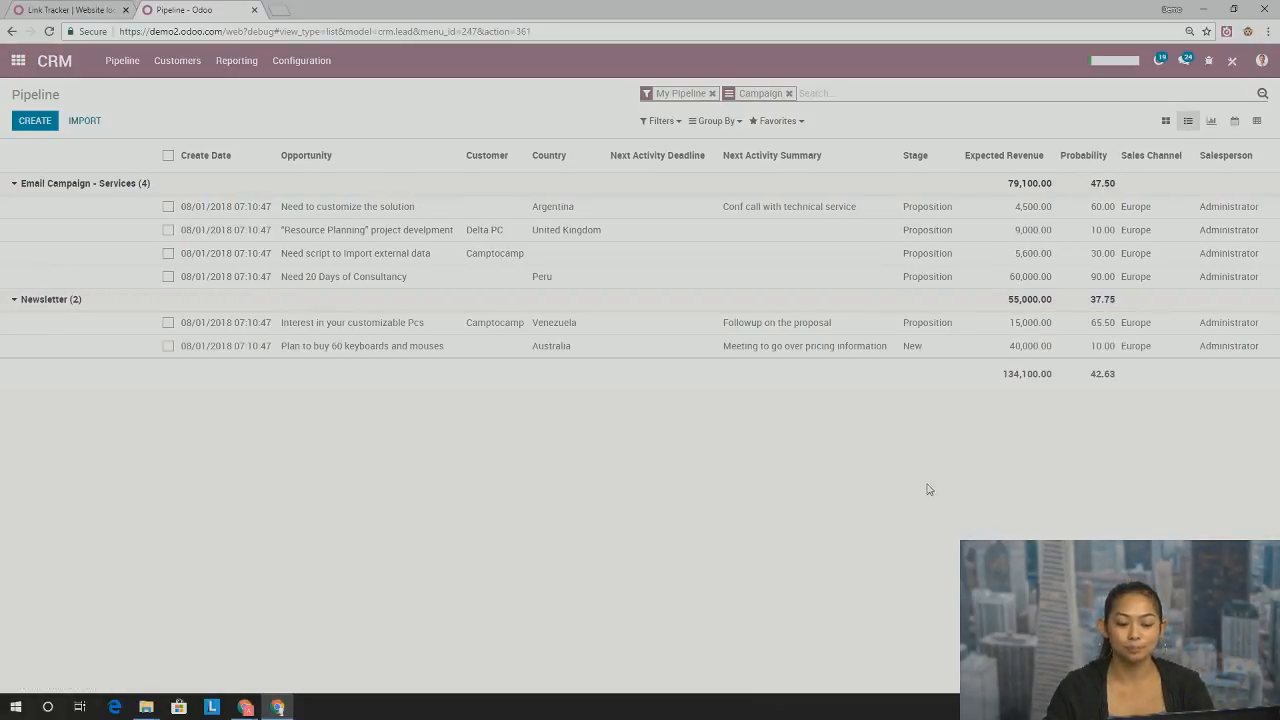
{"action": "mouse_move", "coordinate": [892, 456]}
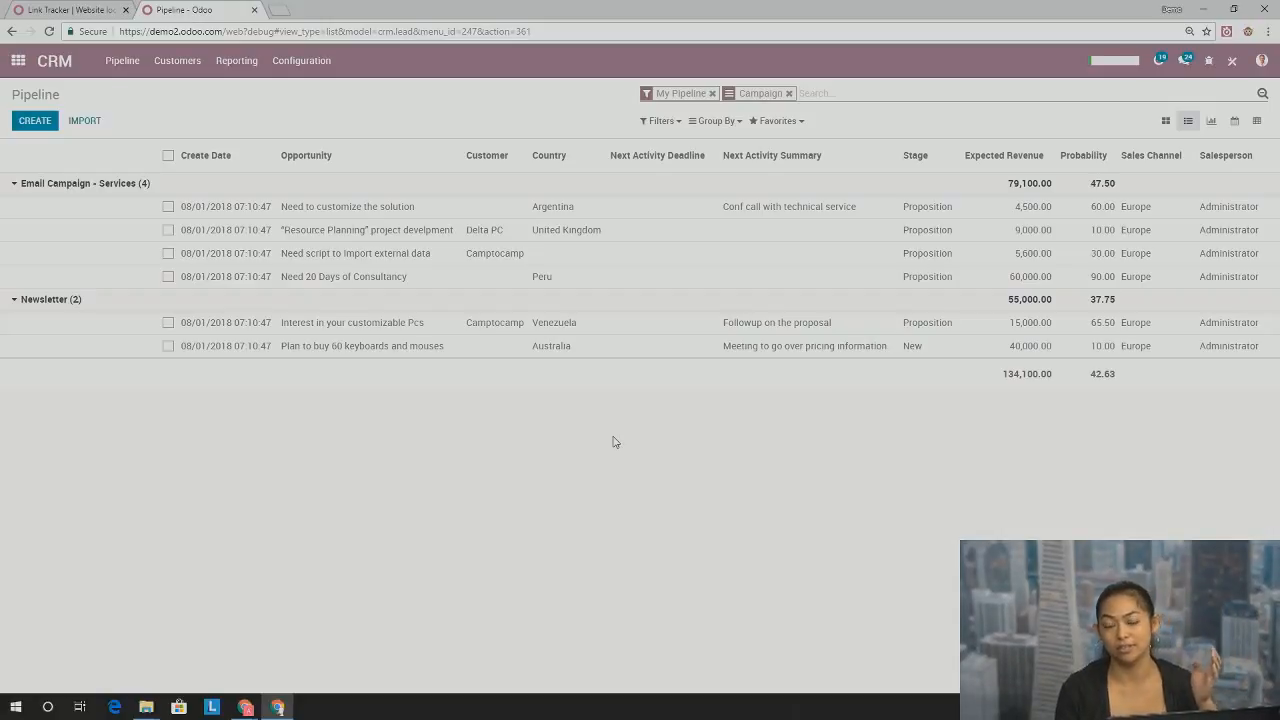
{"action": "mouse_move", "coordinate": [390, 388]}
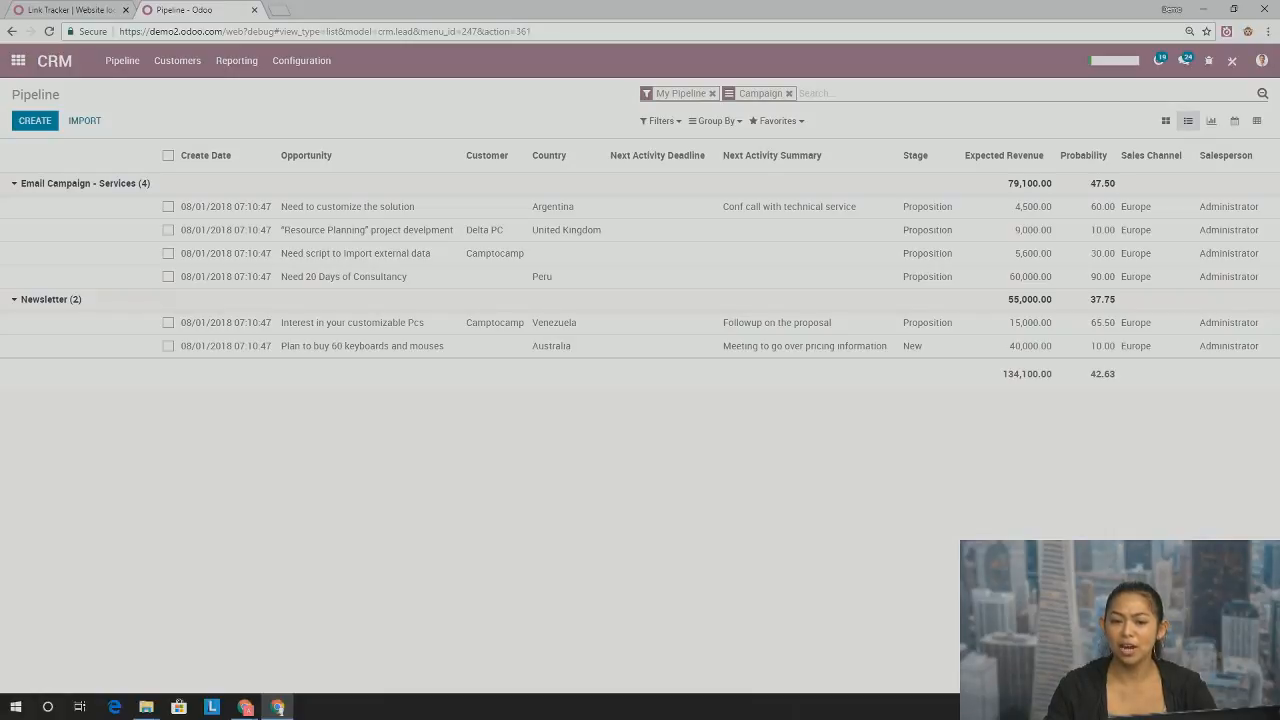
{"action": "mouse_move", "coordinate": [92, 408]}
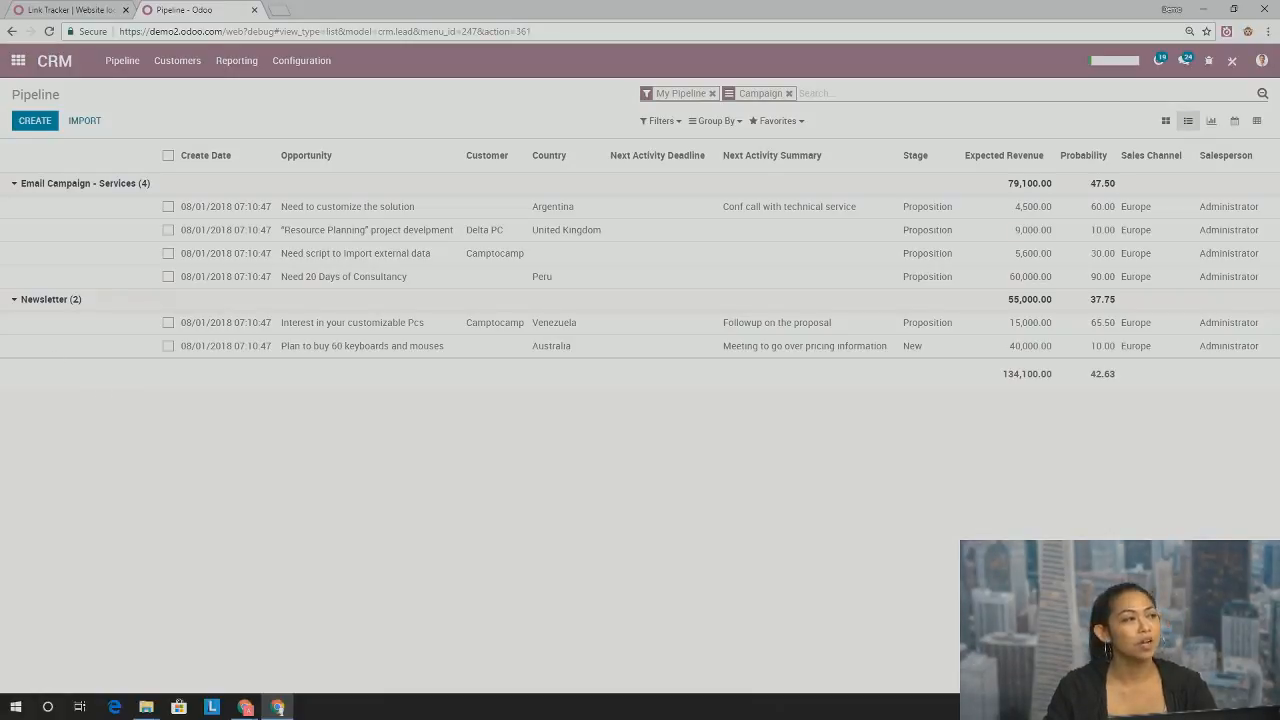
{"action": "mouse_move", "coordinate": [596, 360]}
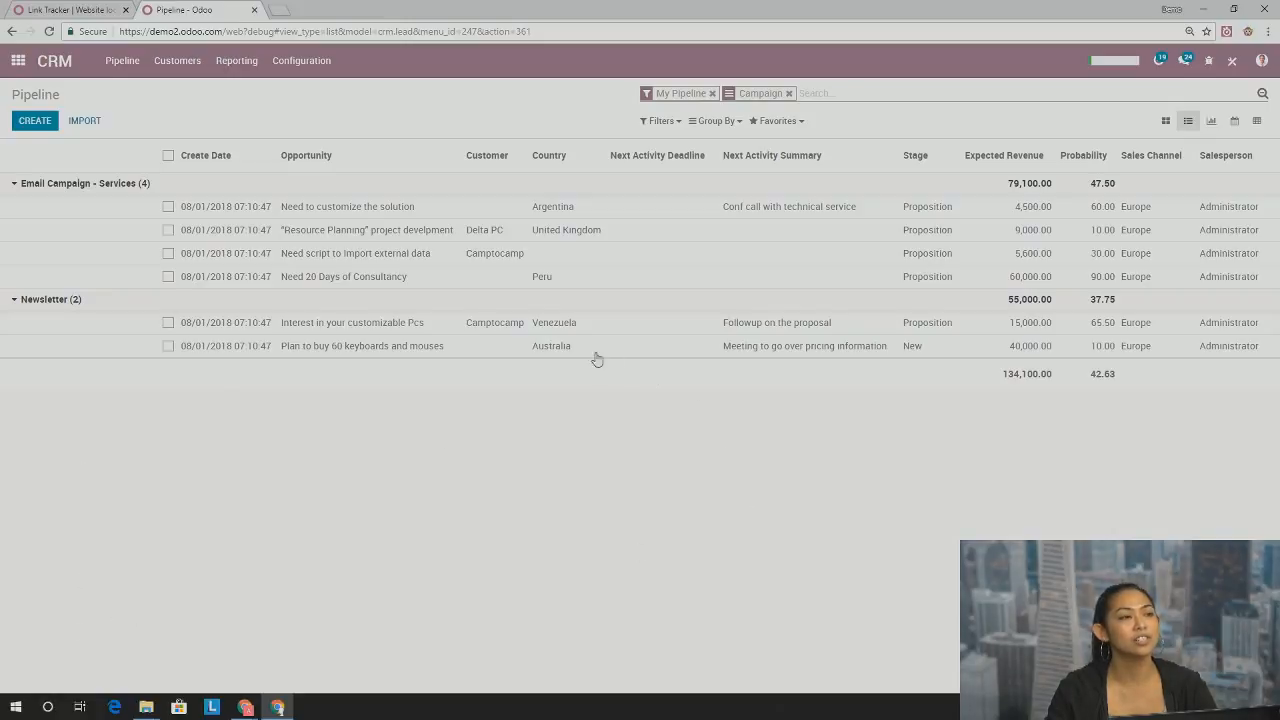
{"action": "mouse_move", "coordinate": [676, 422]}
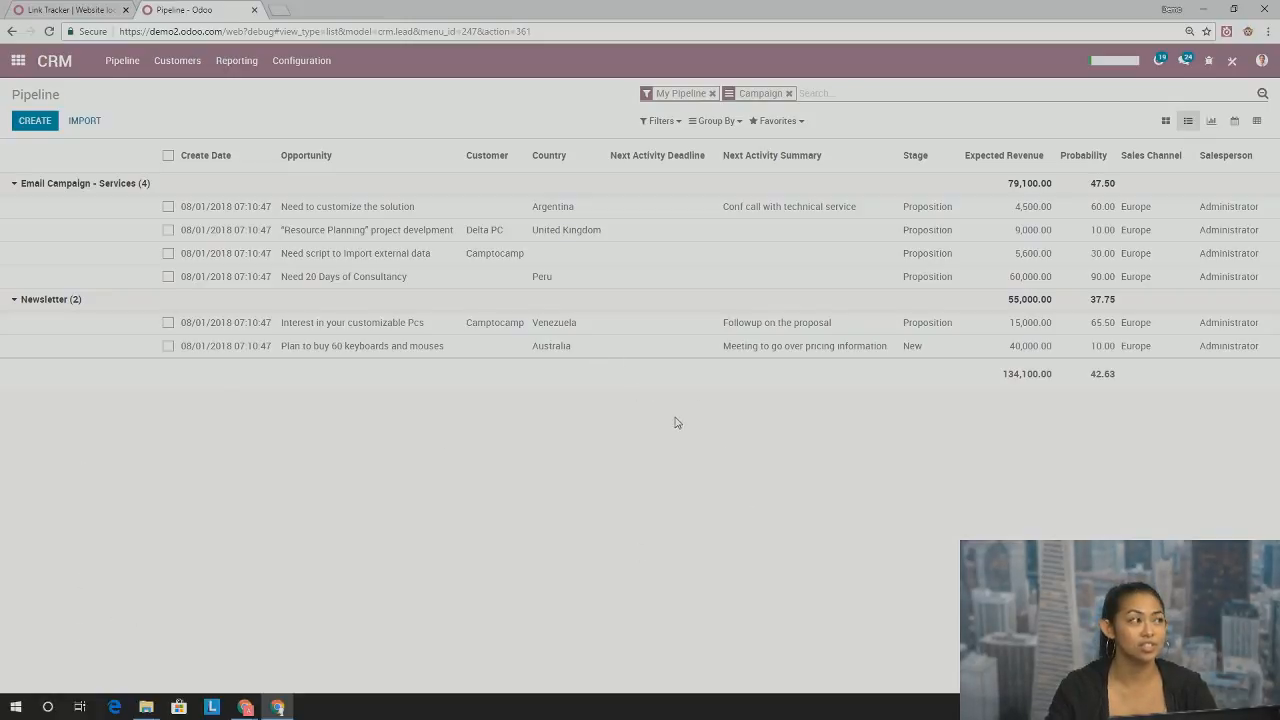
{"action": "mouse_move", "coordinate": [276, 296]}
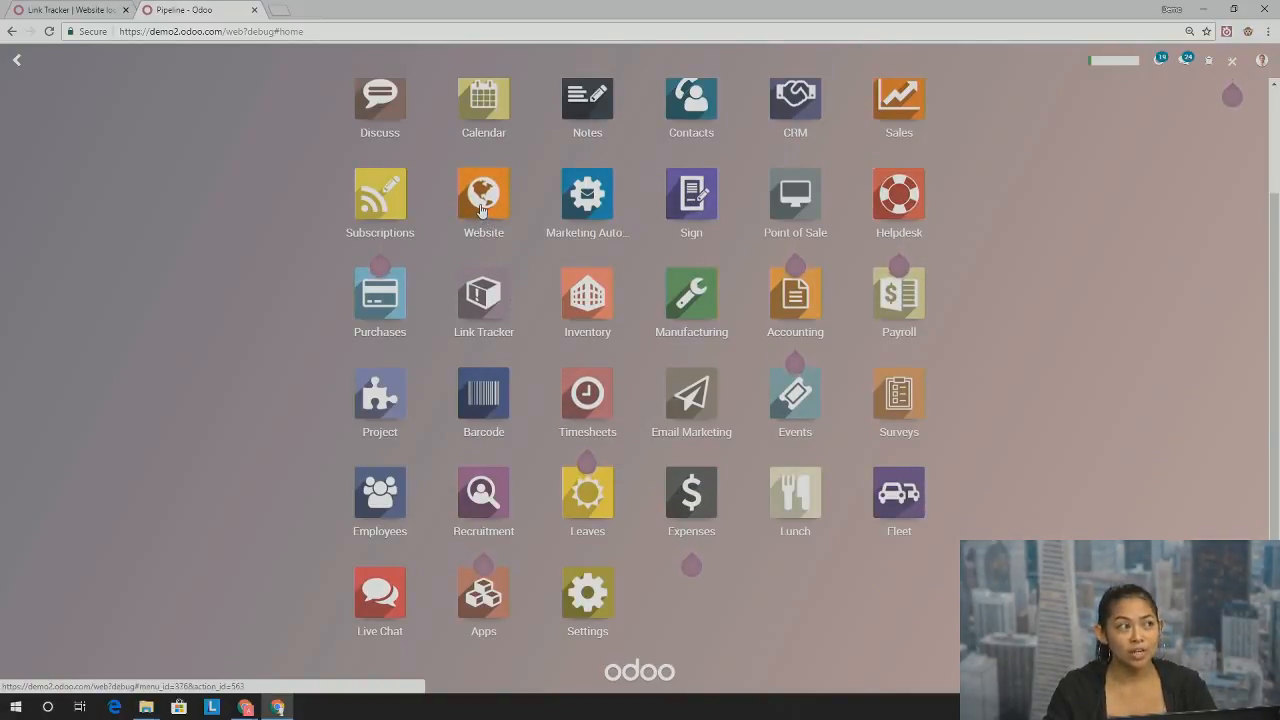
Navigate Website > Configuration > Redirects to the empty website redirects list
{"action": "left_click", "coordinate": [484, 196]}
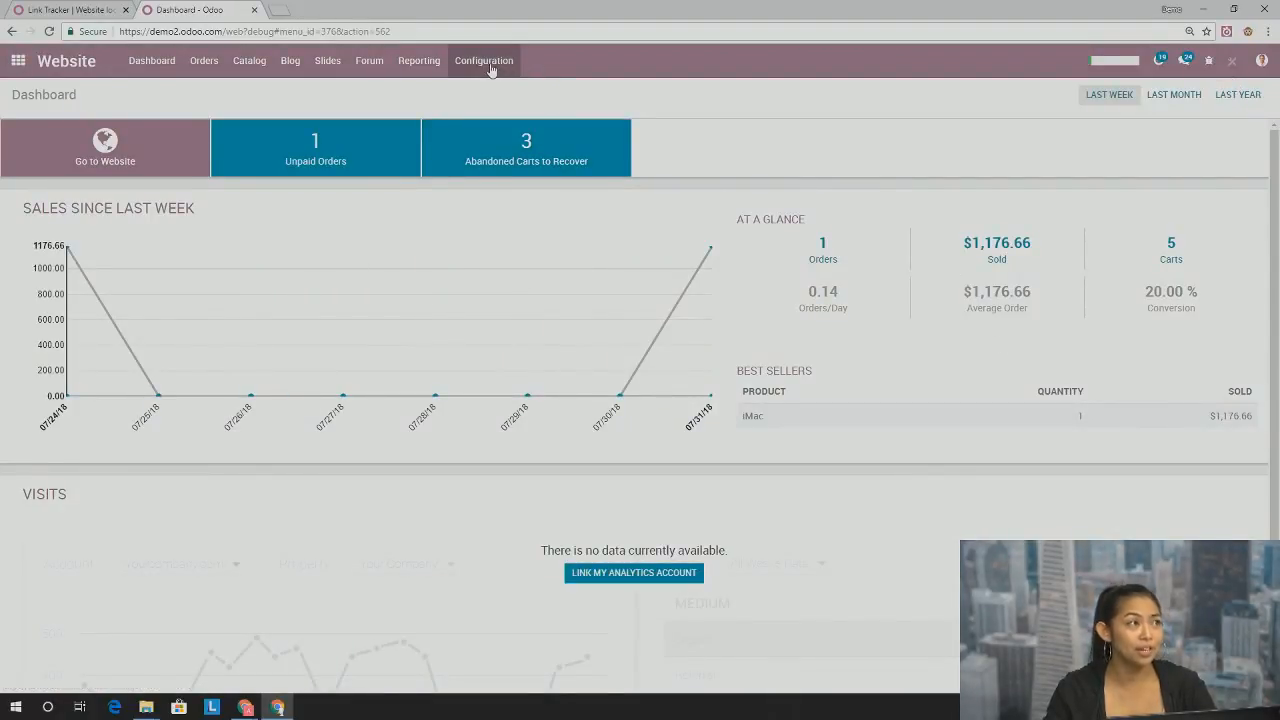
{"action": "left_click", "coordinate": [484, 60]}
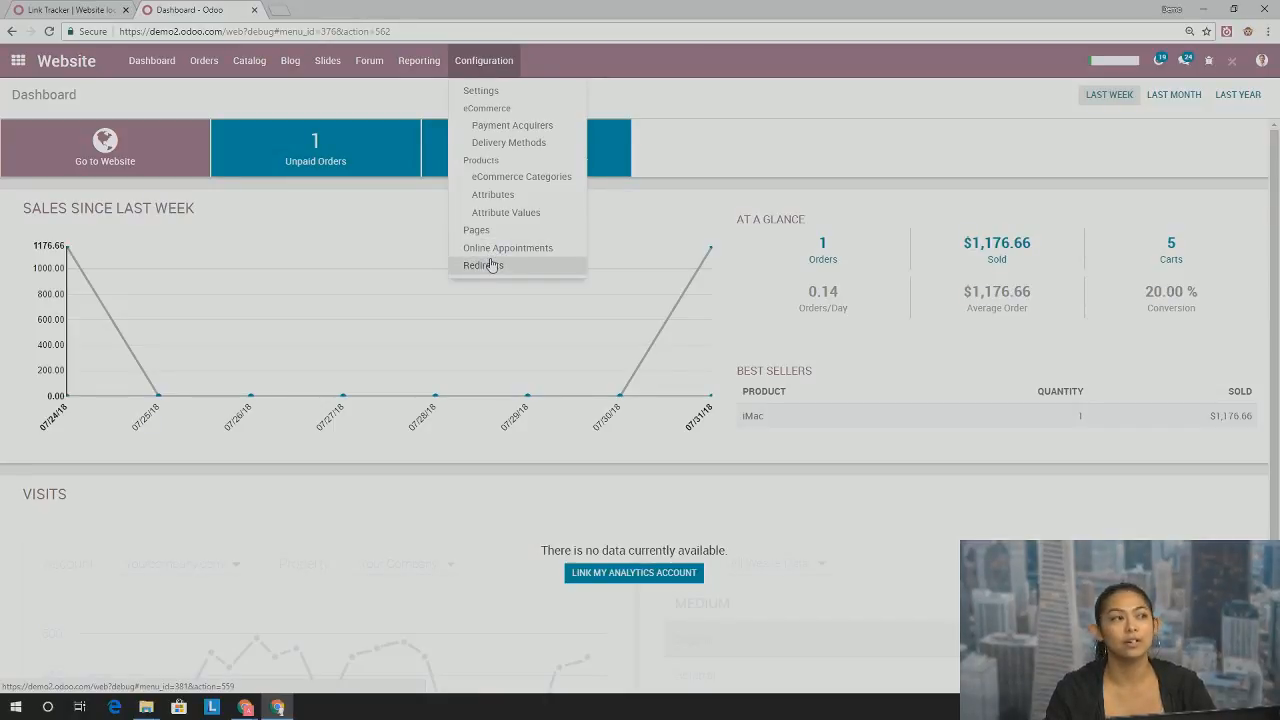
{"action": "left_click", "coordinate": [484, 264]}
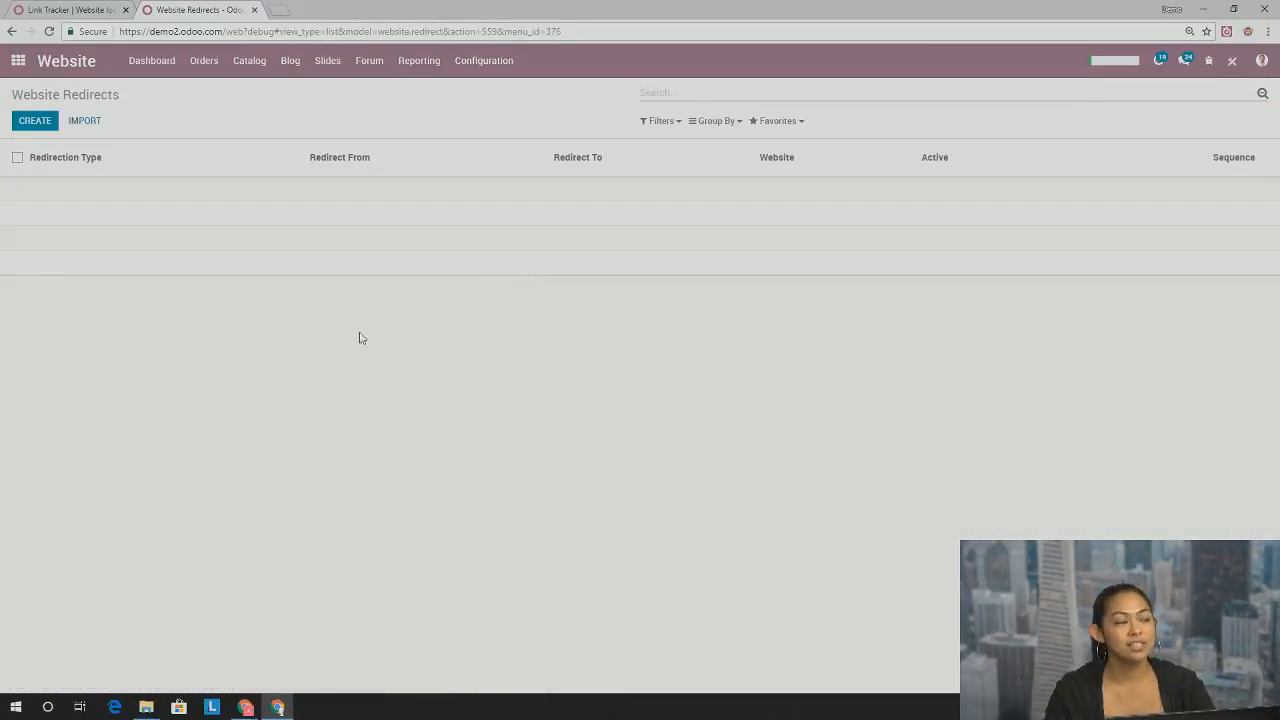
{"action": "mouse_move", "coordinate": [240, 370]}
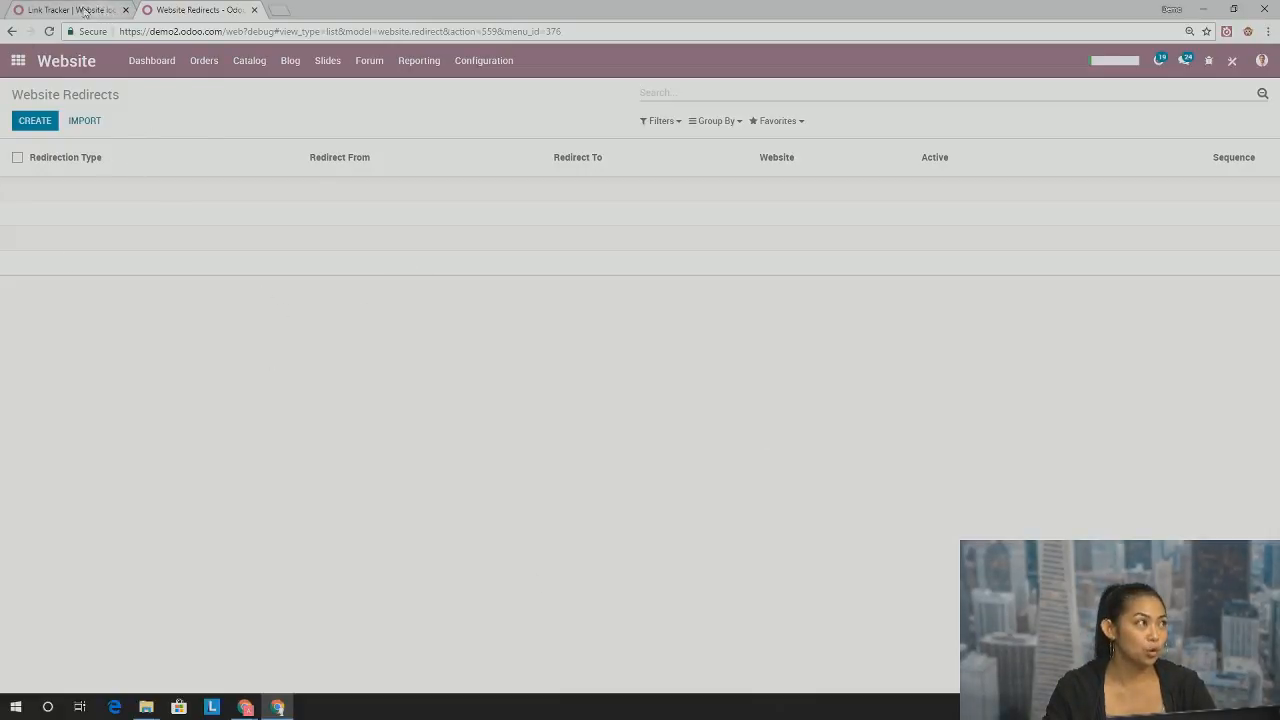
{"action": "left_click", "coordinate": [64, 8]}
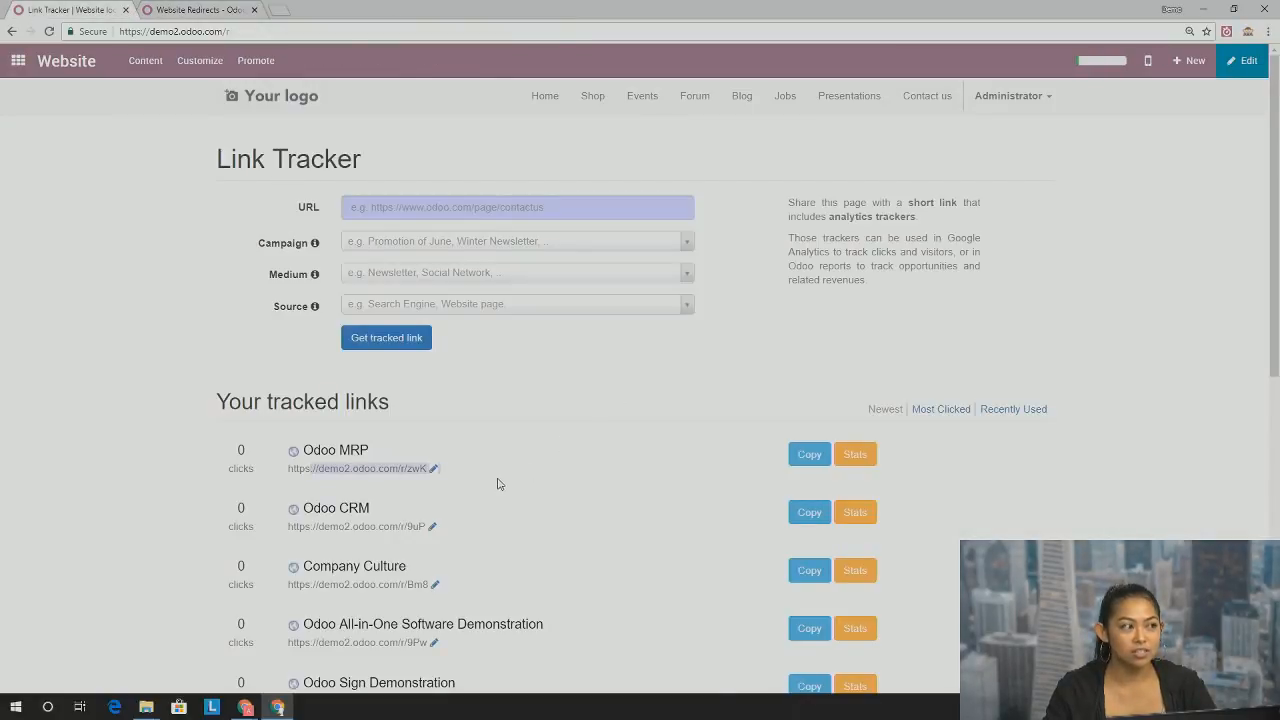
{"action": "scroll", "scroll_direction": "down", "scroll_amount": 3}
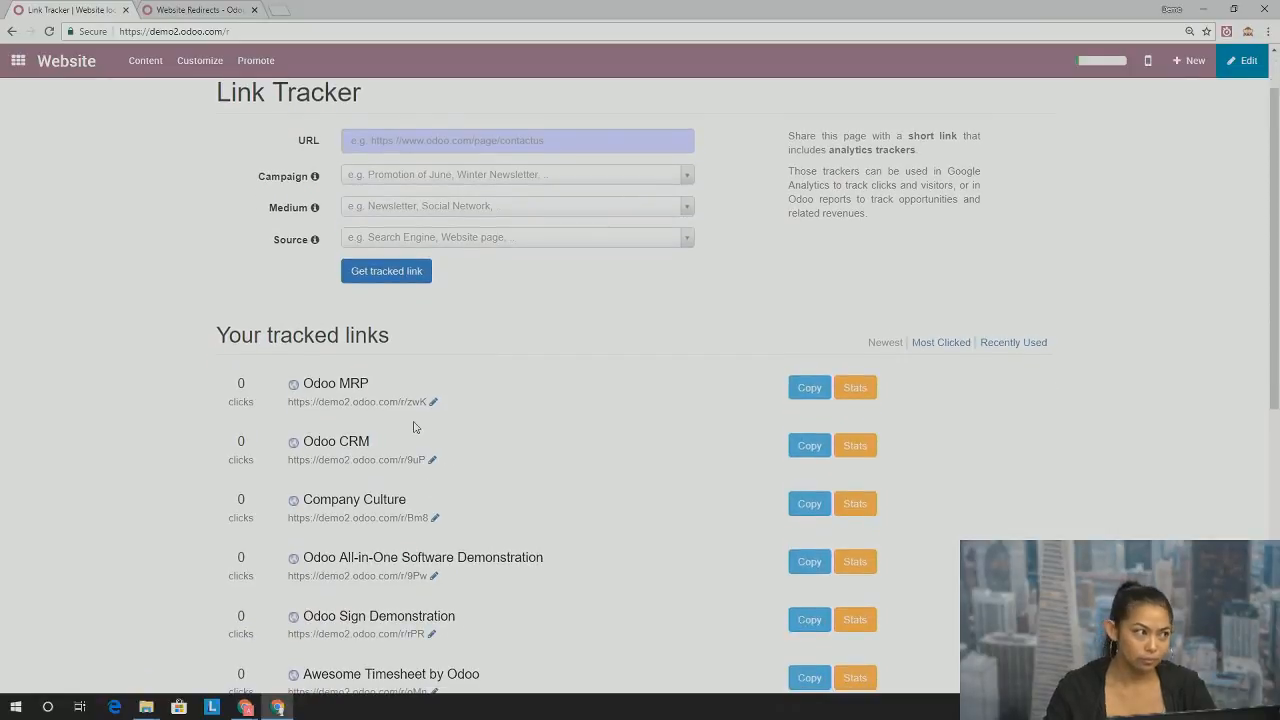
{"action": "mouse_move", "coordinate": [412, 414]}
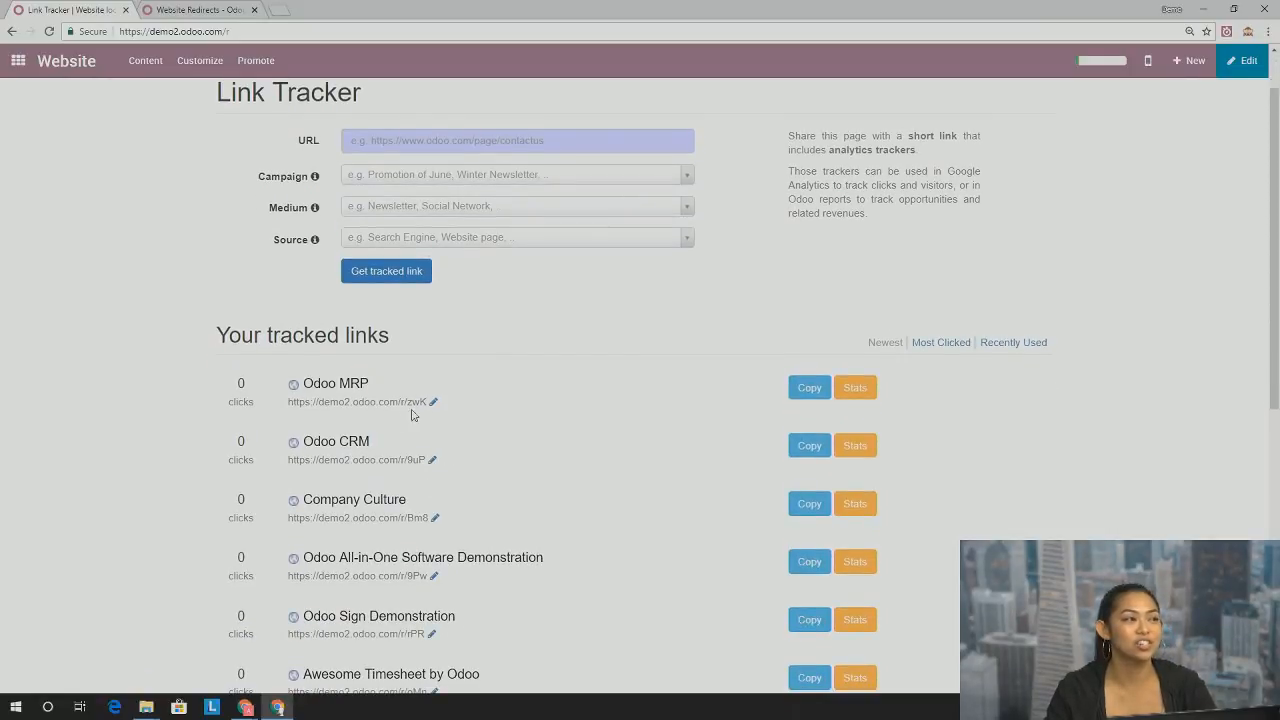
{"action": "mouse_move", "coordinate": [372, 428]}
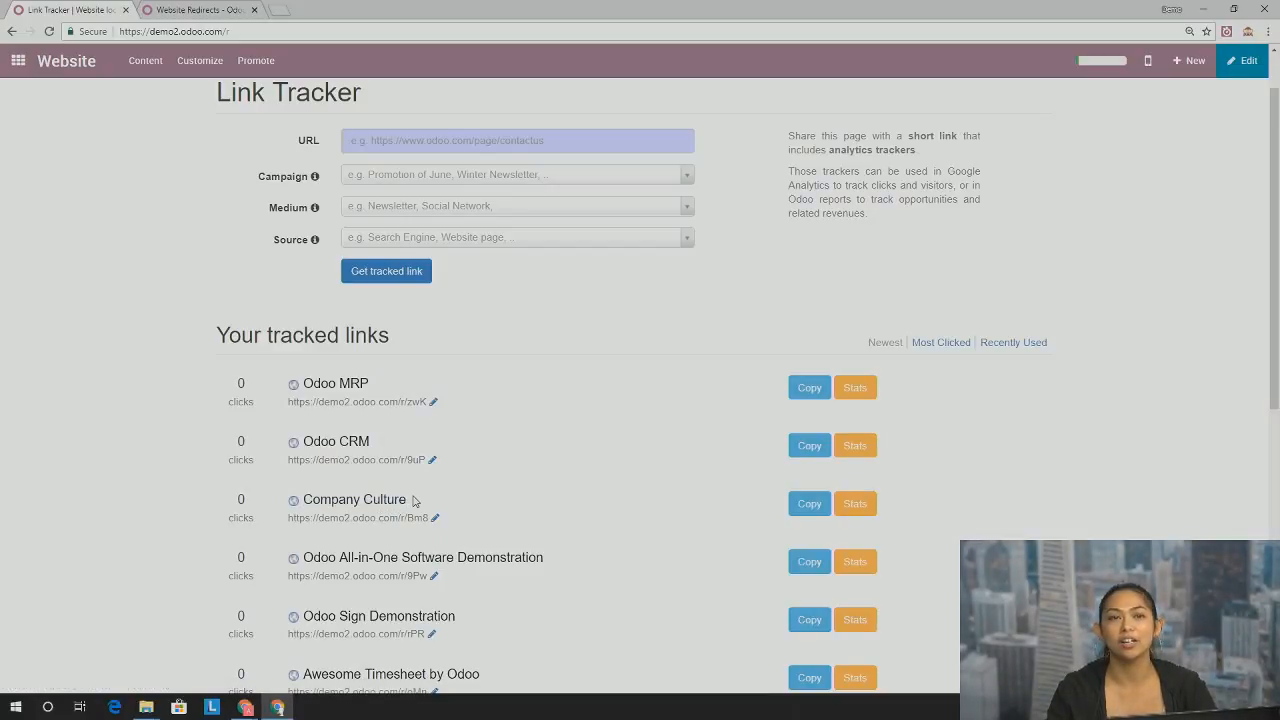
{"action": "mouse_move", "coordinate": [550, 440]}
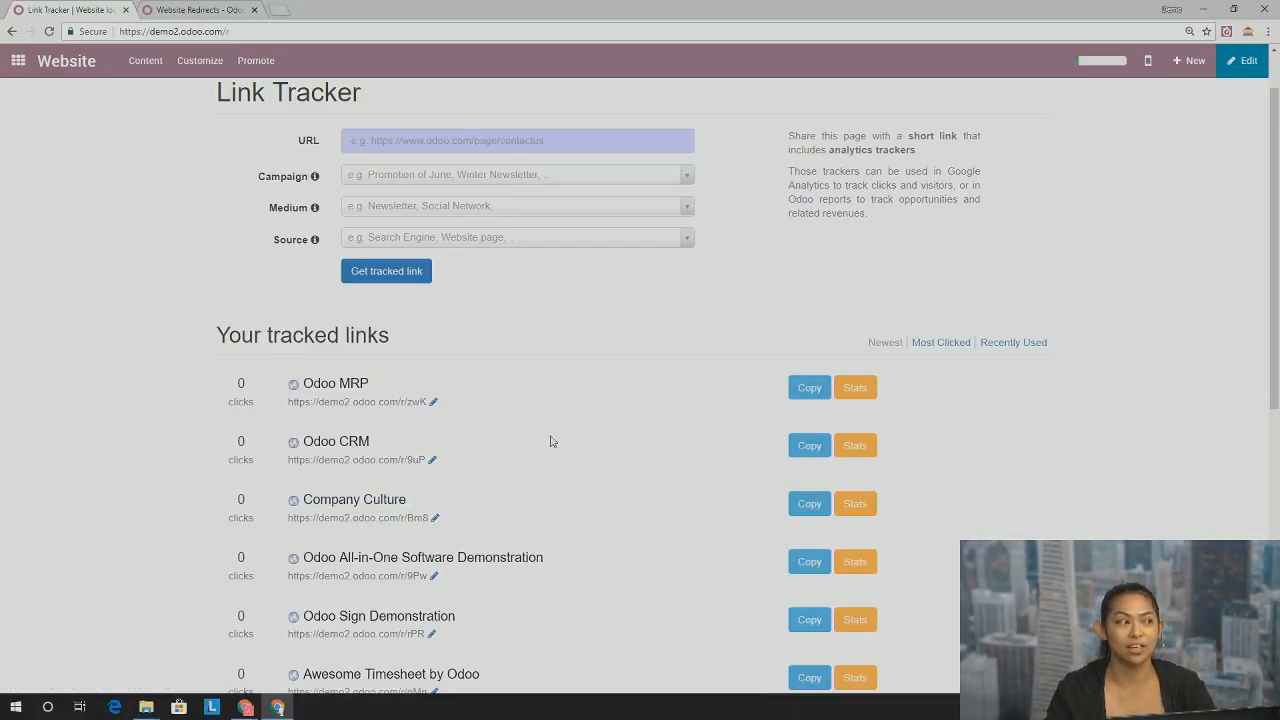
{"action": "mouse_move", "coordinate": [576, 442]}
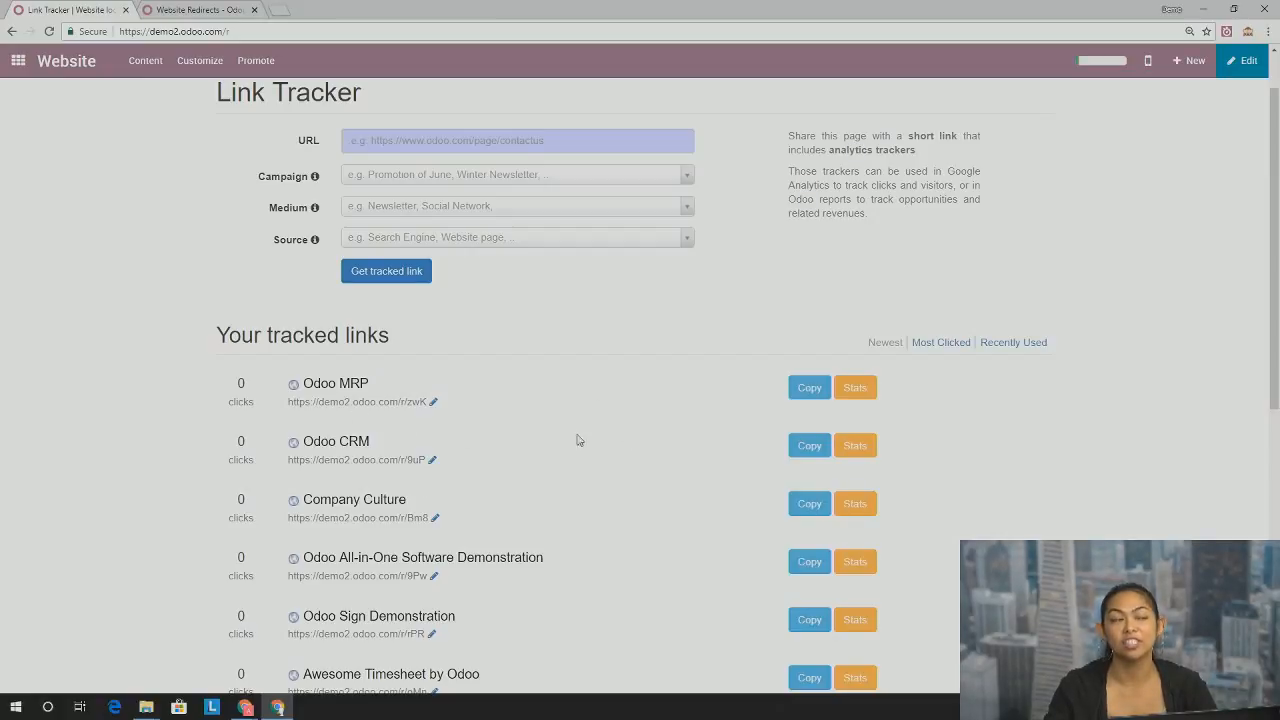
{"action": "mouse_move", "coordinate": [644, 338]}
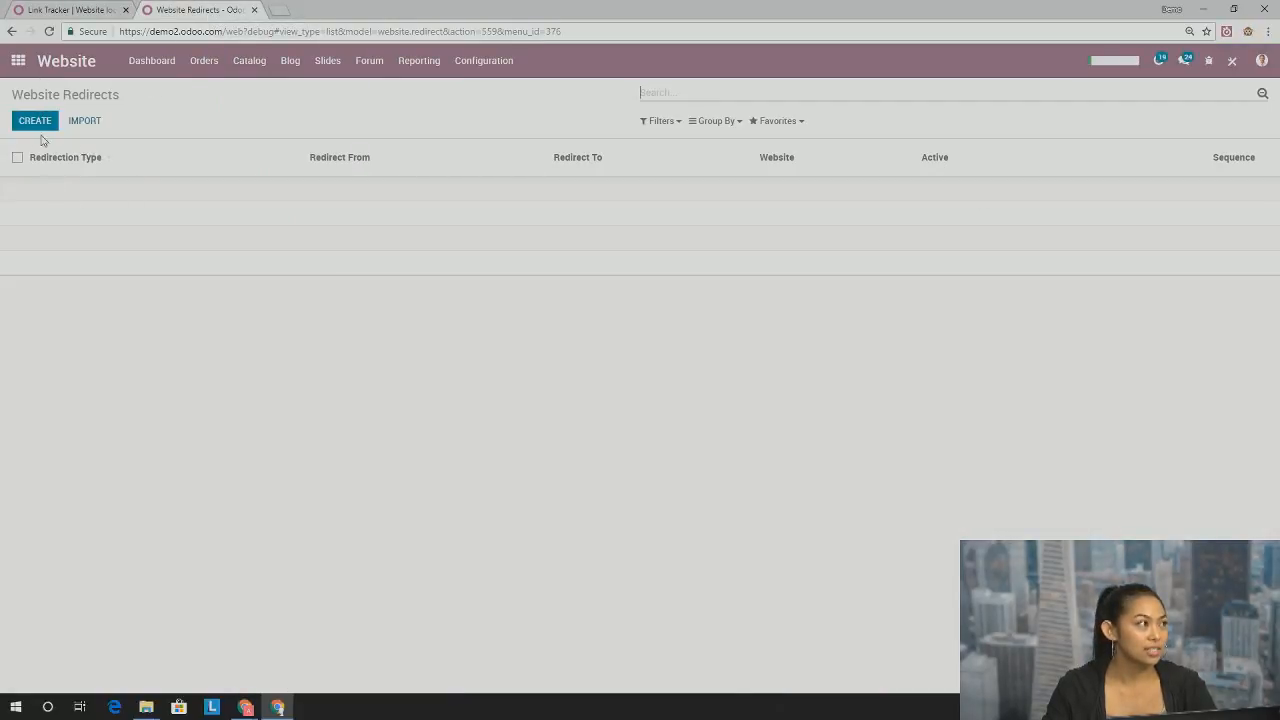
Begin a new website redirect set to Moved Permanently from the short link /r/zwK
{"action": "left_click", "coordinate": [34, 120]}
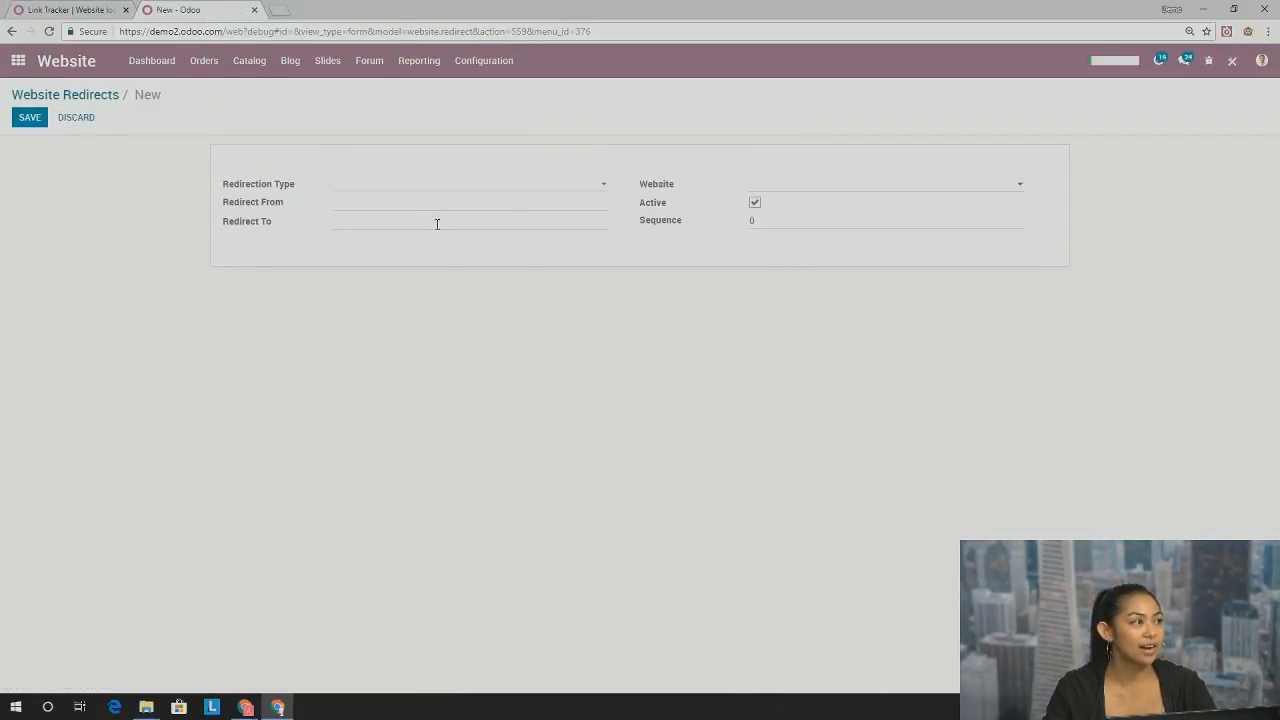
{"action": "left_click", "coordinate": [468, 184]}
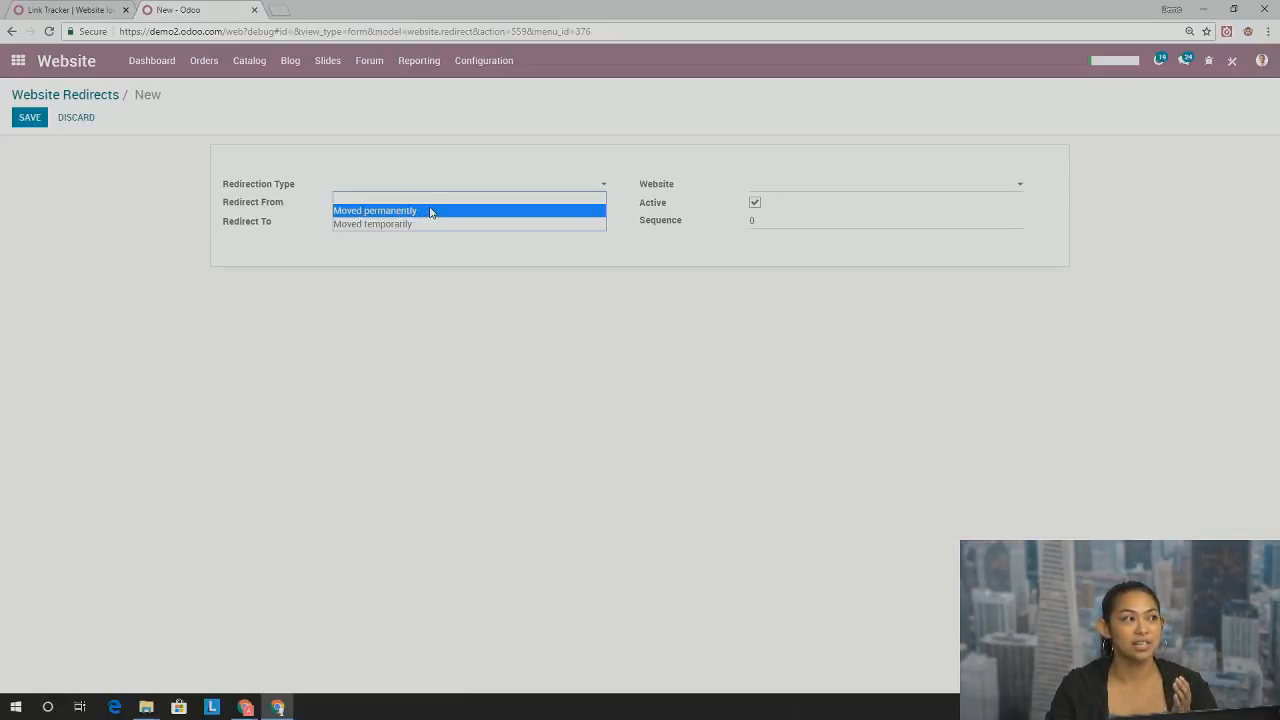
{"action": "left_click", "coordinate": [376, 210]}
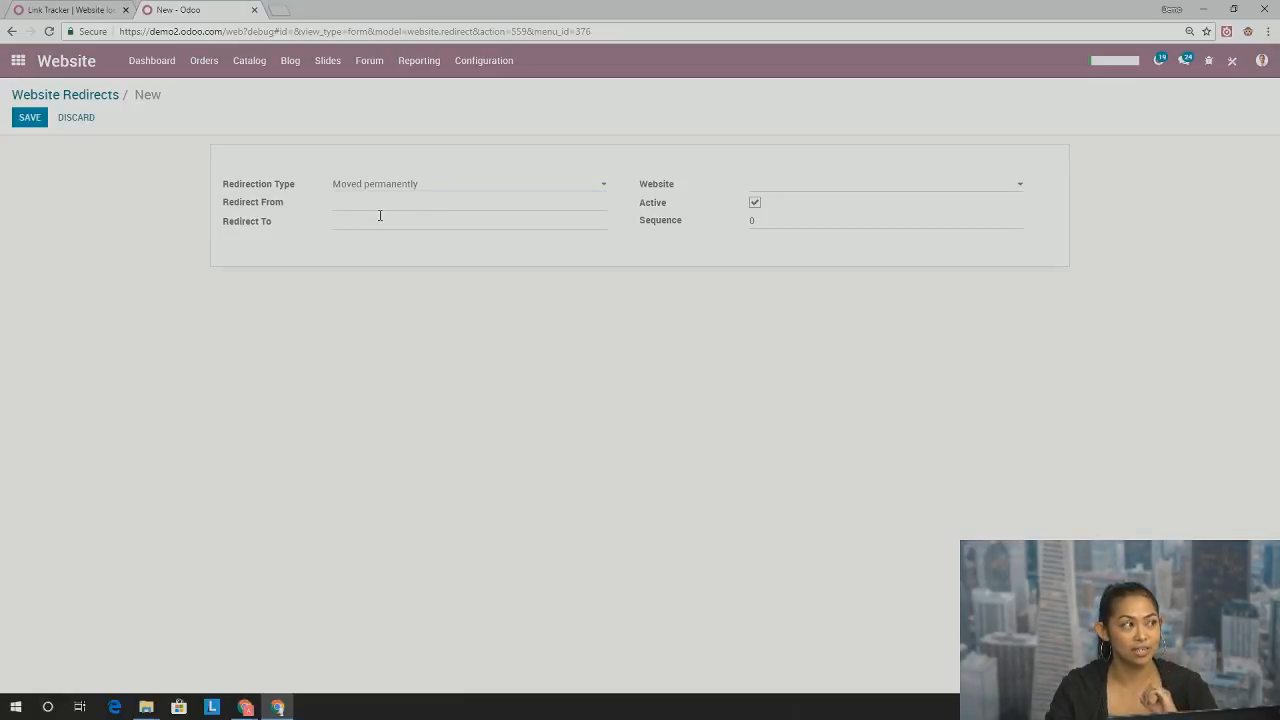
{"action": "left_click", "coordinate": [468, 200]}
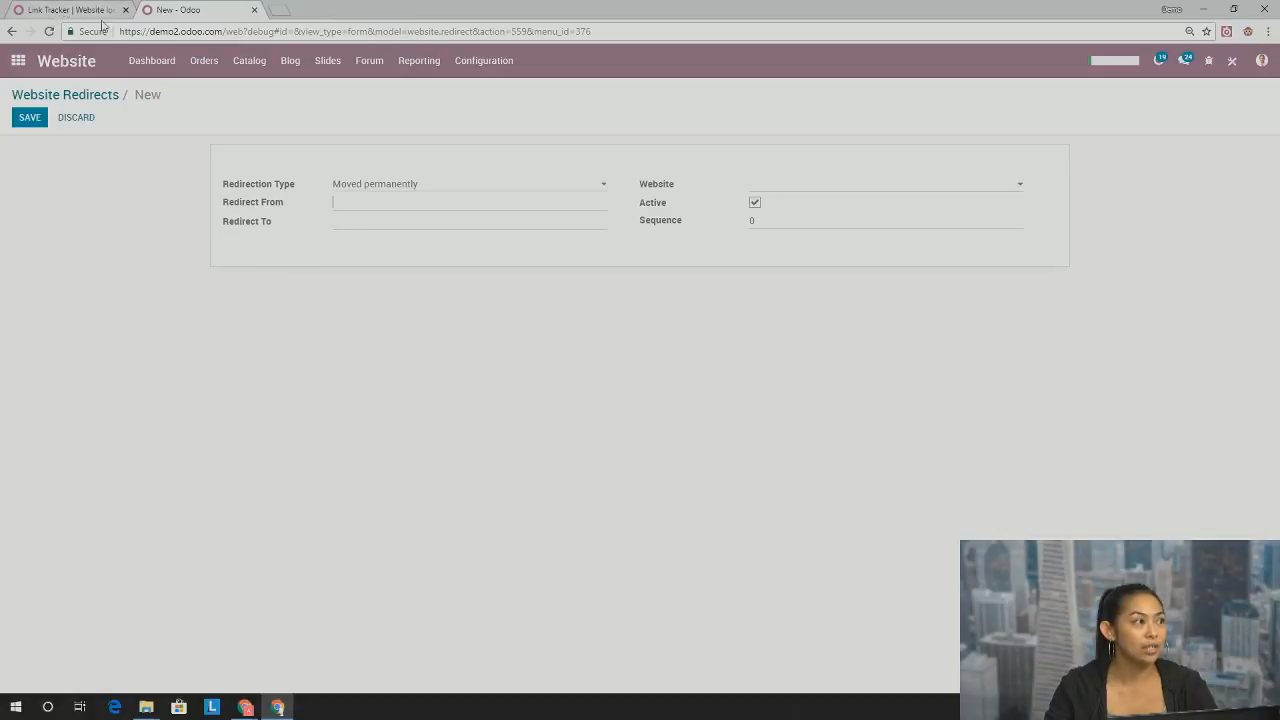
Return to the Link Tracker page listing tracked links like Odoo MRP and Odoo CRM
{"action": "left_click", "coordinate": [64, 10]}
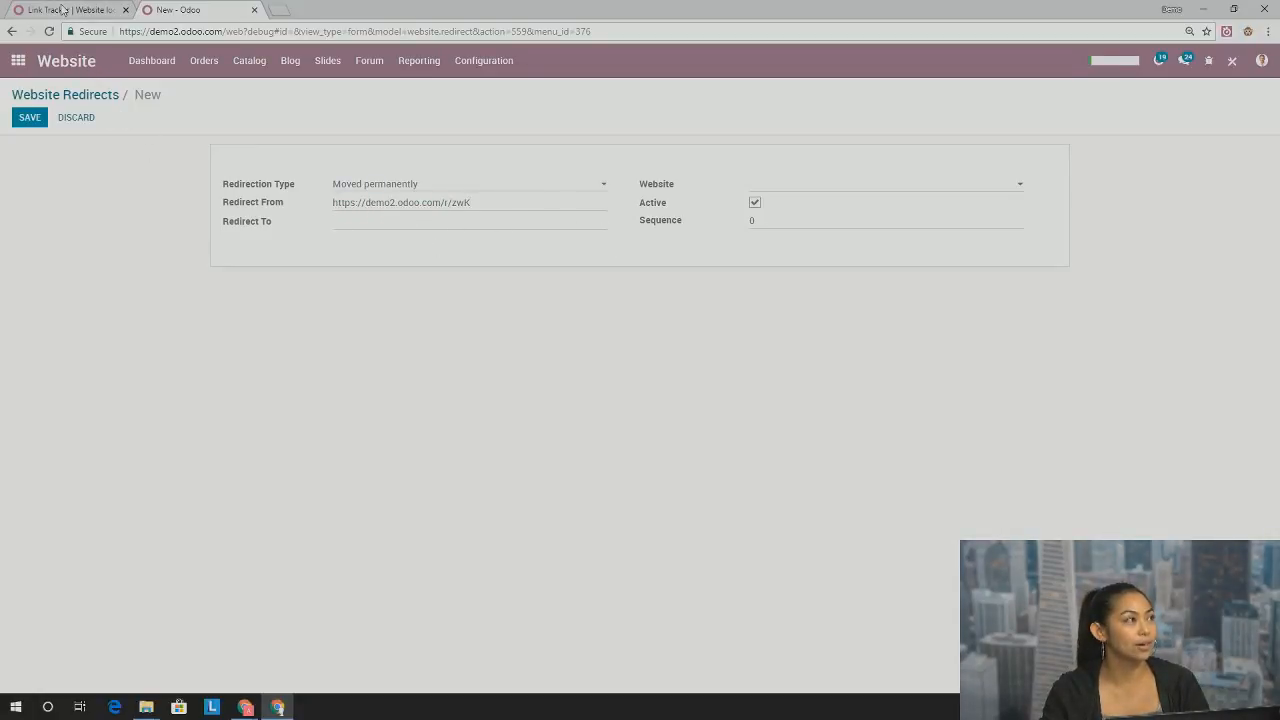
{"action": "left_click", "coordinate": [64, 10]}
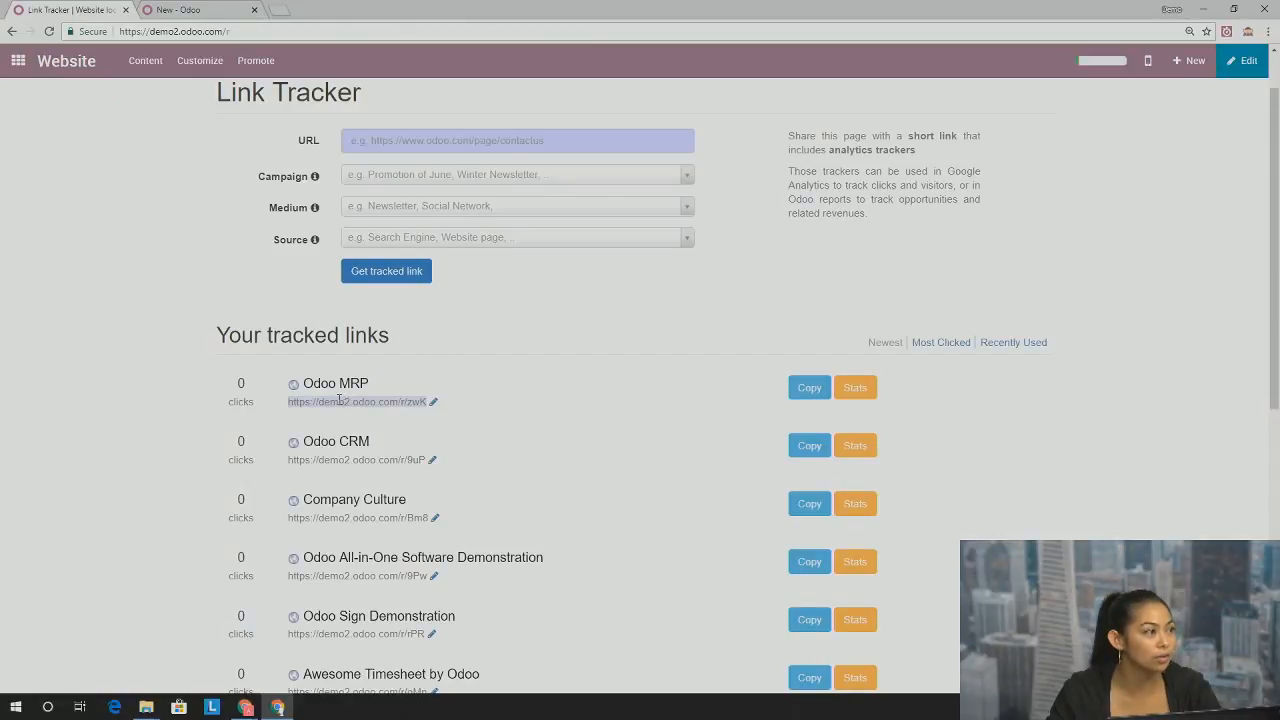
Follow the Odoo MRP short link to reach the live odoo.com Link Tracker page
{"action": "right_click", "coordinate": [356, 400]}
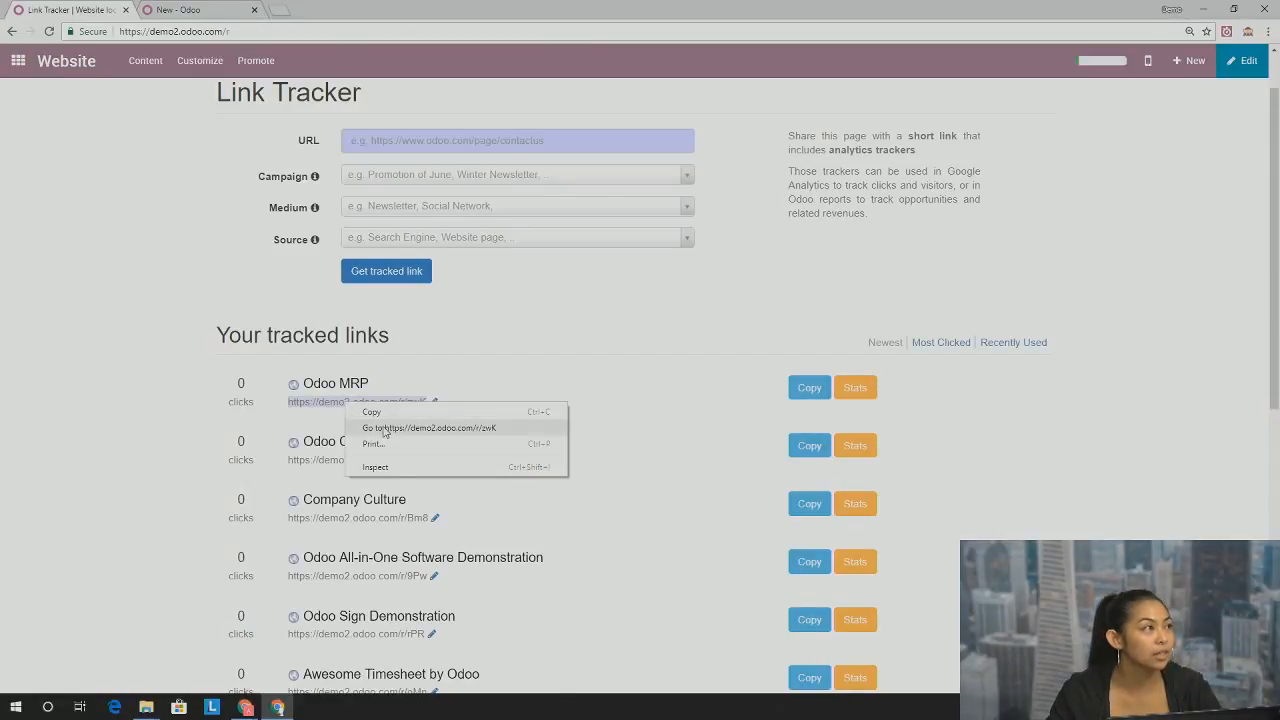
{"action": "left_click", "coordinate": [430, 428]}
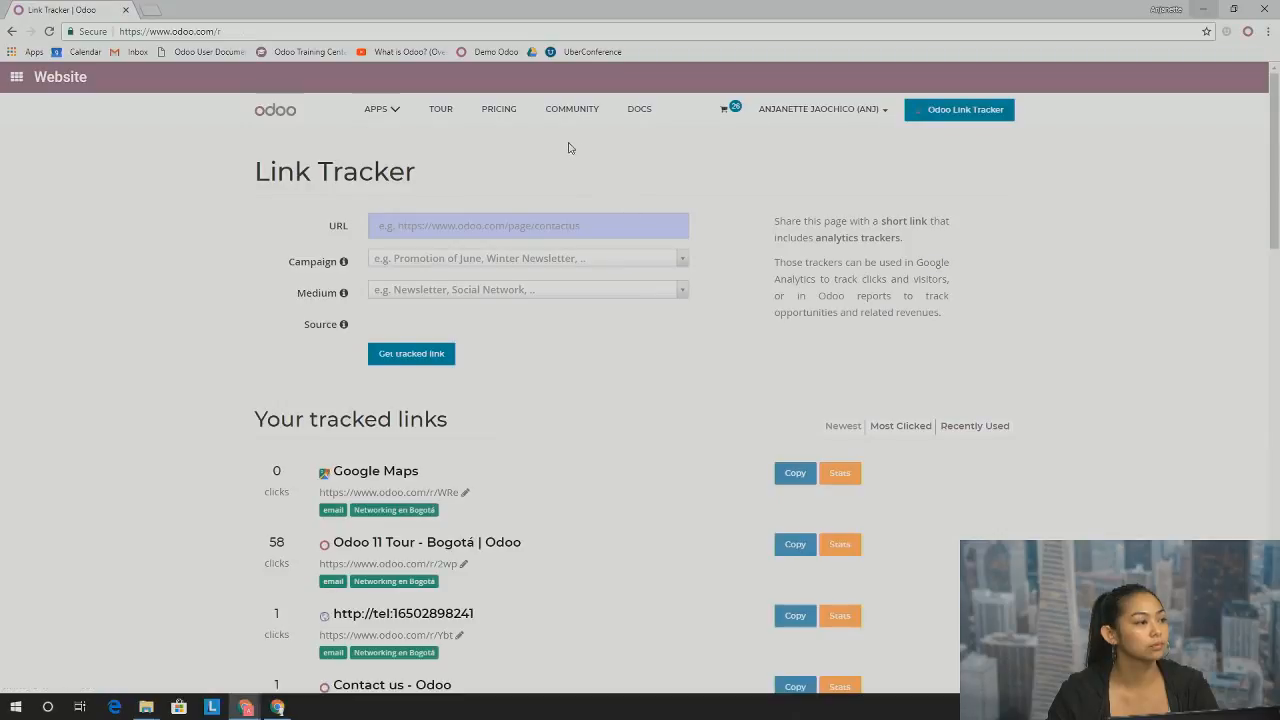
Show statistics for the Jobs - Odoo link: 82116 clicks across 162 countries
{"action": "scroll", "scroll_direction": "down", "scroll_amount": 3}
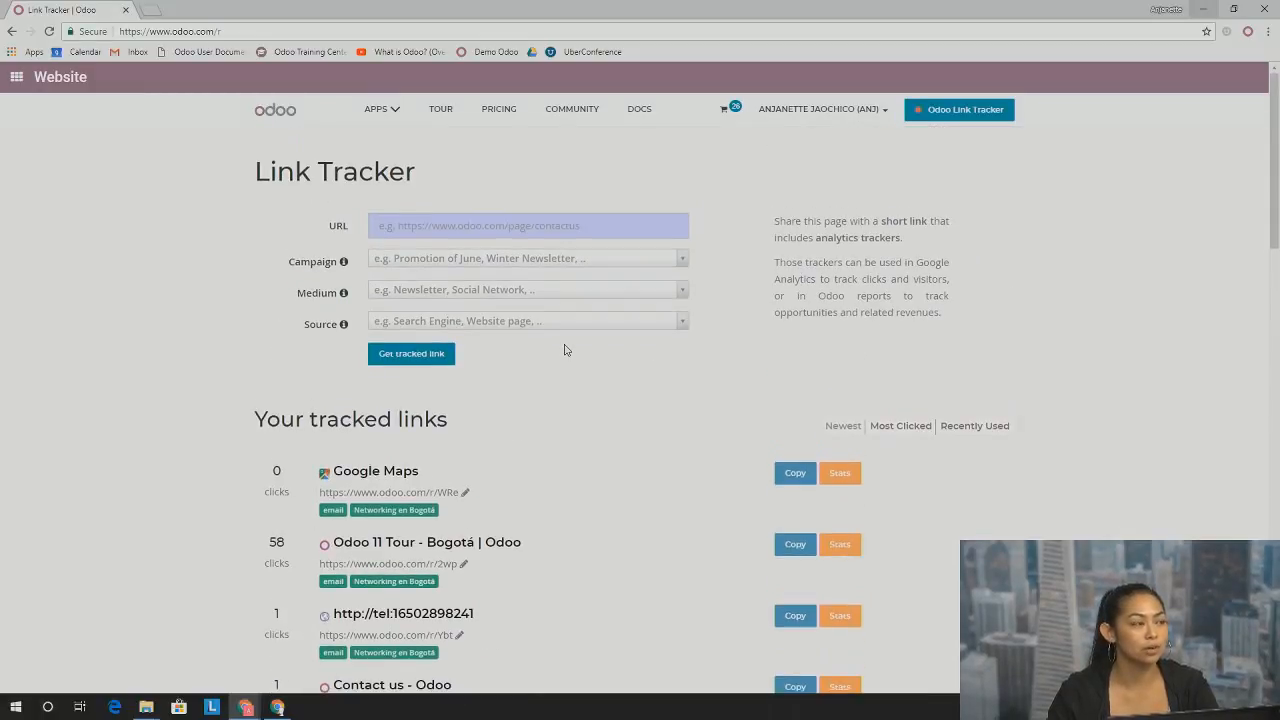
{"action": "scroll", "scroll_direction": "down", "scroll_amount": 3}
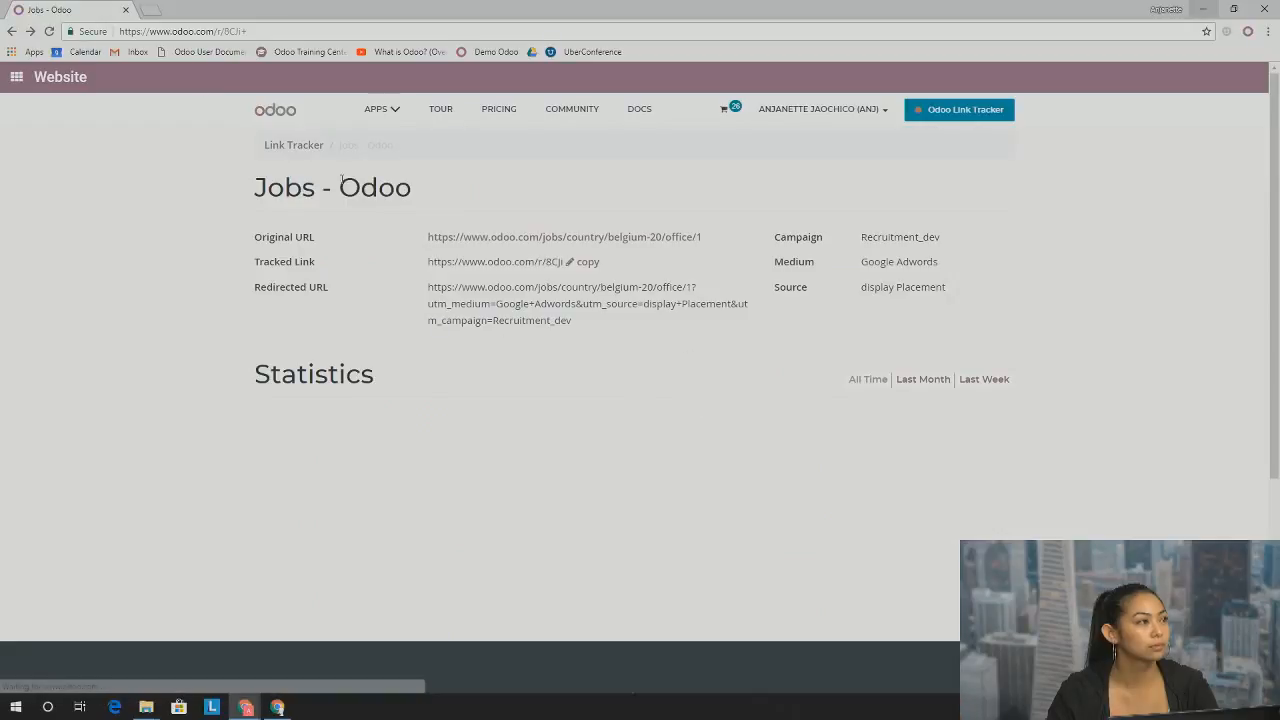
{"action": "left_click", "coordinate": [868, 380]}
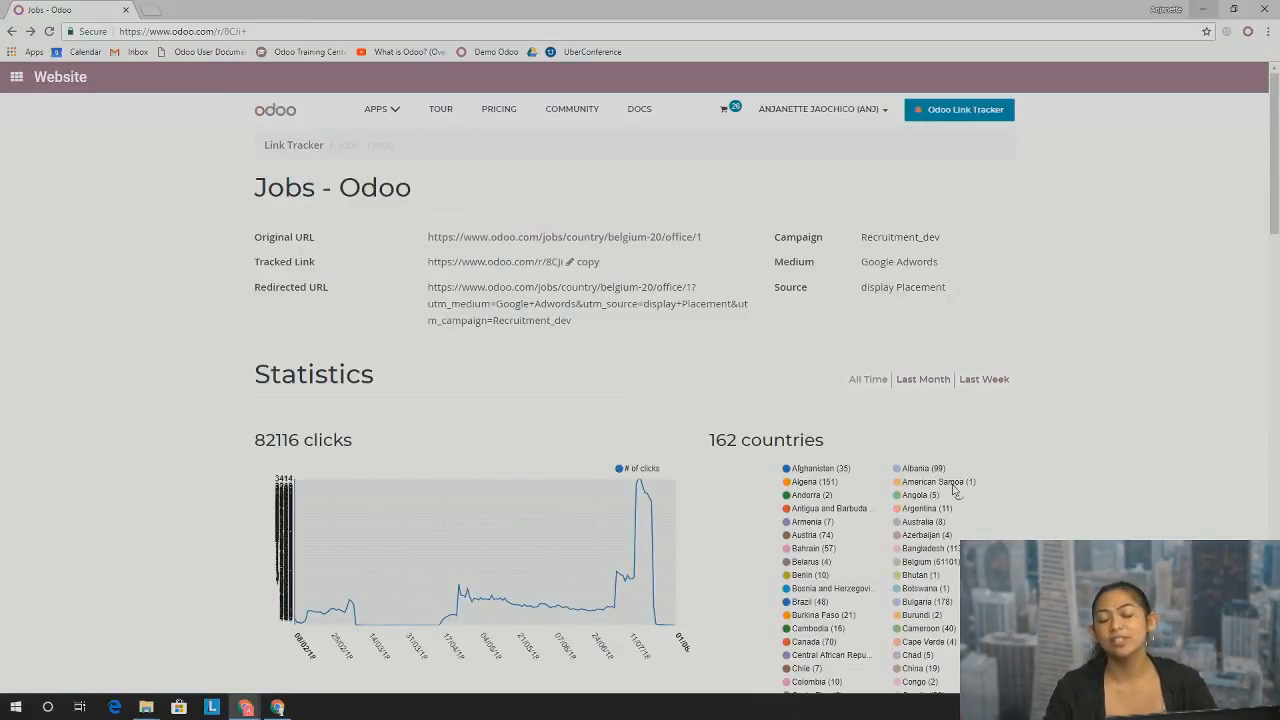
{"action": "mouse_move", "coordinate": [278, 708]}
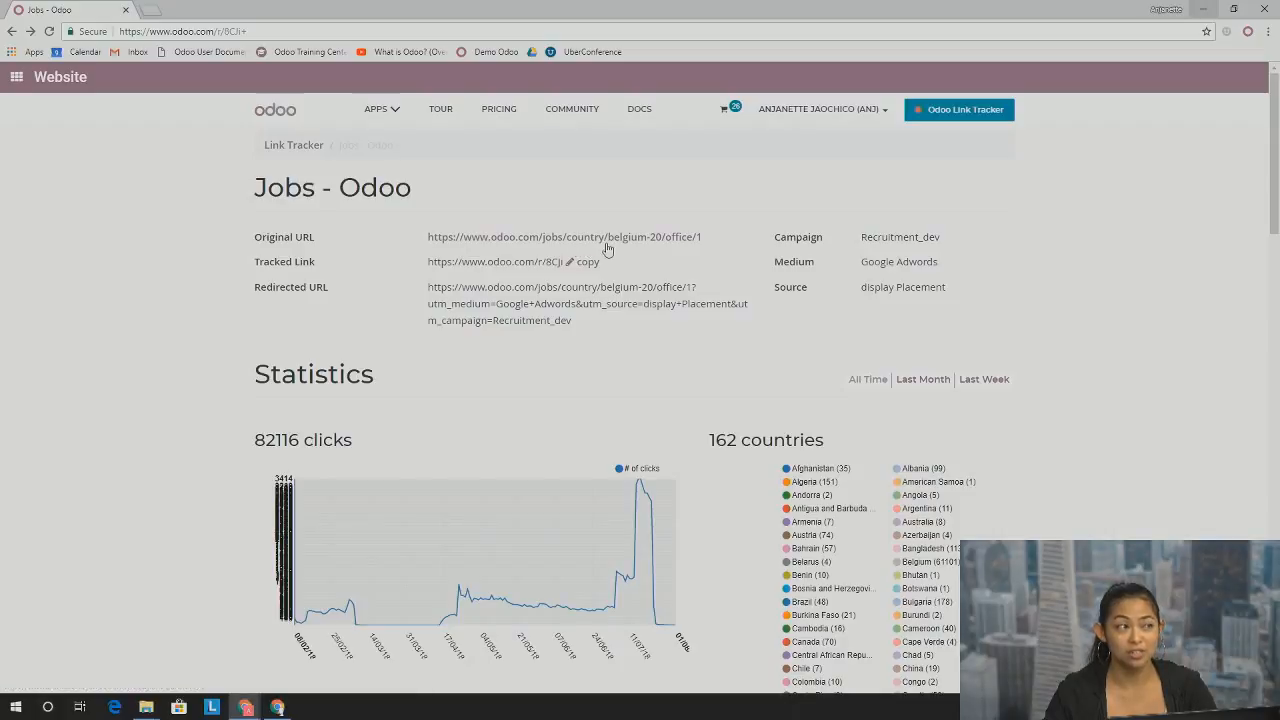
{"action": "mouse_move", "coordinate": [736, 264]}
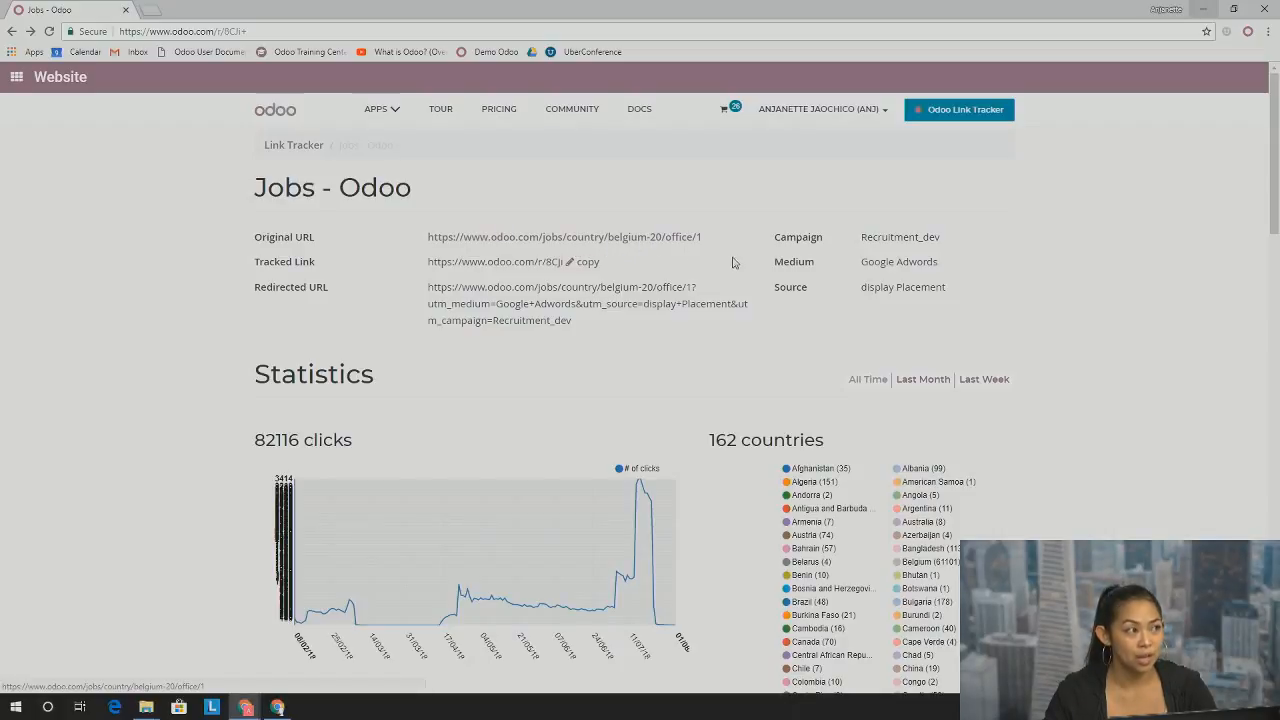
{"action": "mouse_move", "coordinate": [460, 278]}
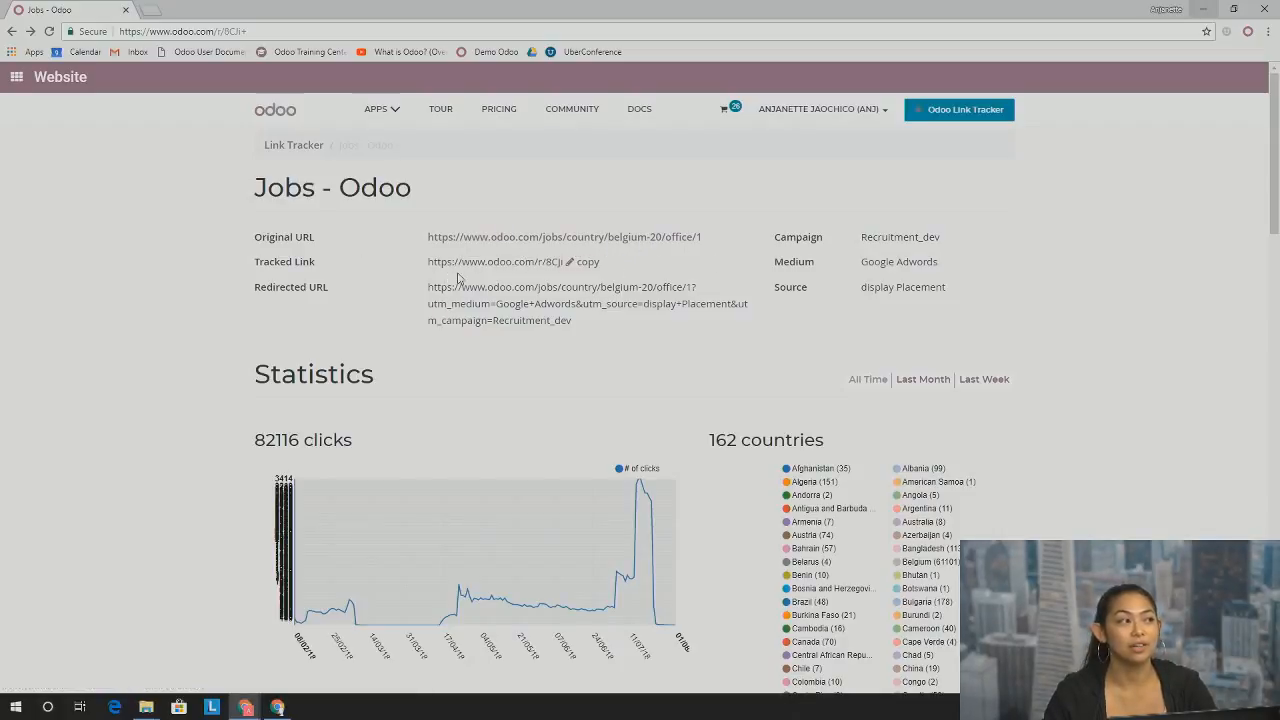
{"action": "mouse_move", "coordinate": [174, 260]}
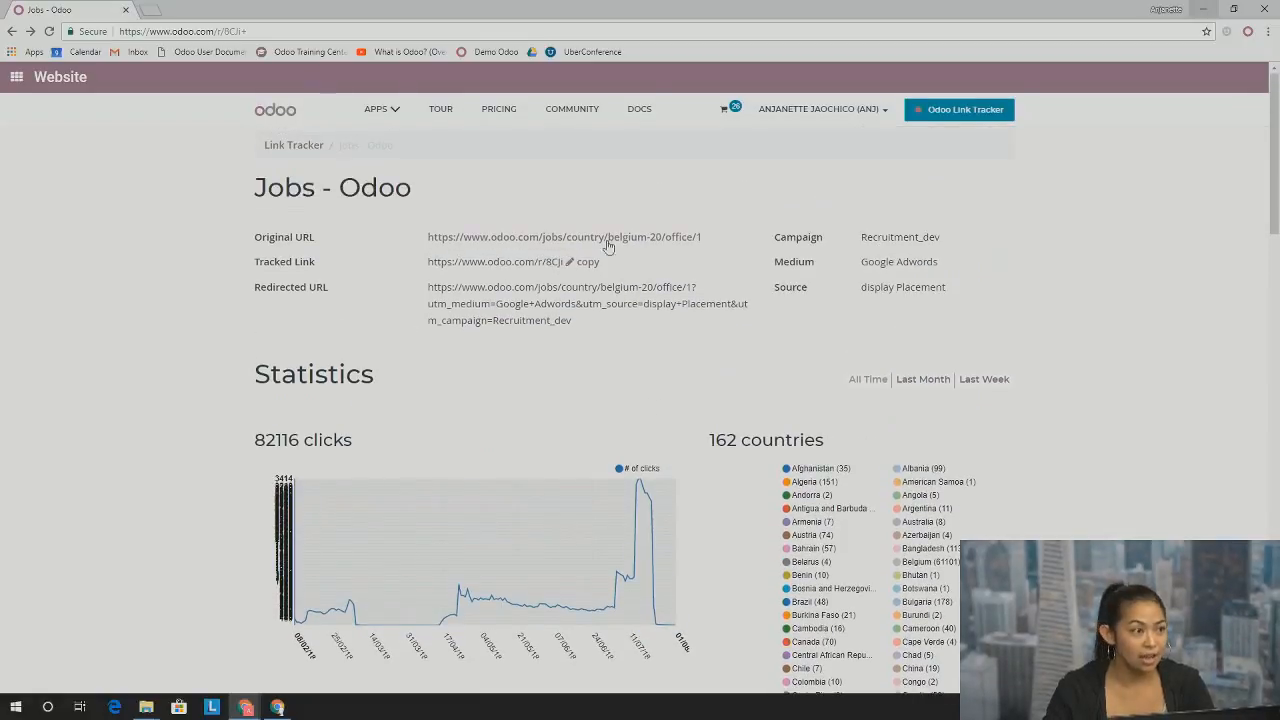
{"action": "mouse_move", "coordinate": [1012, 414]}
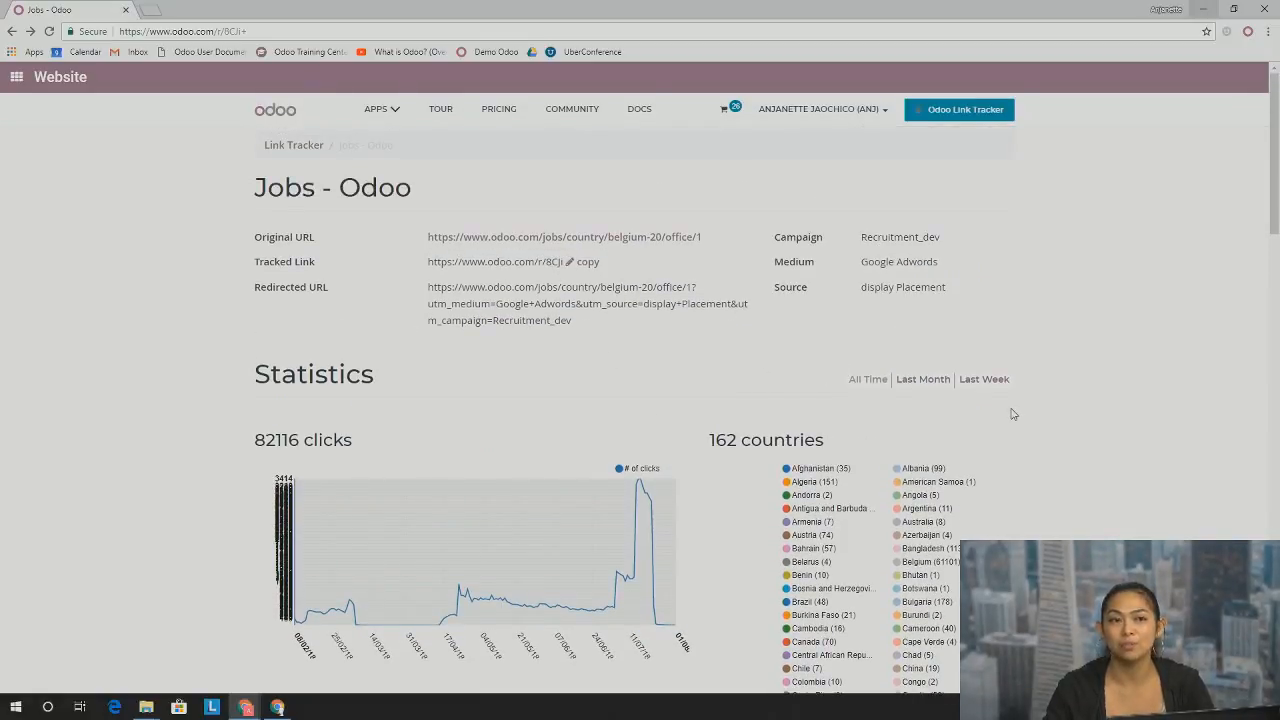
{"action": "mouse_move", "coordinate": [820, 406]}
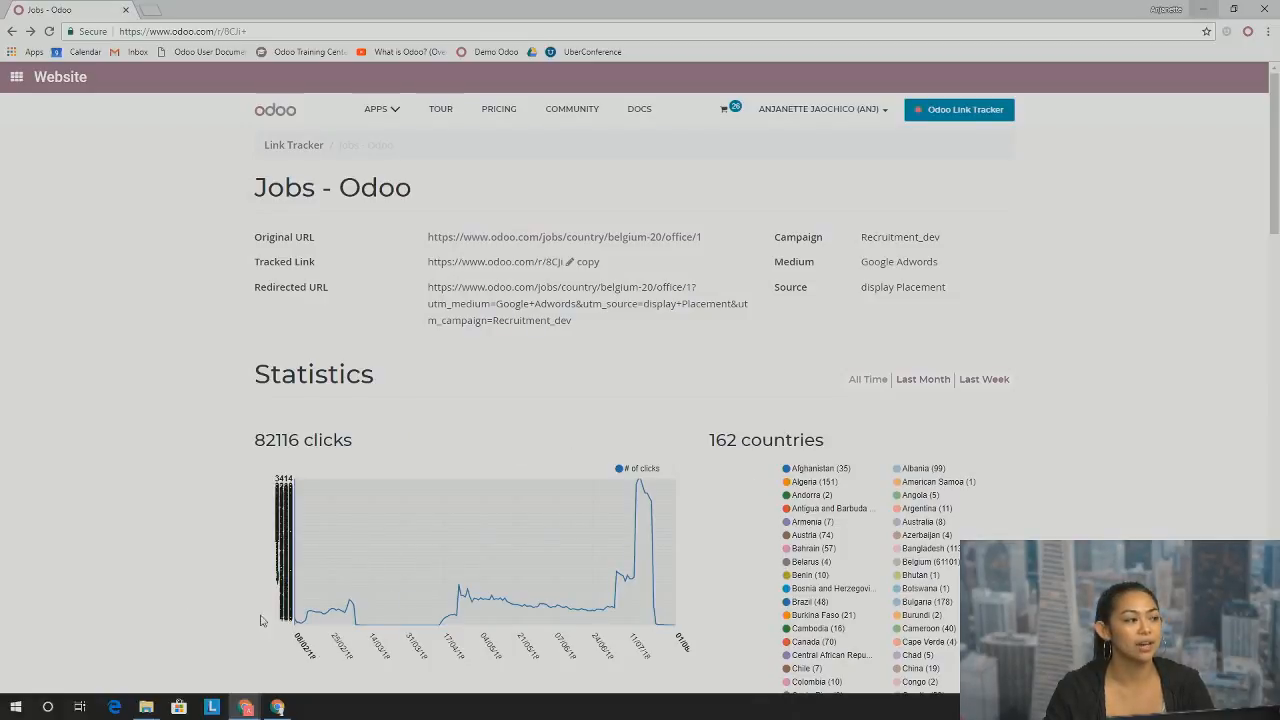
{"action": "mouse_move", "coordinate": [772, 376]}
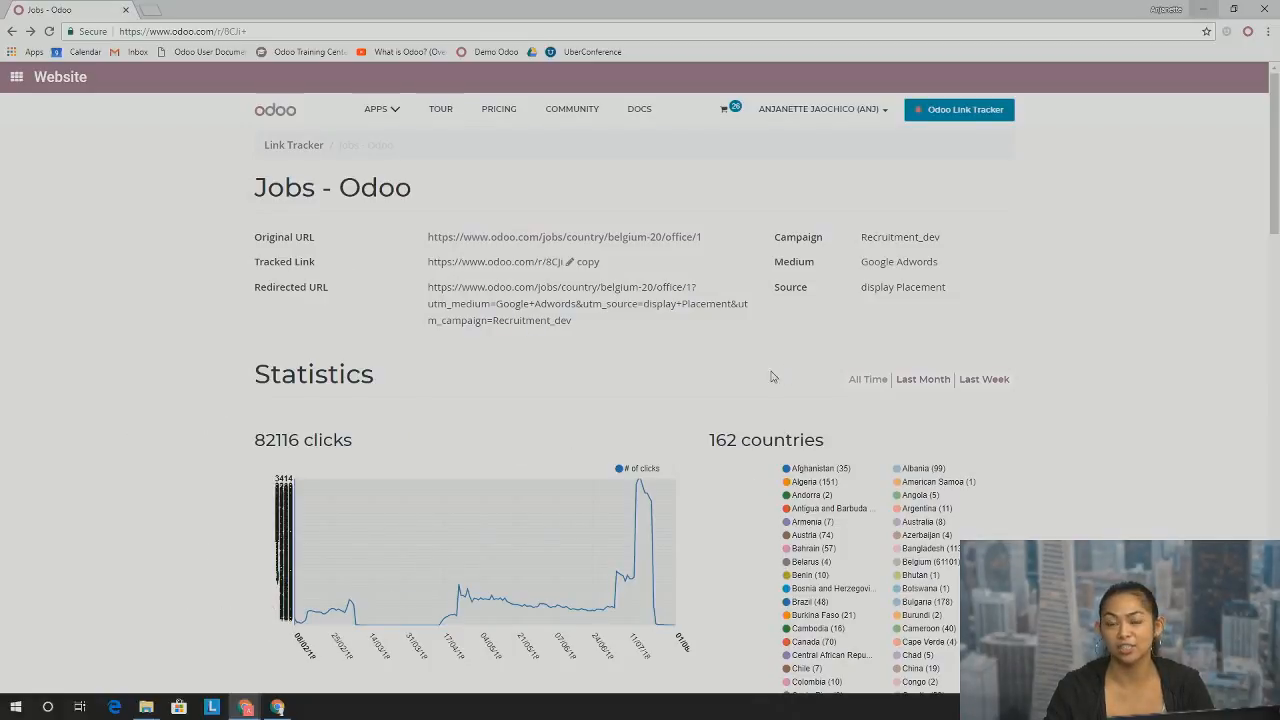
{"action": "mouse_move", "coordinate": [692, 424]}
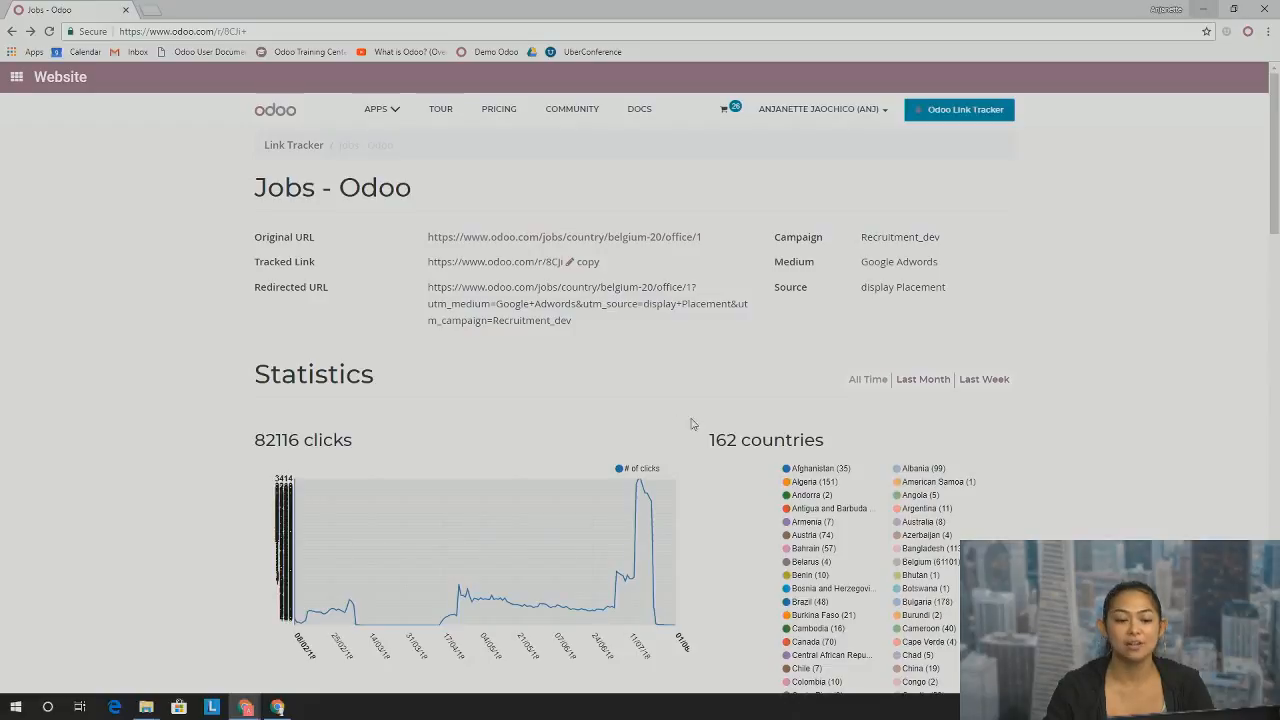
{"action": "mouse_move", "coordinate": [668, 438]}
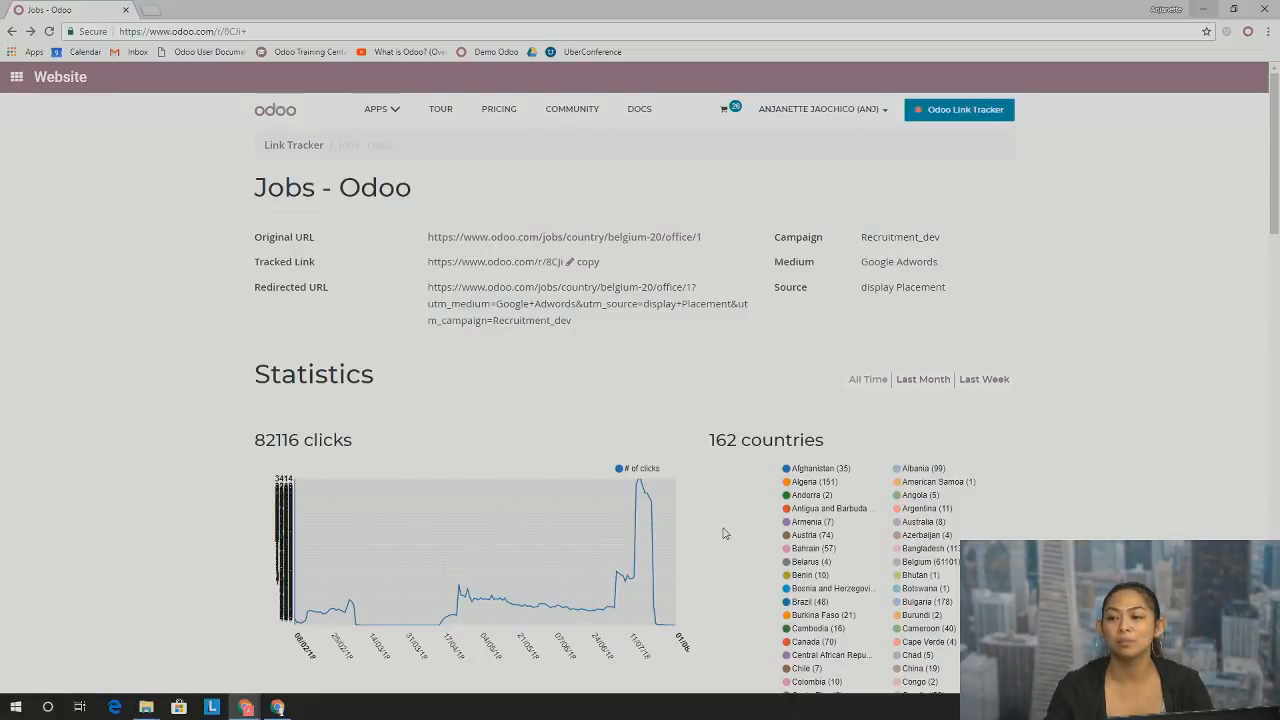
{"action": "mouse_move", "coordinate": [30, 256]}
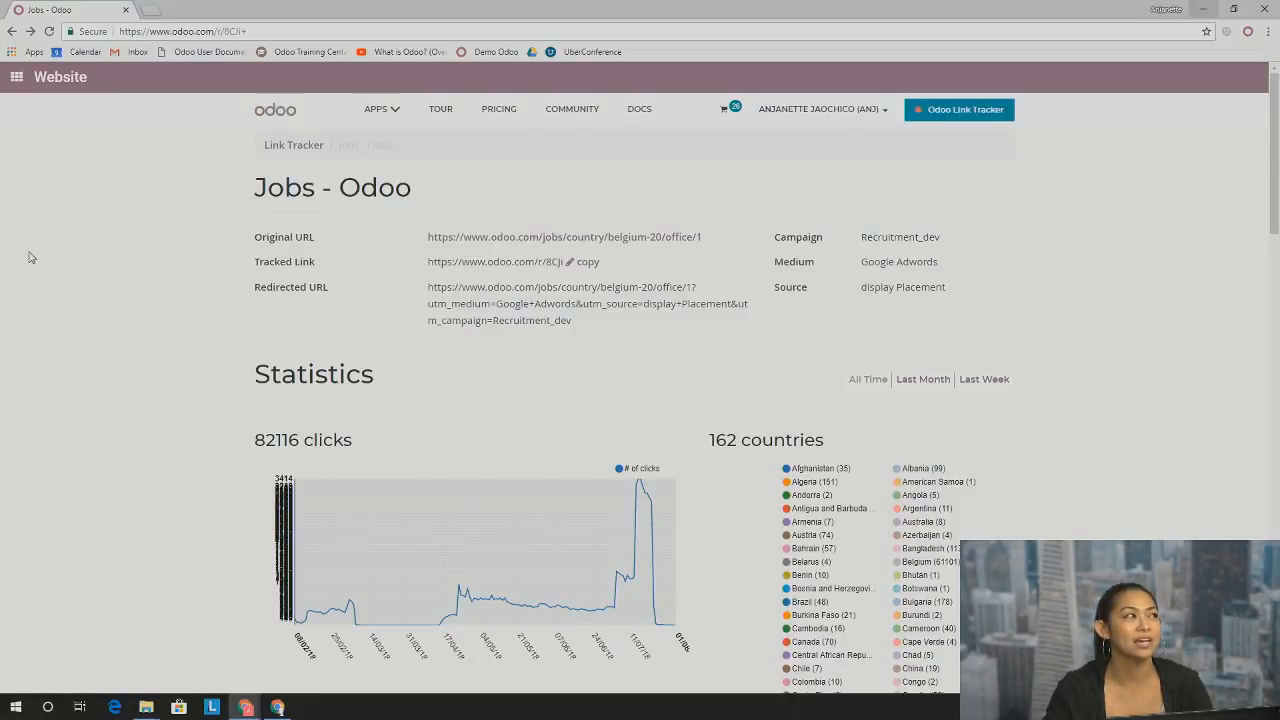
{"action": "mouse_move", "coordinate": [740, 508]}
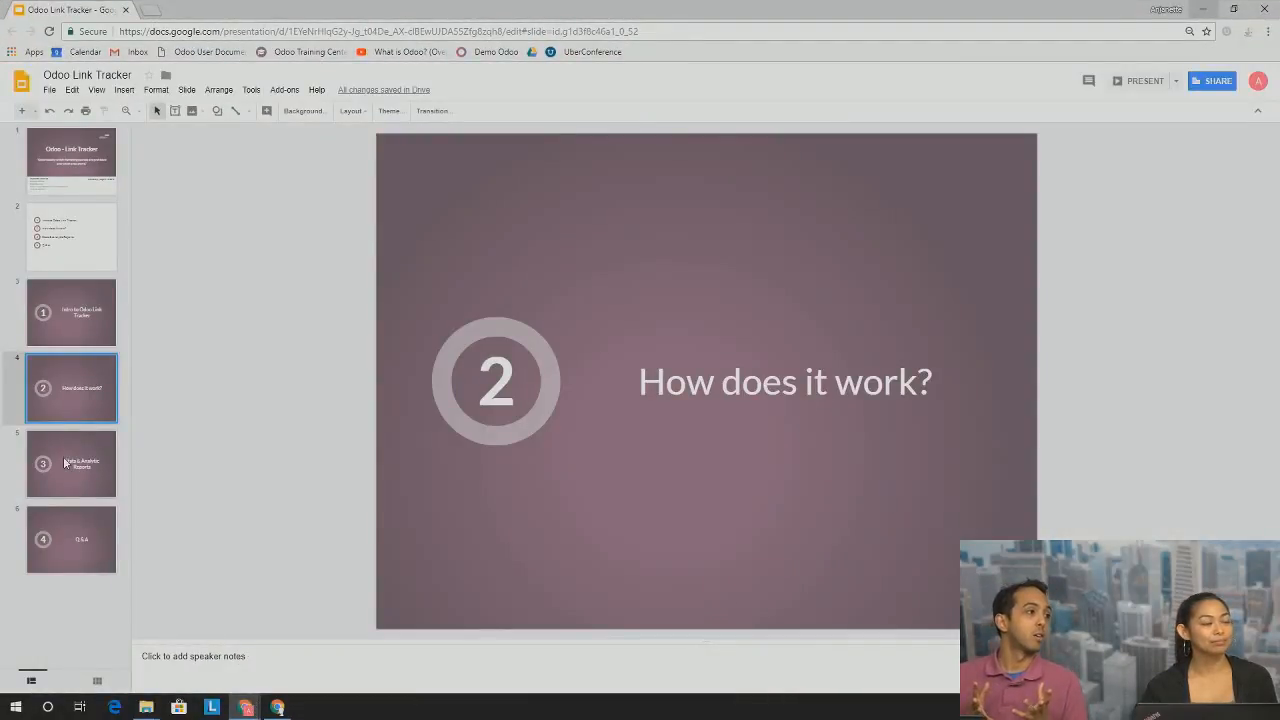
{"action": "left_click", "coordinate": [72, 540]}
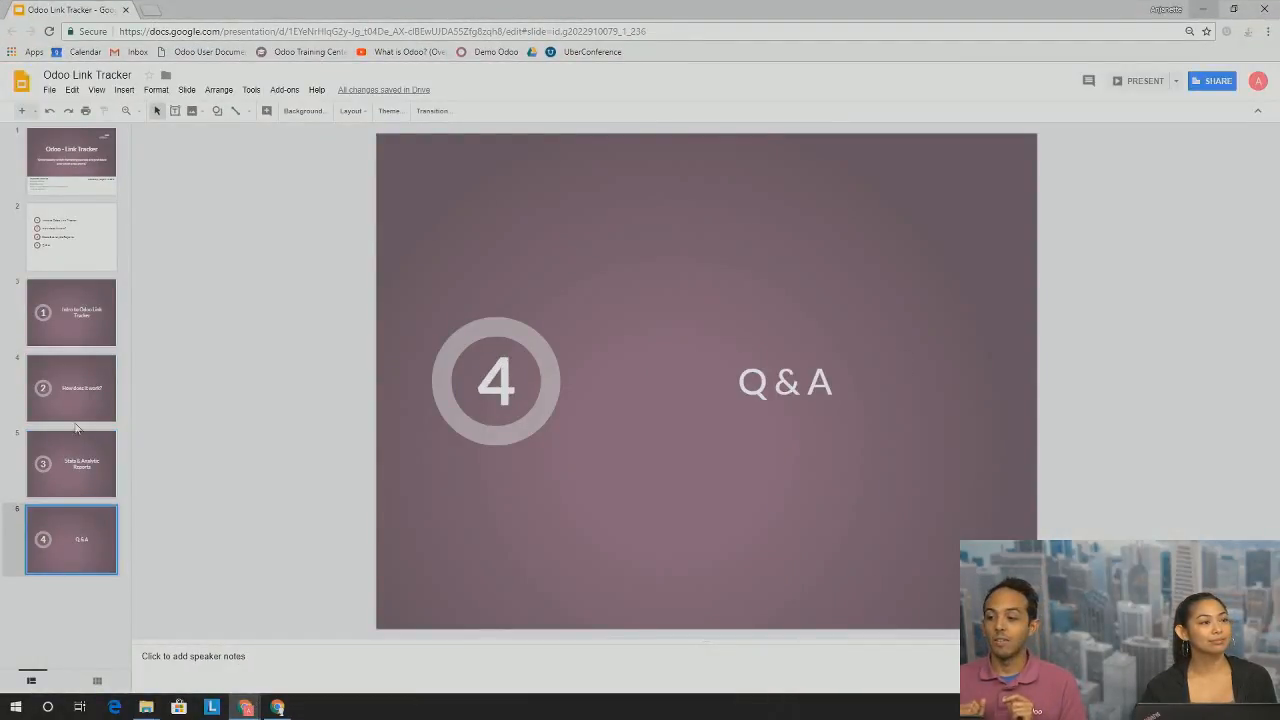
{"action": "left_click", "coordinate": [72, 160]}
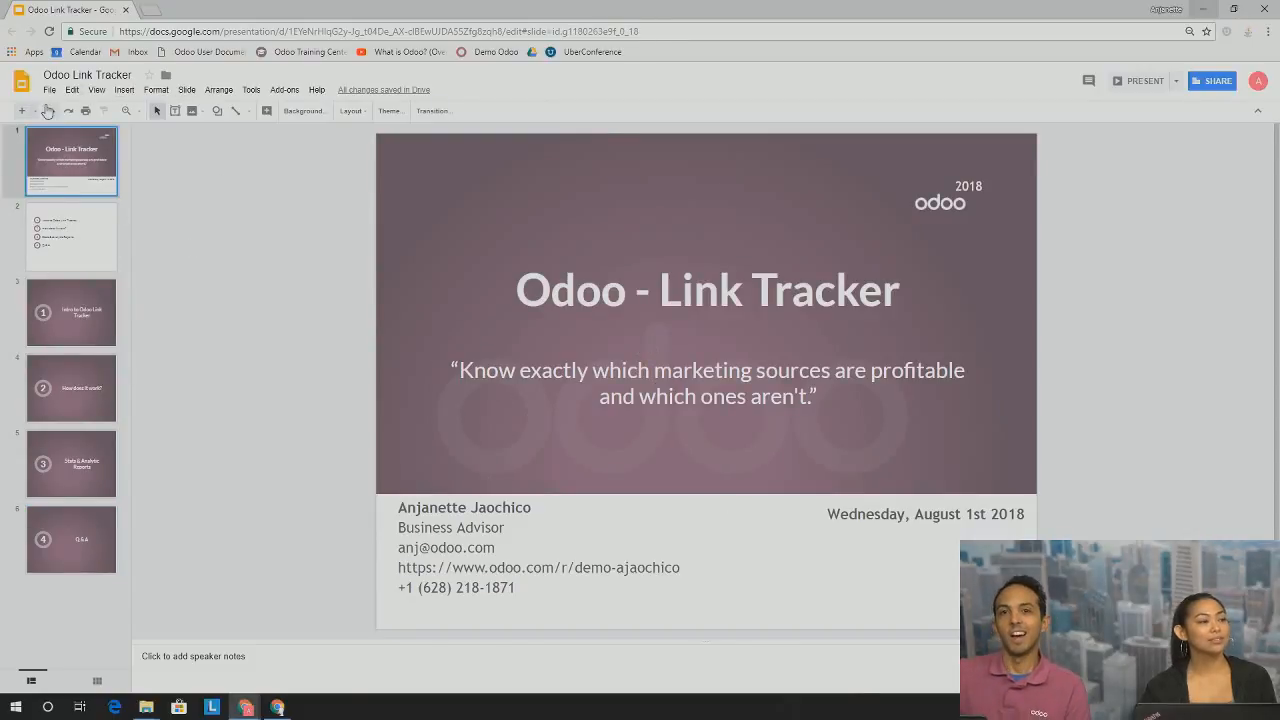
{"action": "left_click", "coordinate": [1138, 80]}
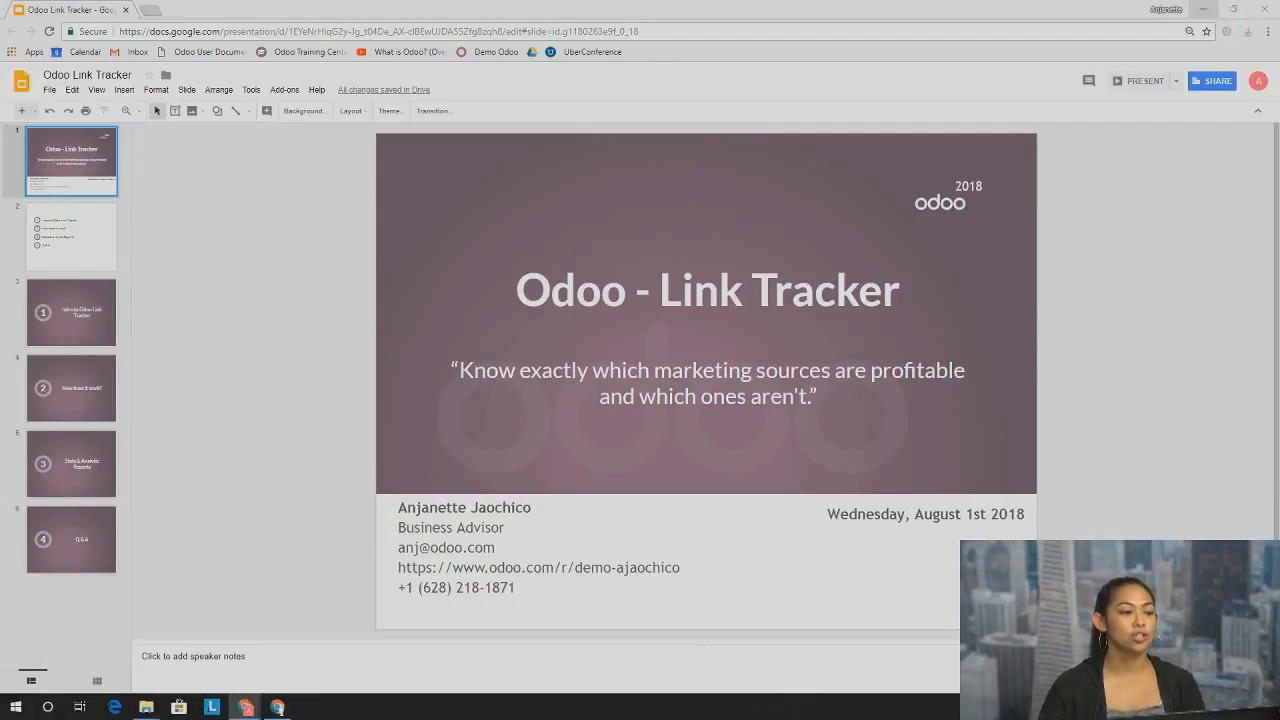
{"action": "mouse_move", "coordinate": [1190, 12]}
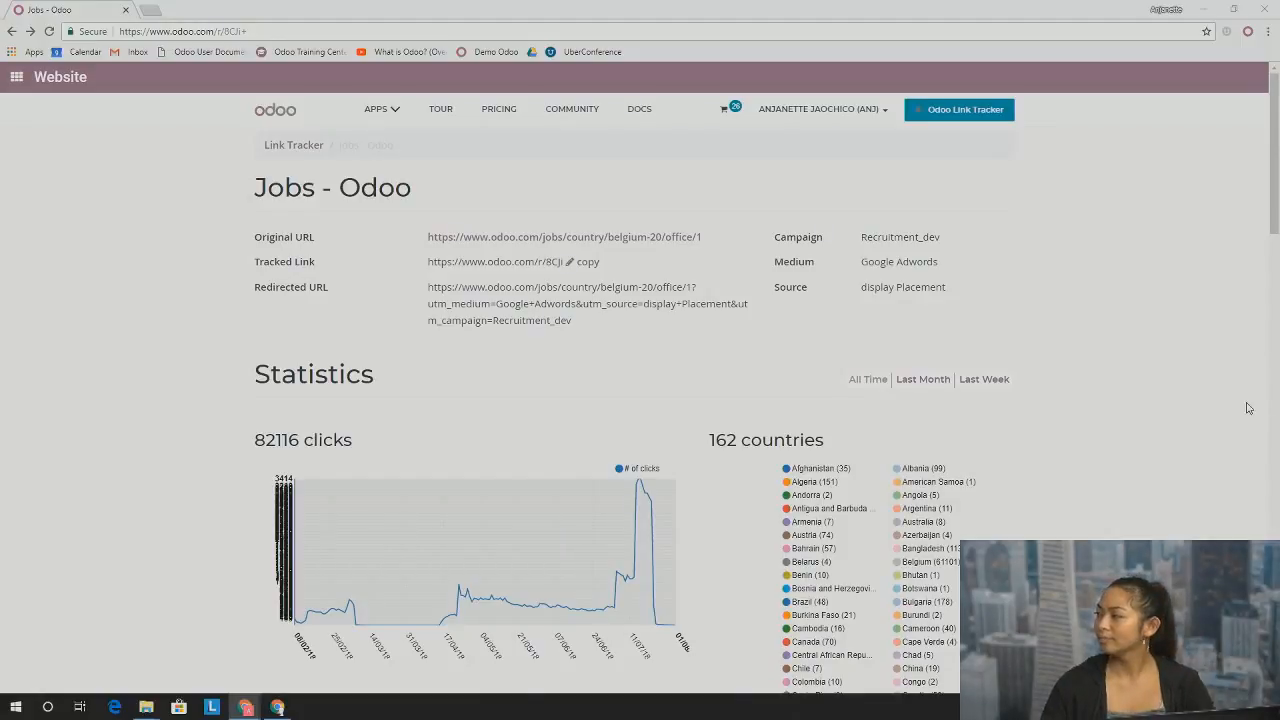
{"action": "mouse_move", "coordinate": [1102, 400]}
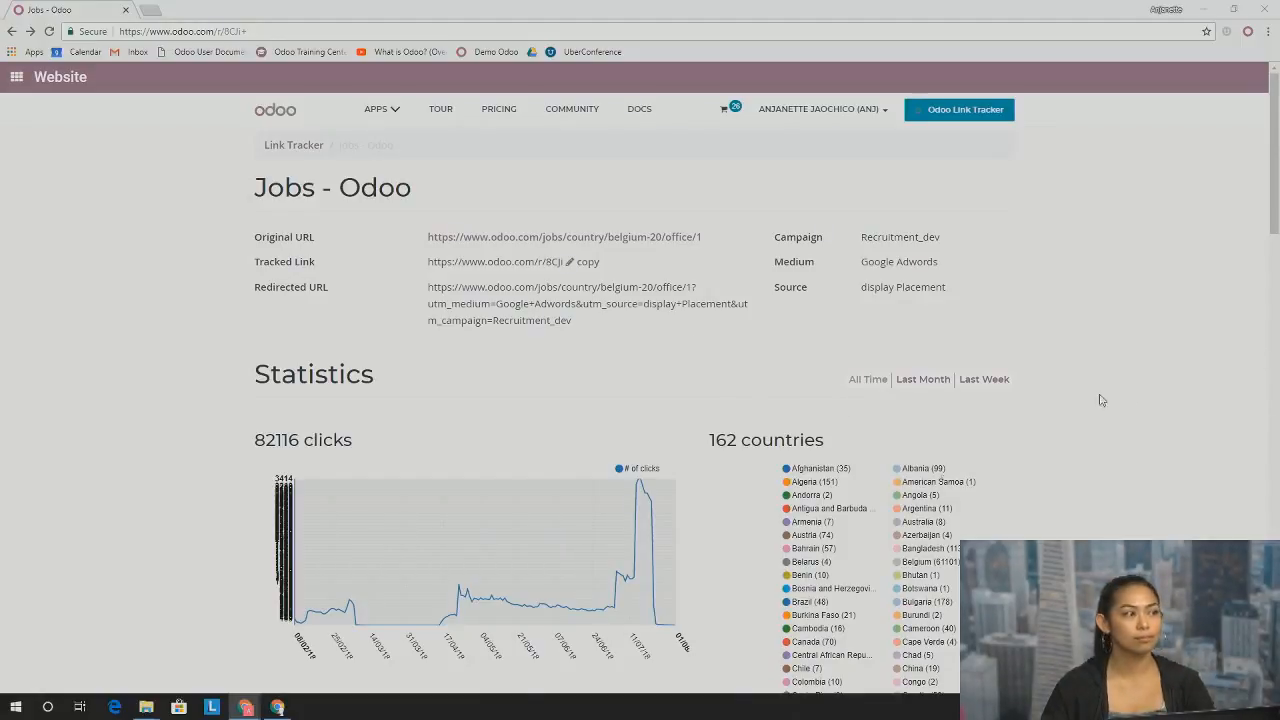